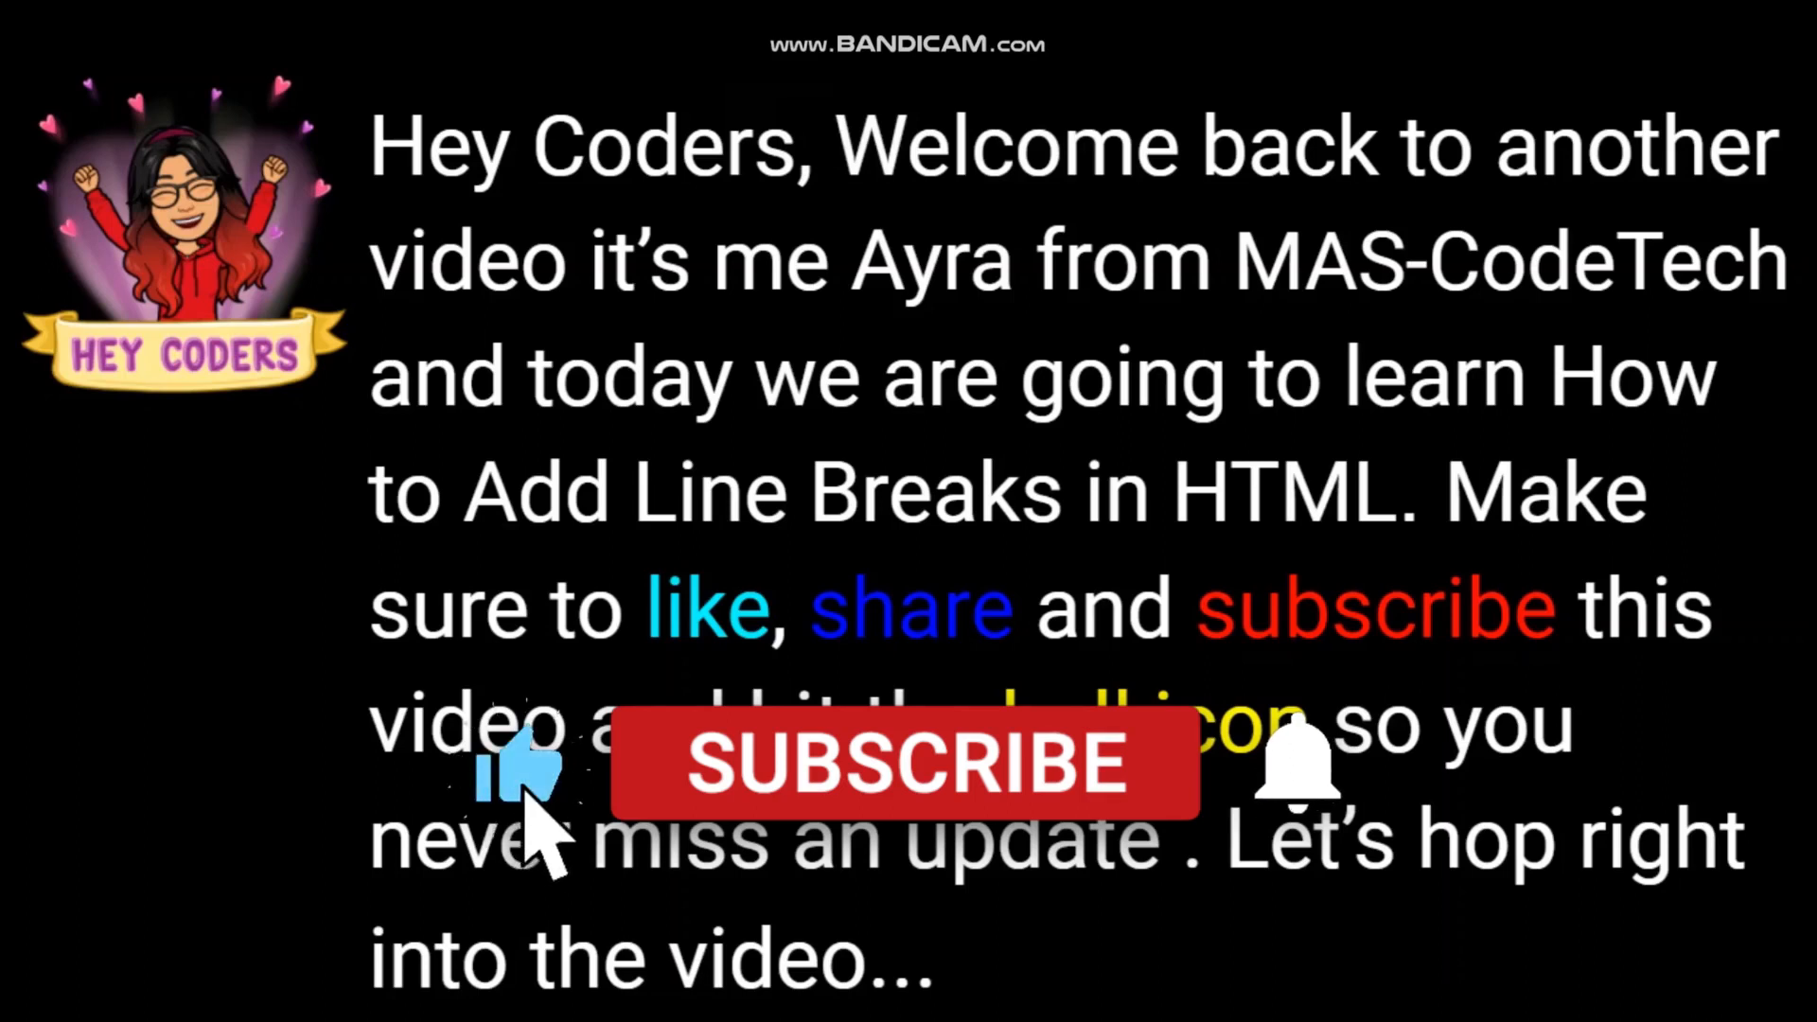
Step: Open a <p> tag on line 10 inside the body of index.html
{"action": "left_click", "coordinate": [907, 764]}
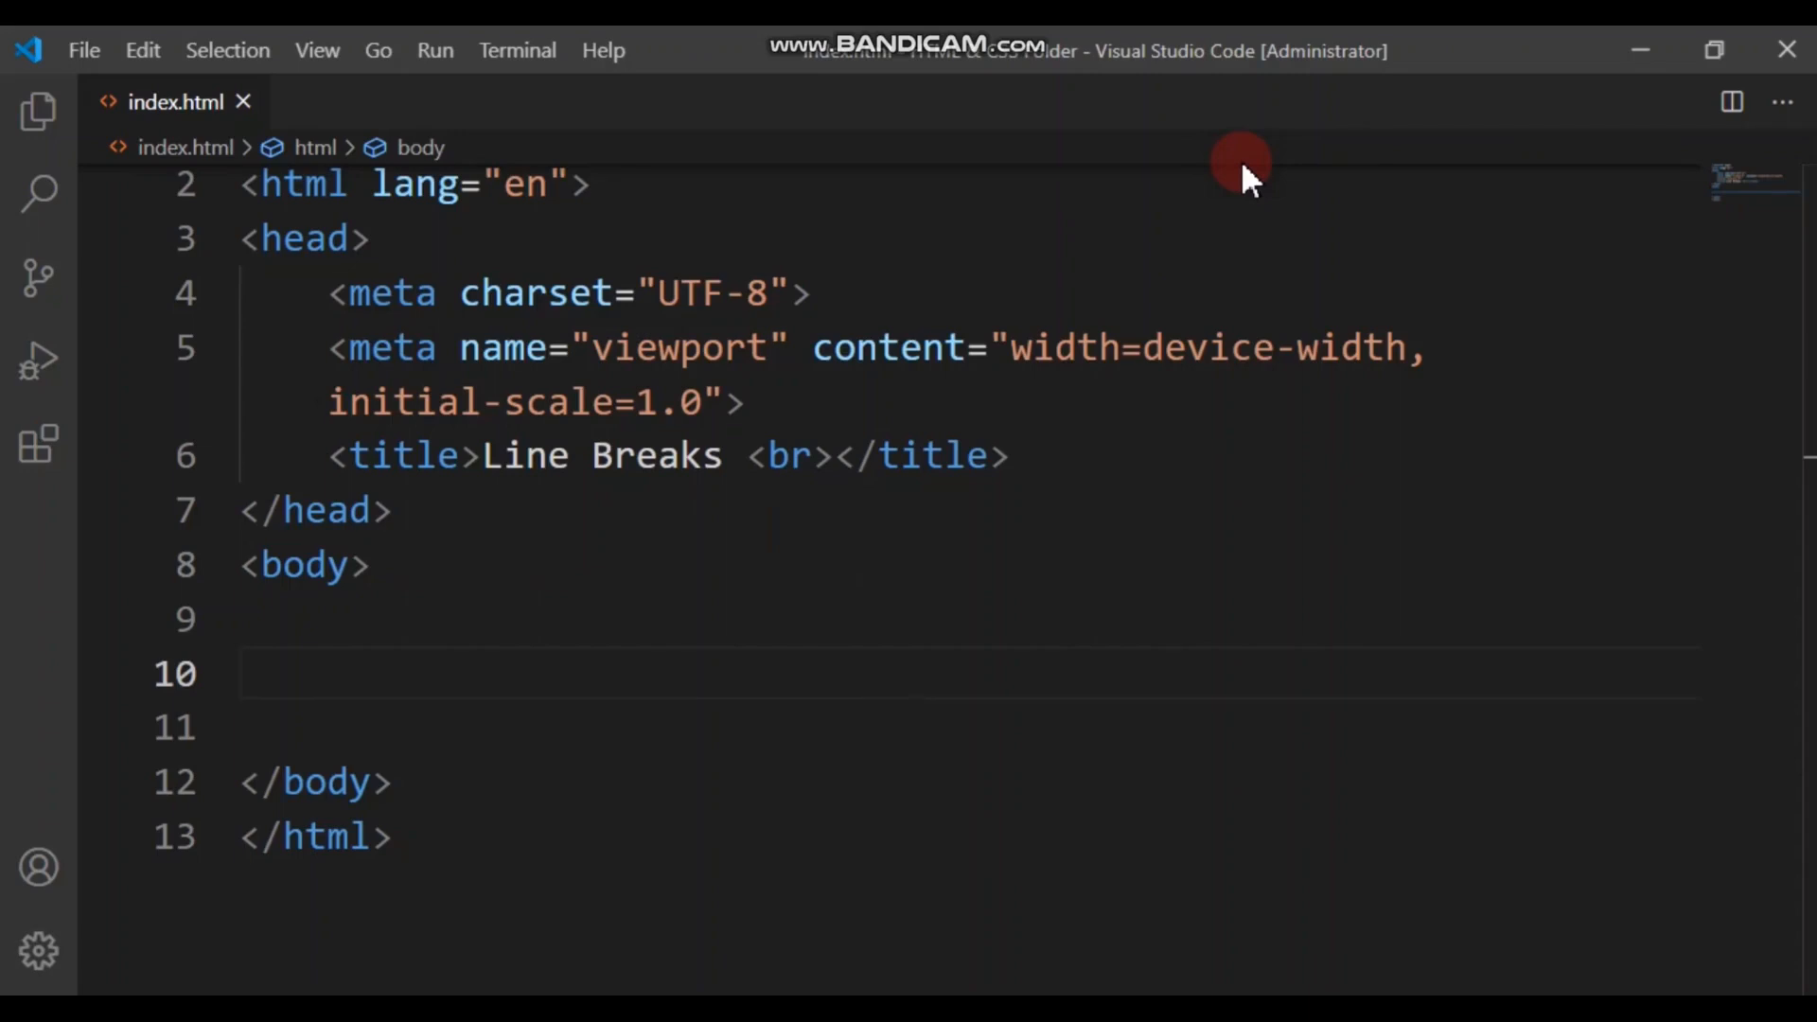
{"action": "type", "text": "<>"}
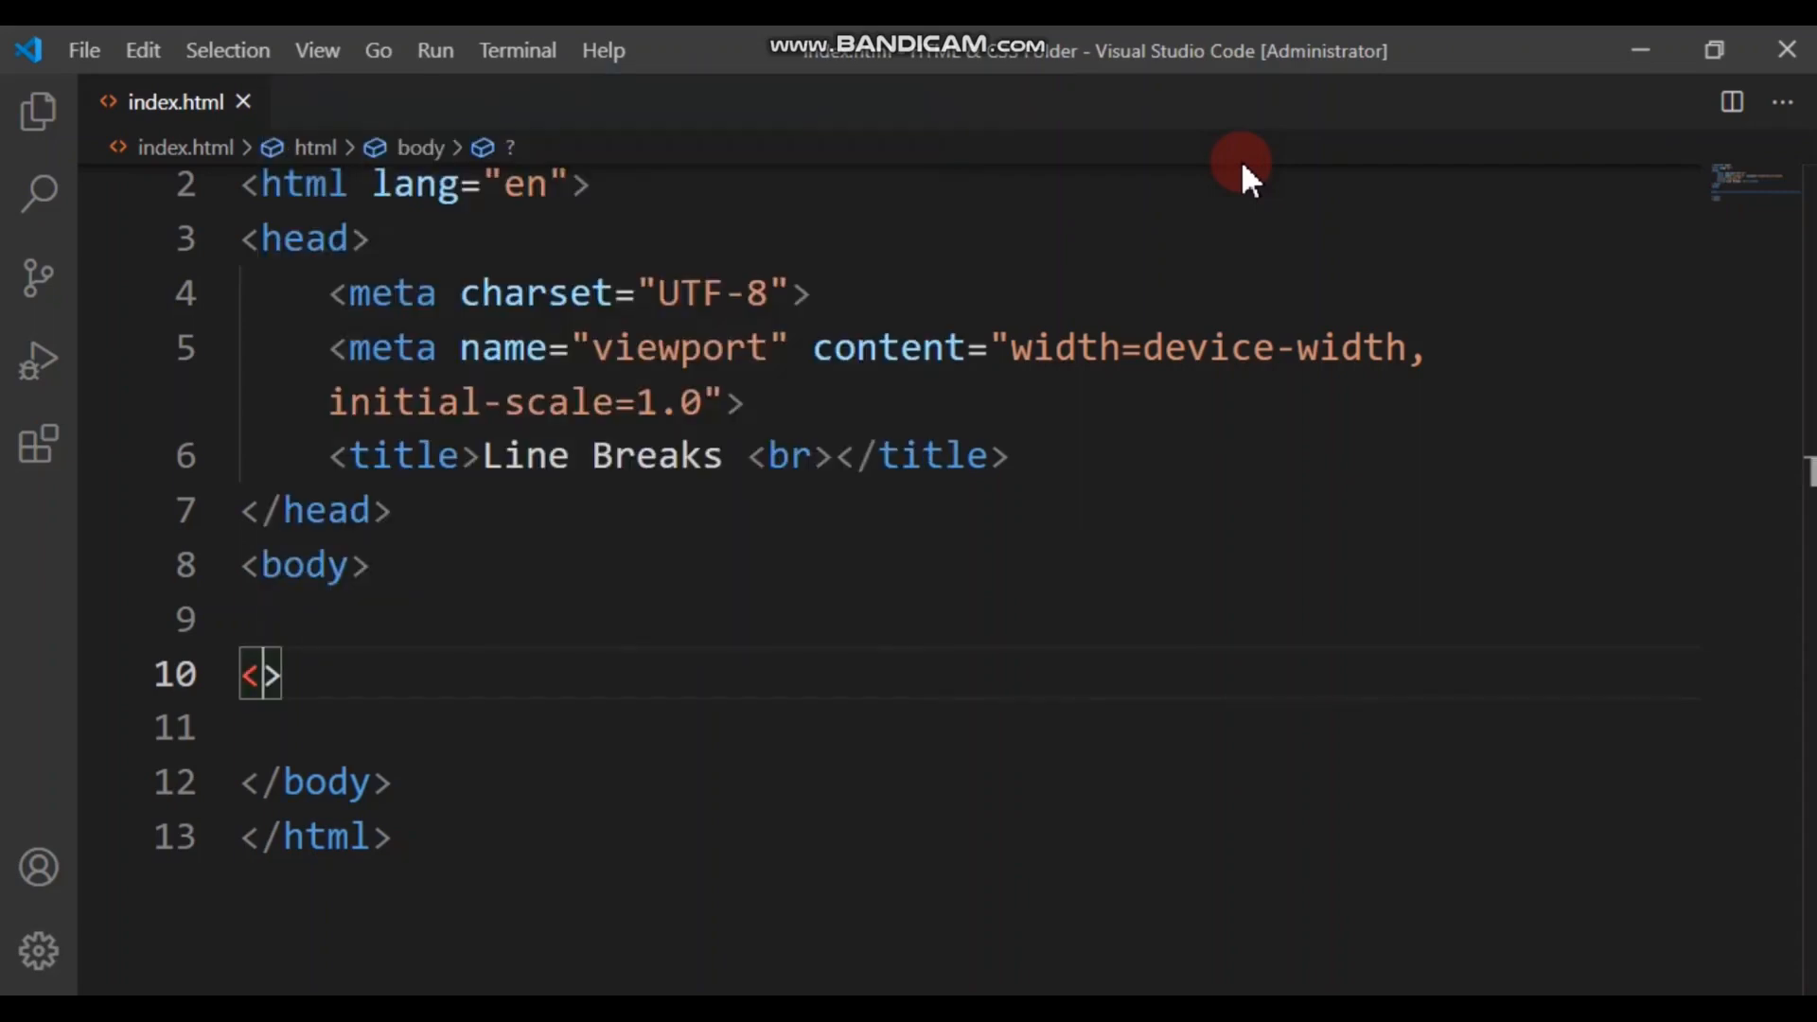
{"action": "type", "text": "p"}
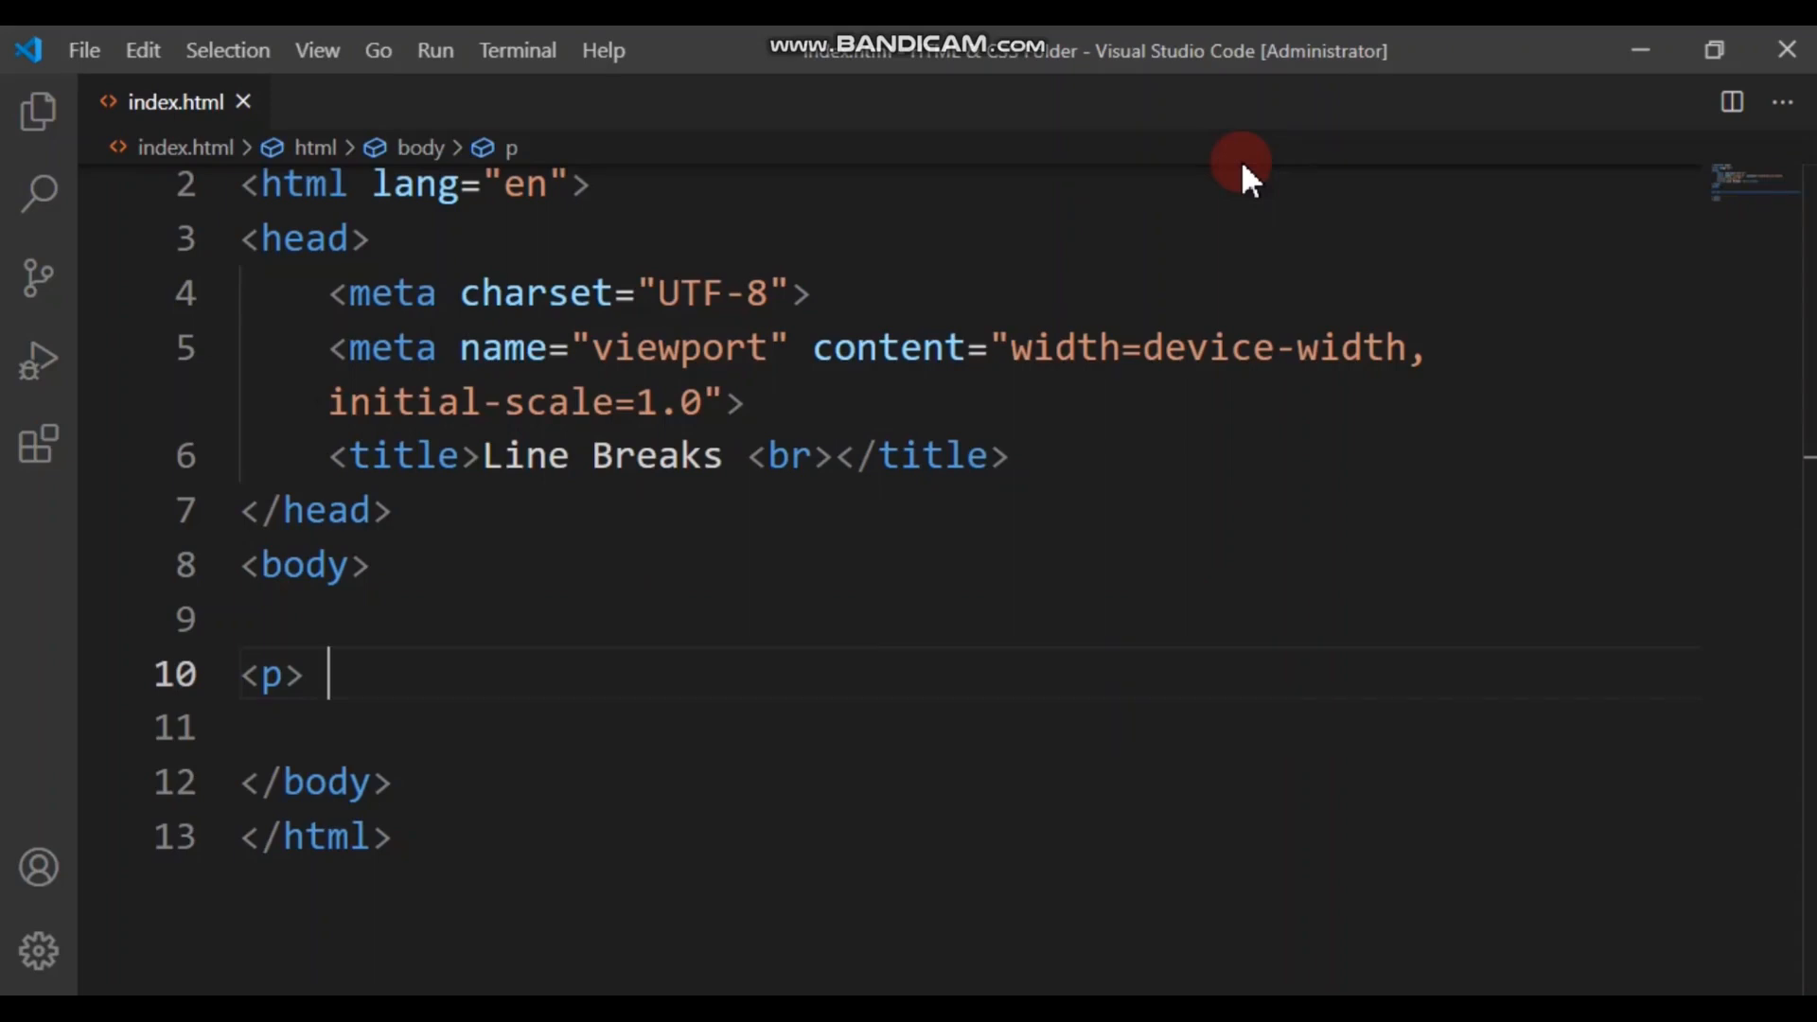
{"action": "mouse_move", "coordinate": [1279, 189]}
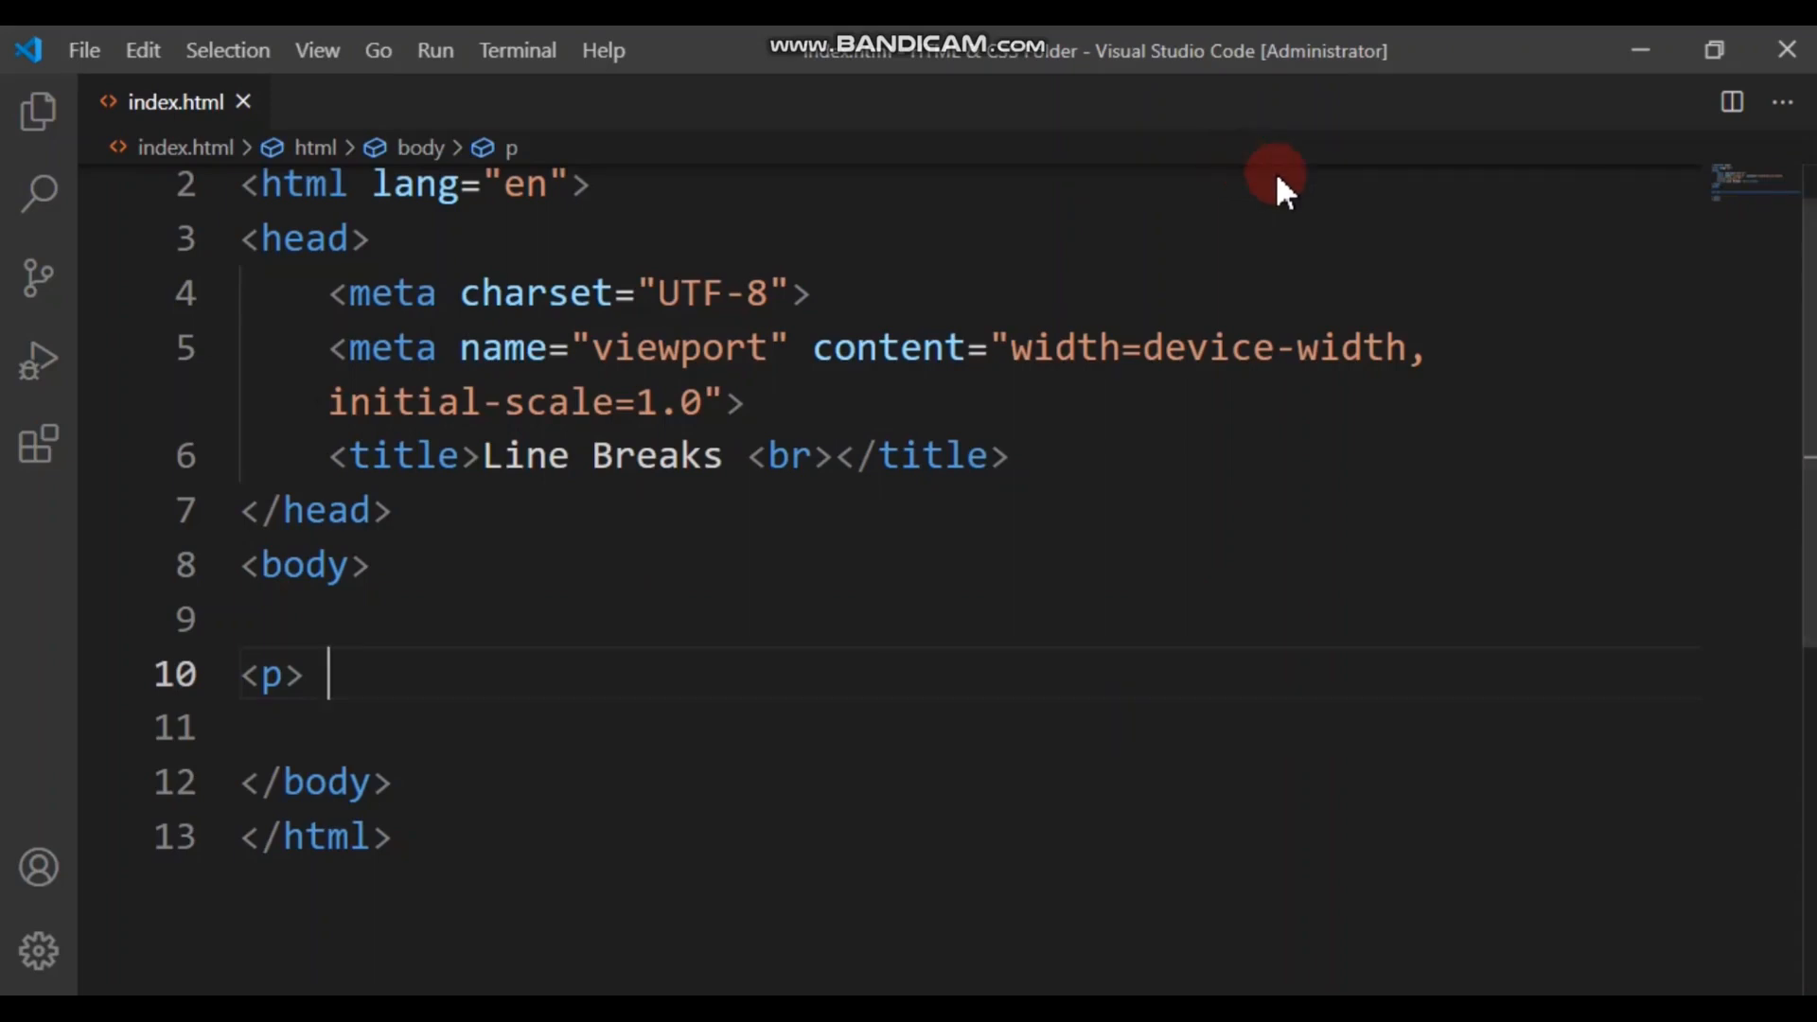
Step: Type the paragraph text 'Roses are red violets are'
{"action": "type", "text": "Ro"}
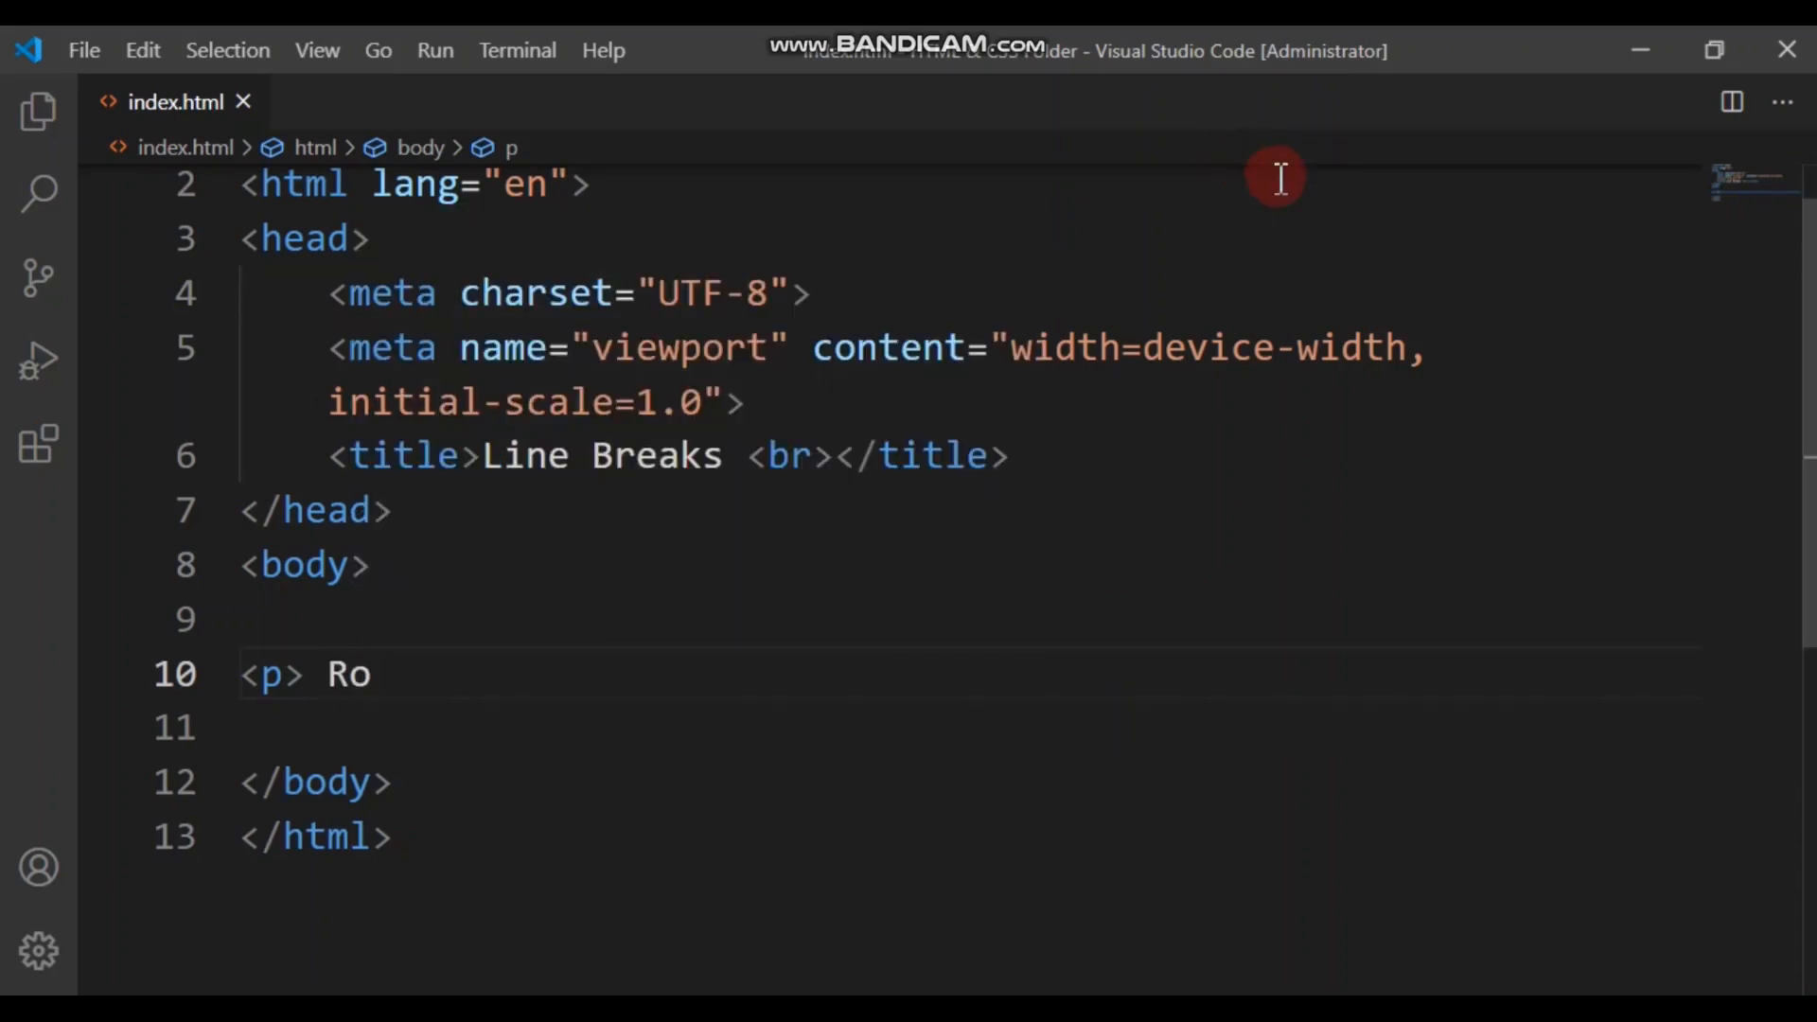
{"action": "type", "text": "ses"}
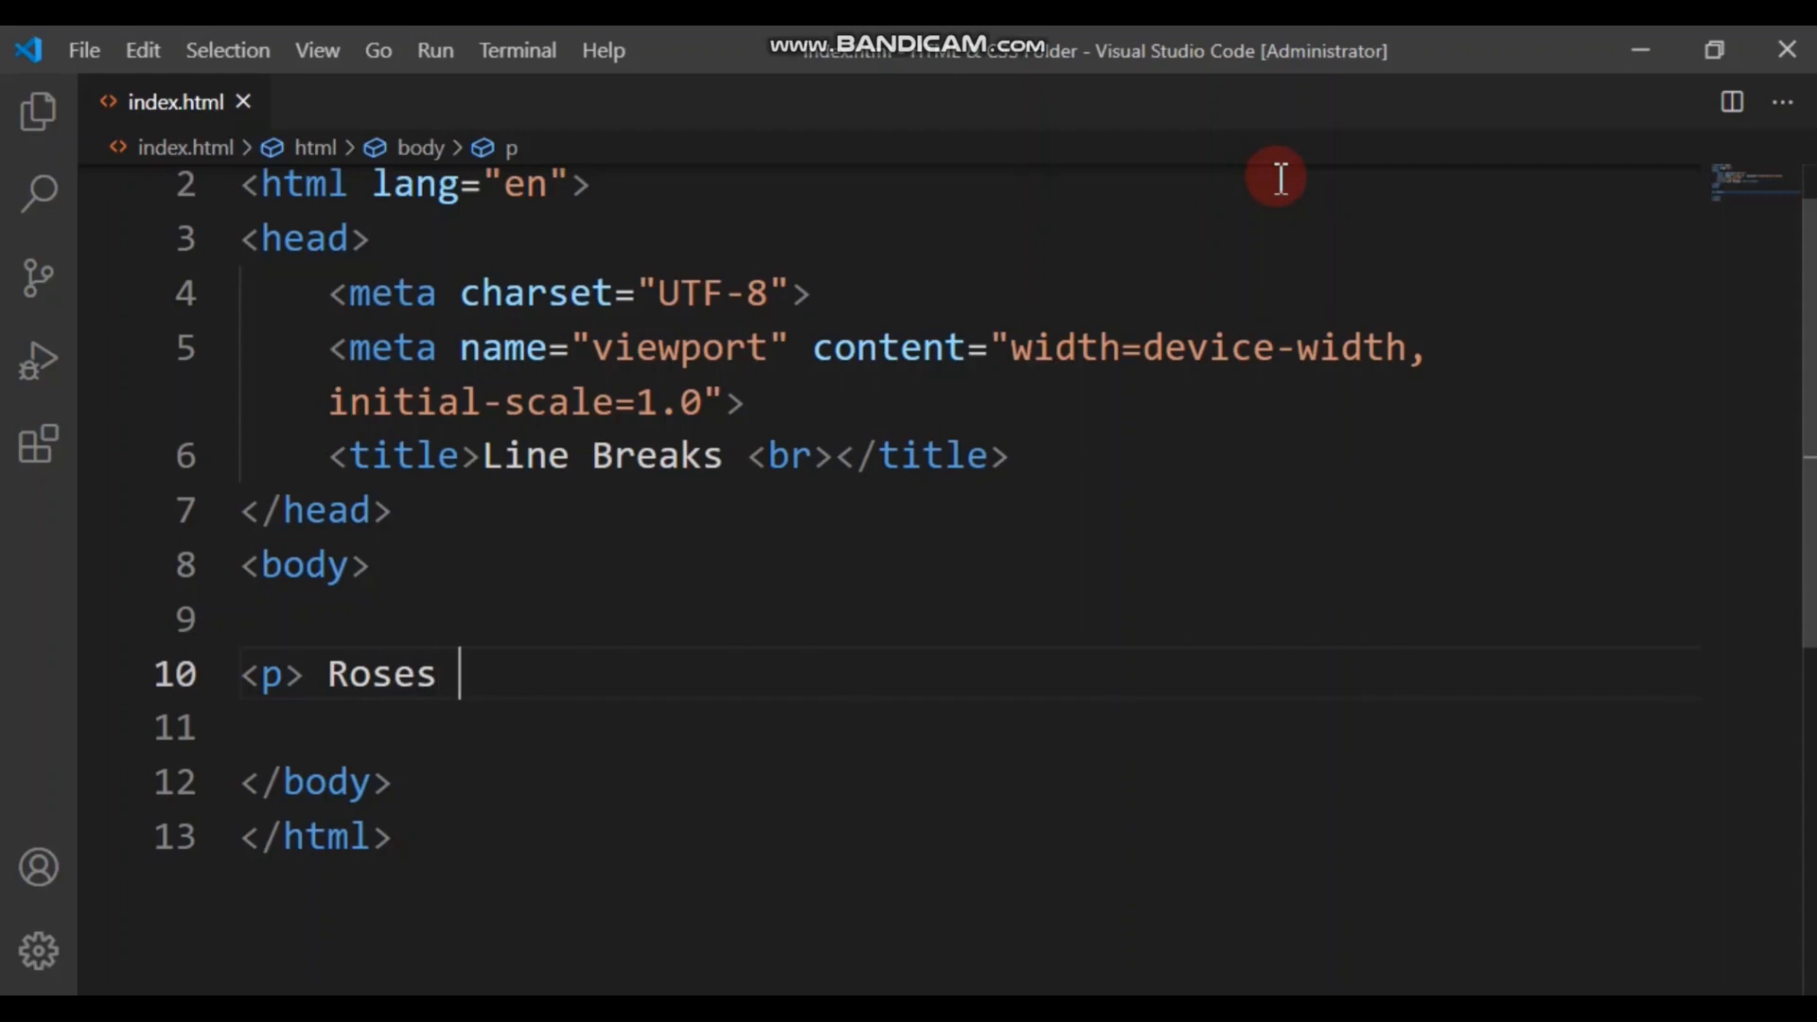
{"action": "type", "text": "are"}
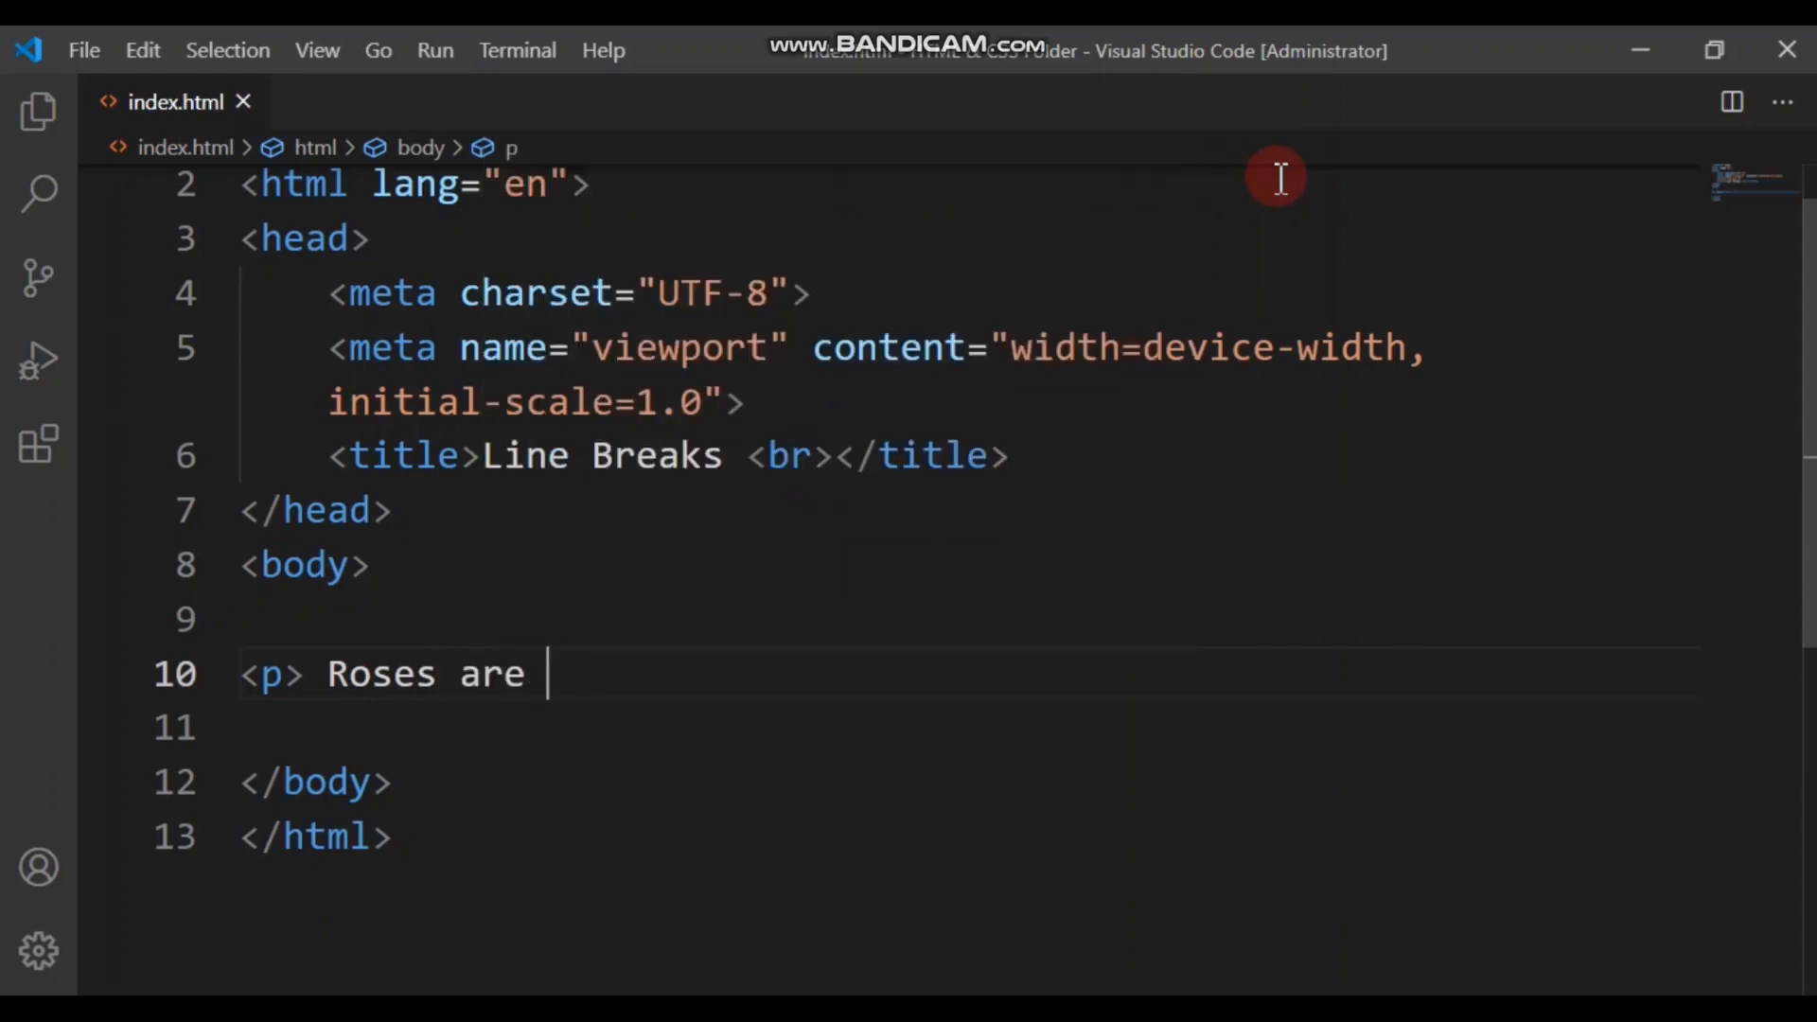
{"action": "type", "text": "red"}
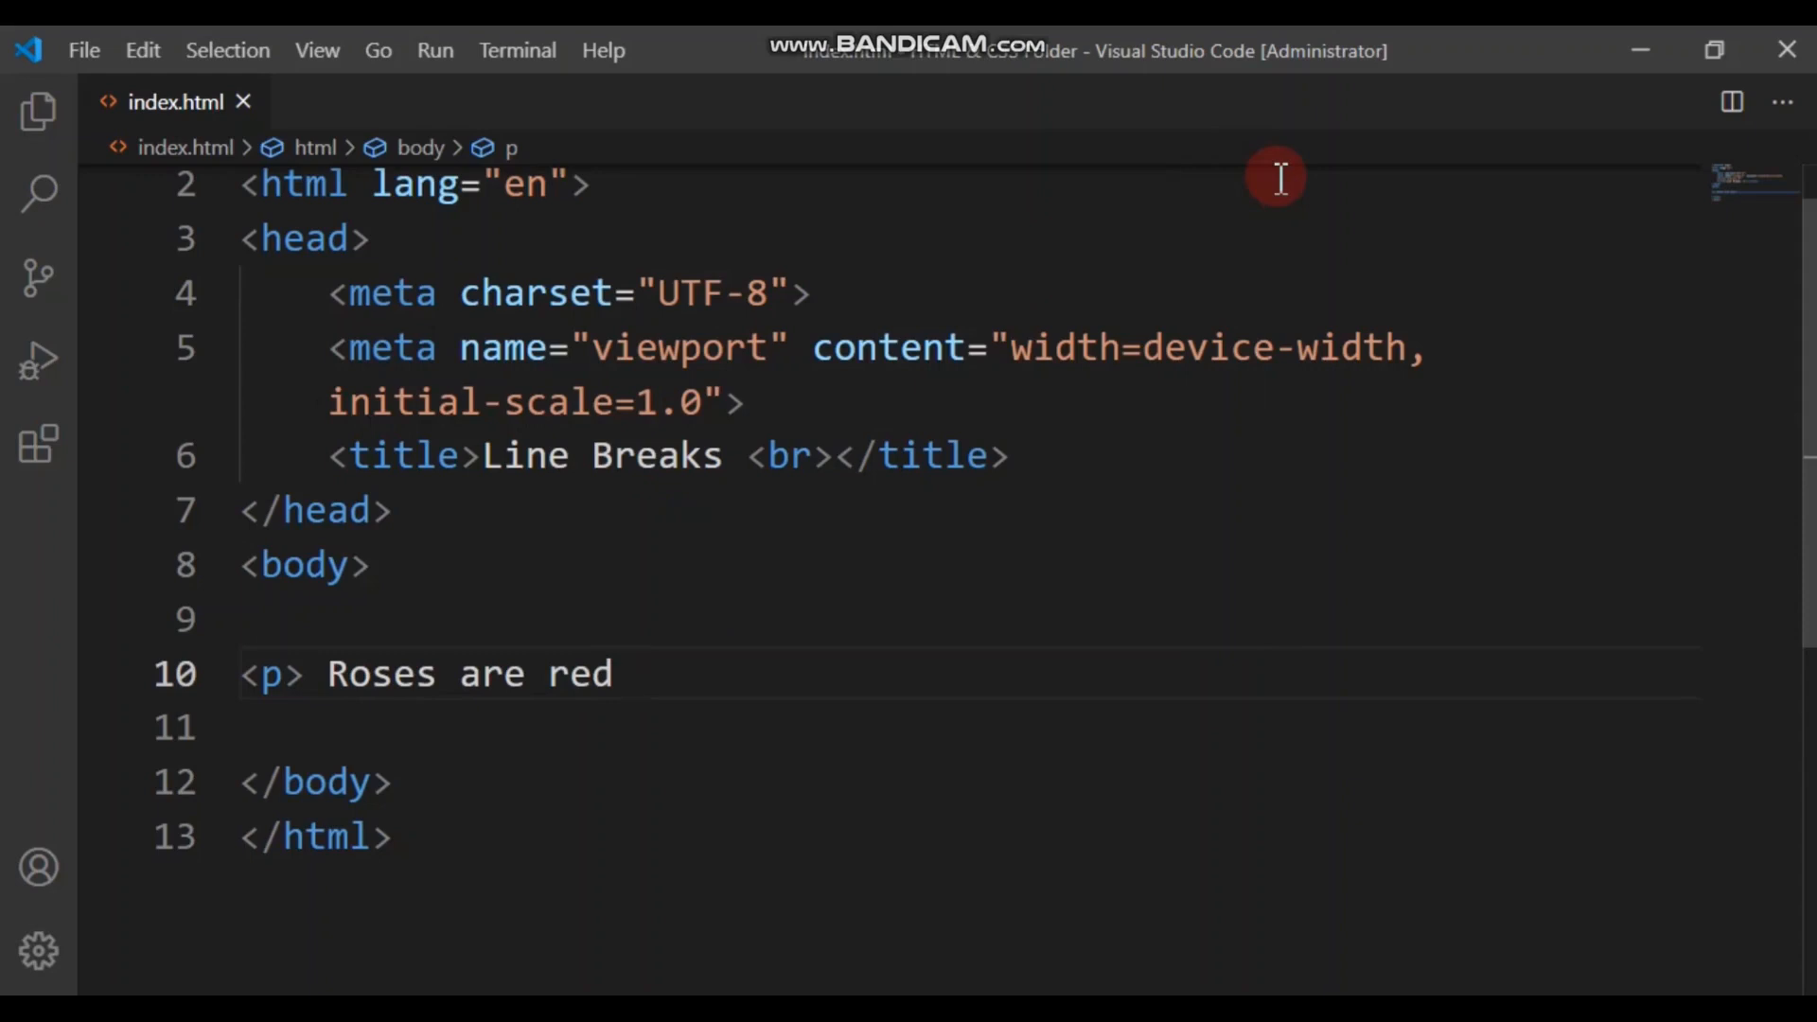
{"action": "type", "text": "v"}
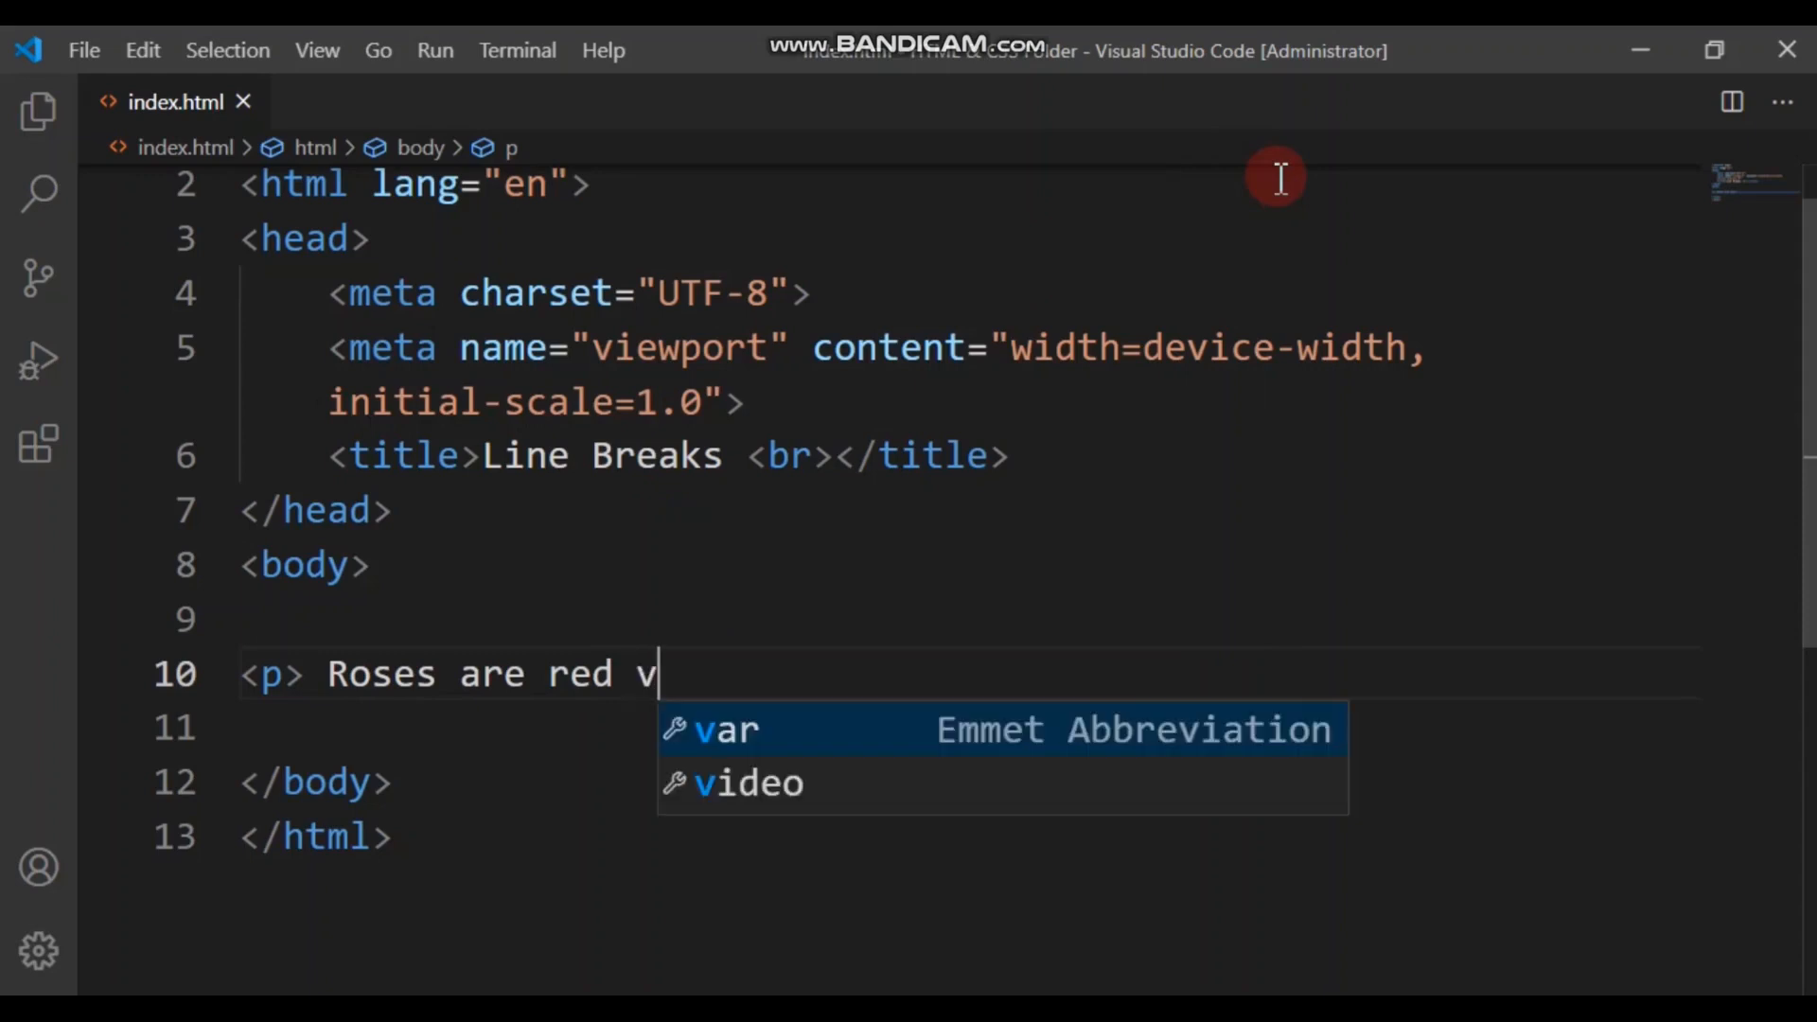
{"action": "type", "text": "iolets"}
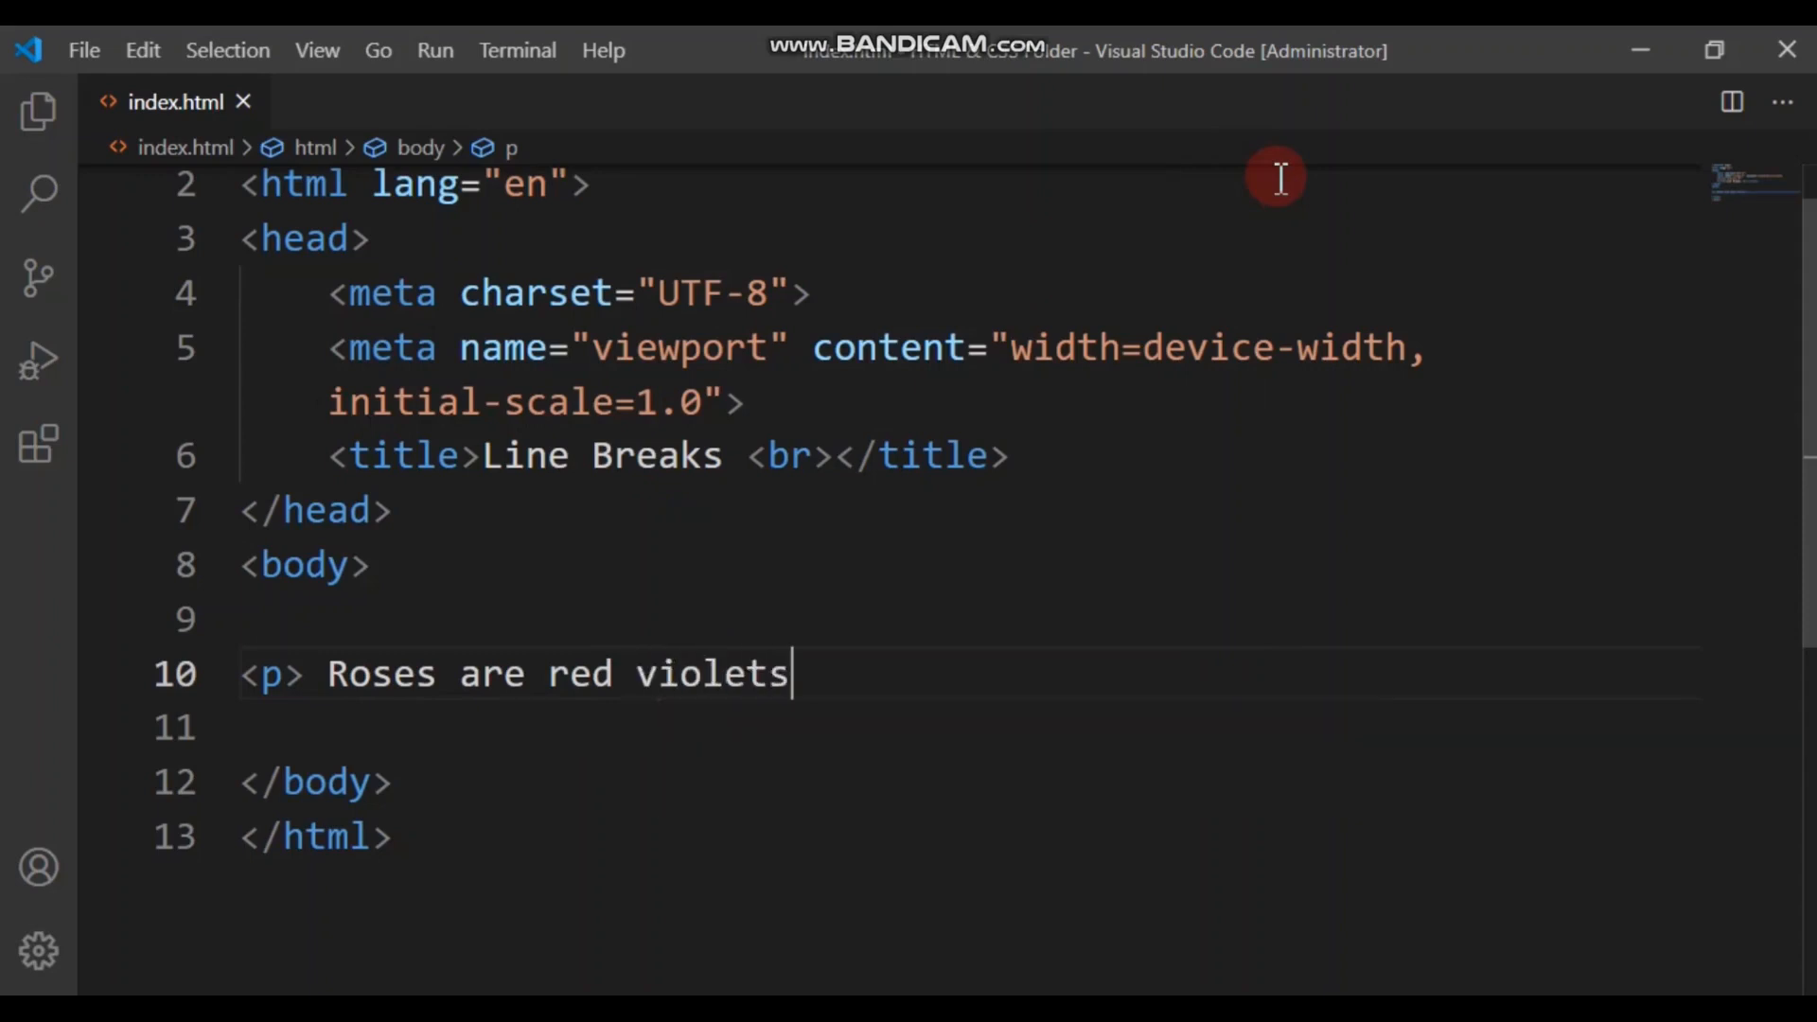
{"action": "type", "text": "are"}
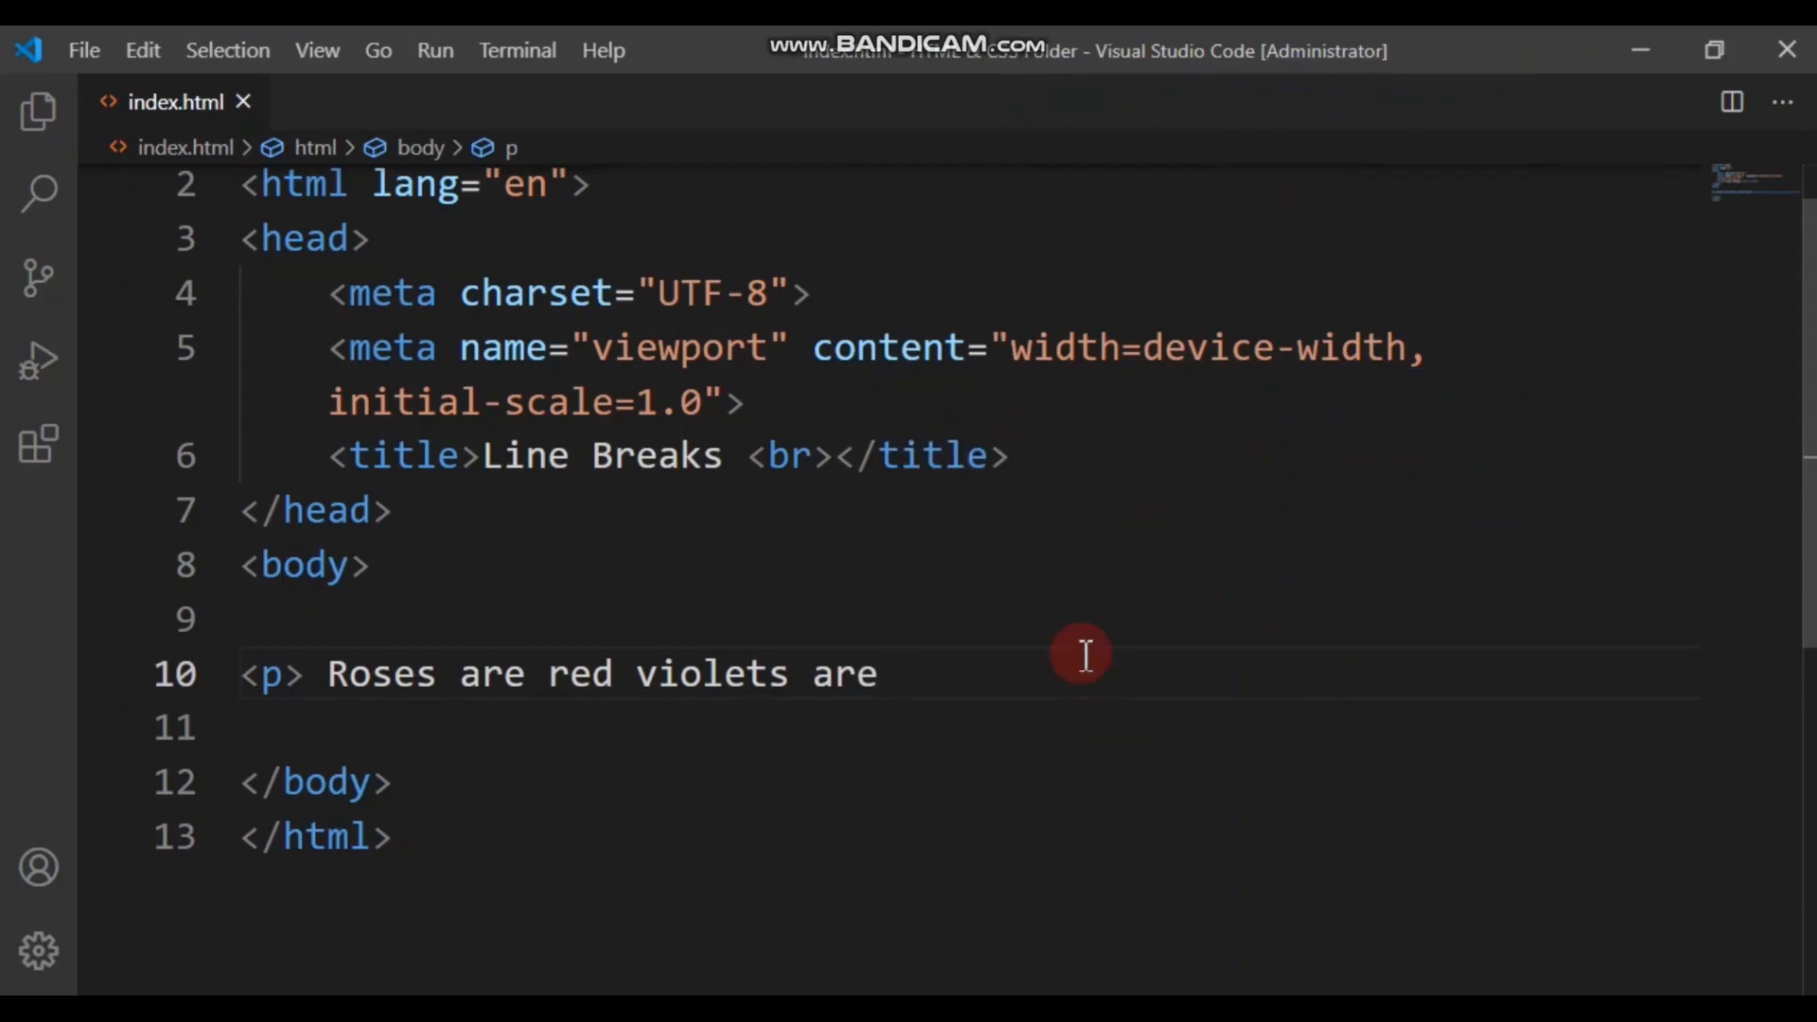
Step: Serve index.html in the browser using Open with Live Server
{"action": "right_click", "coordinate": [1084, 655]}
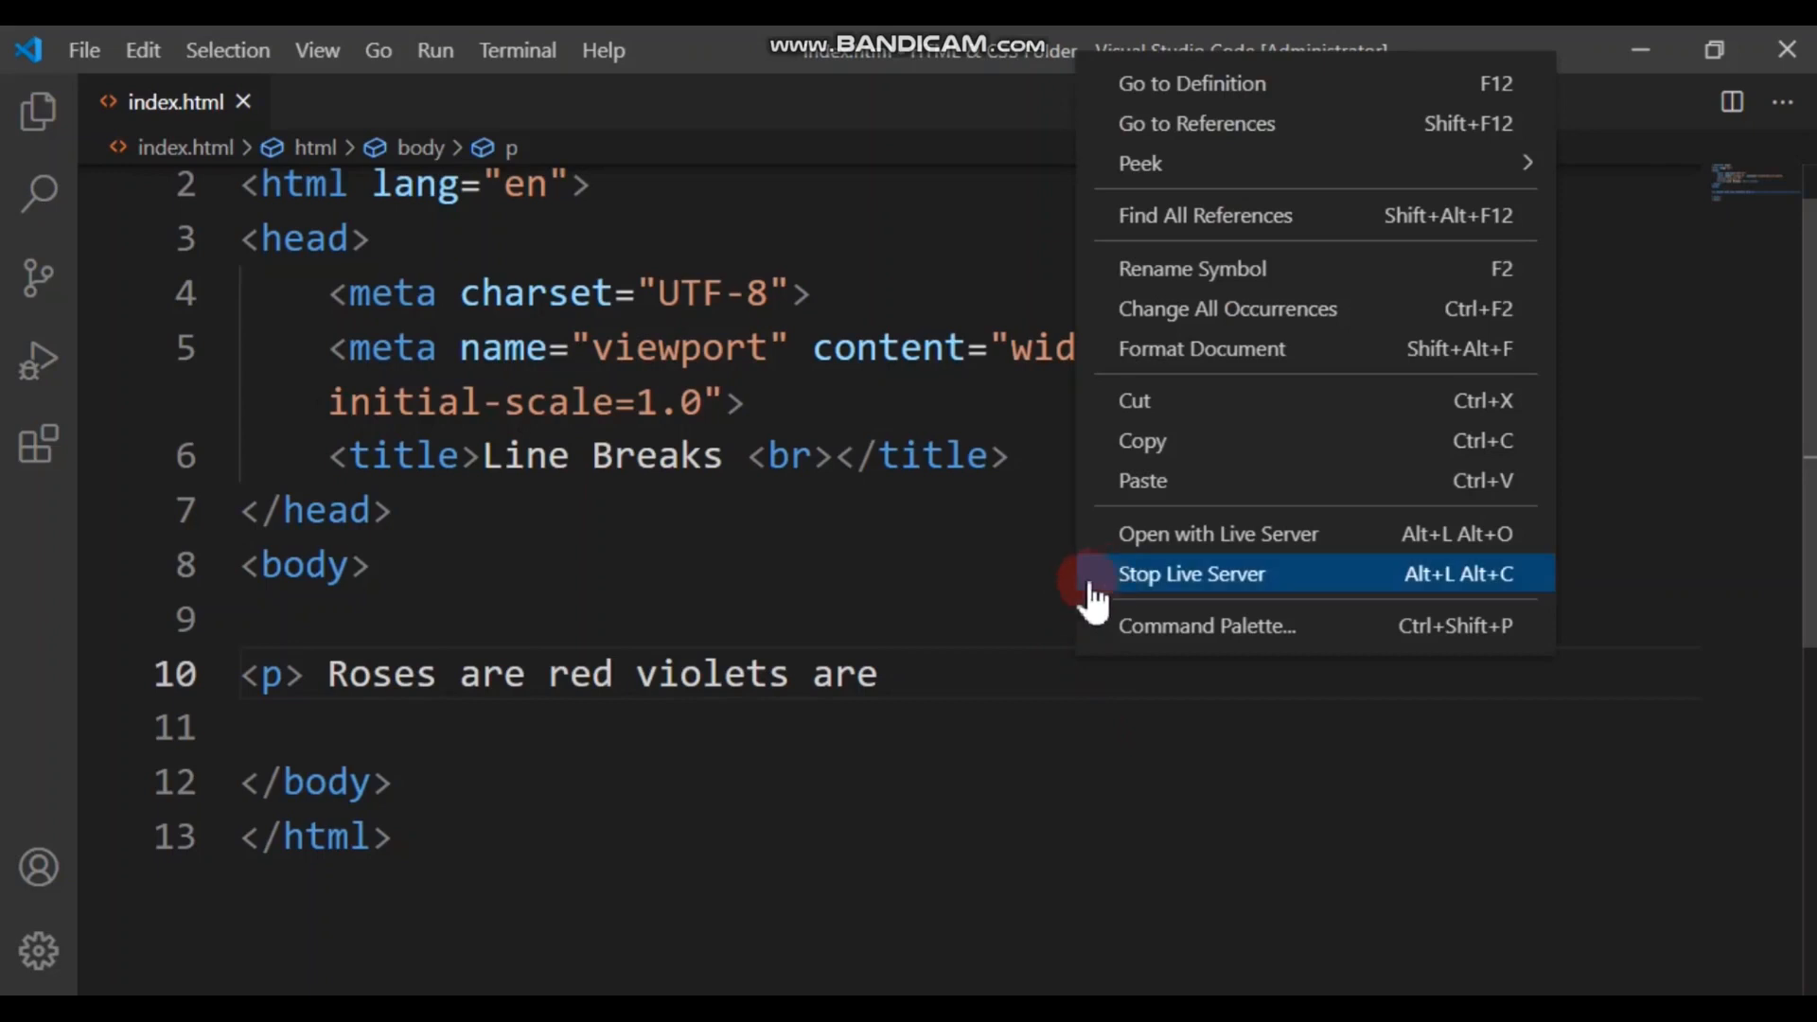
{"action": "mouse_move", "coordinate": [1182, 533]}
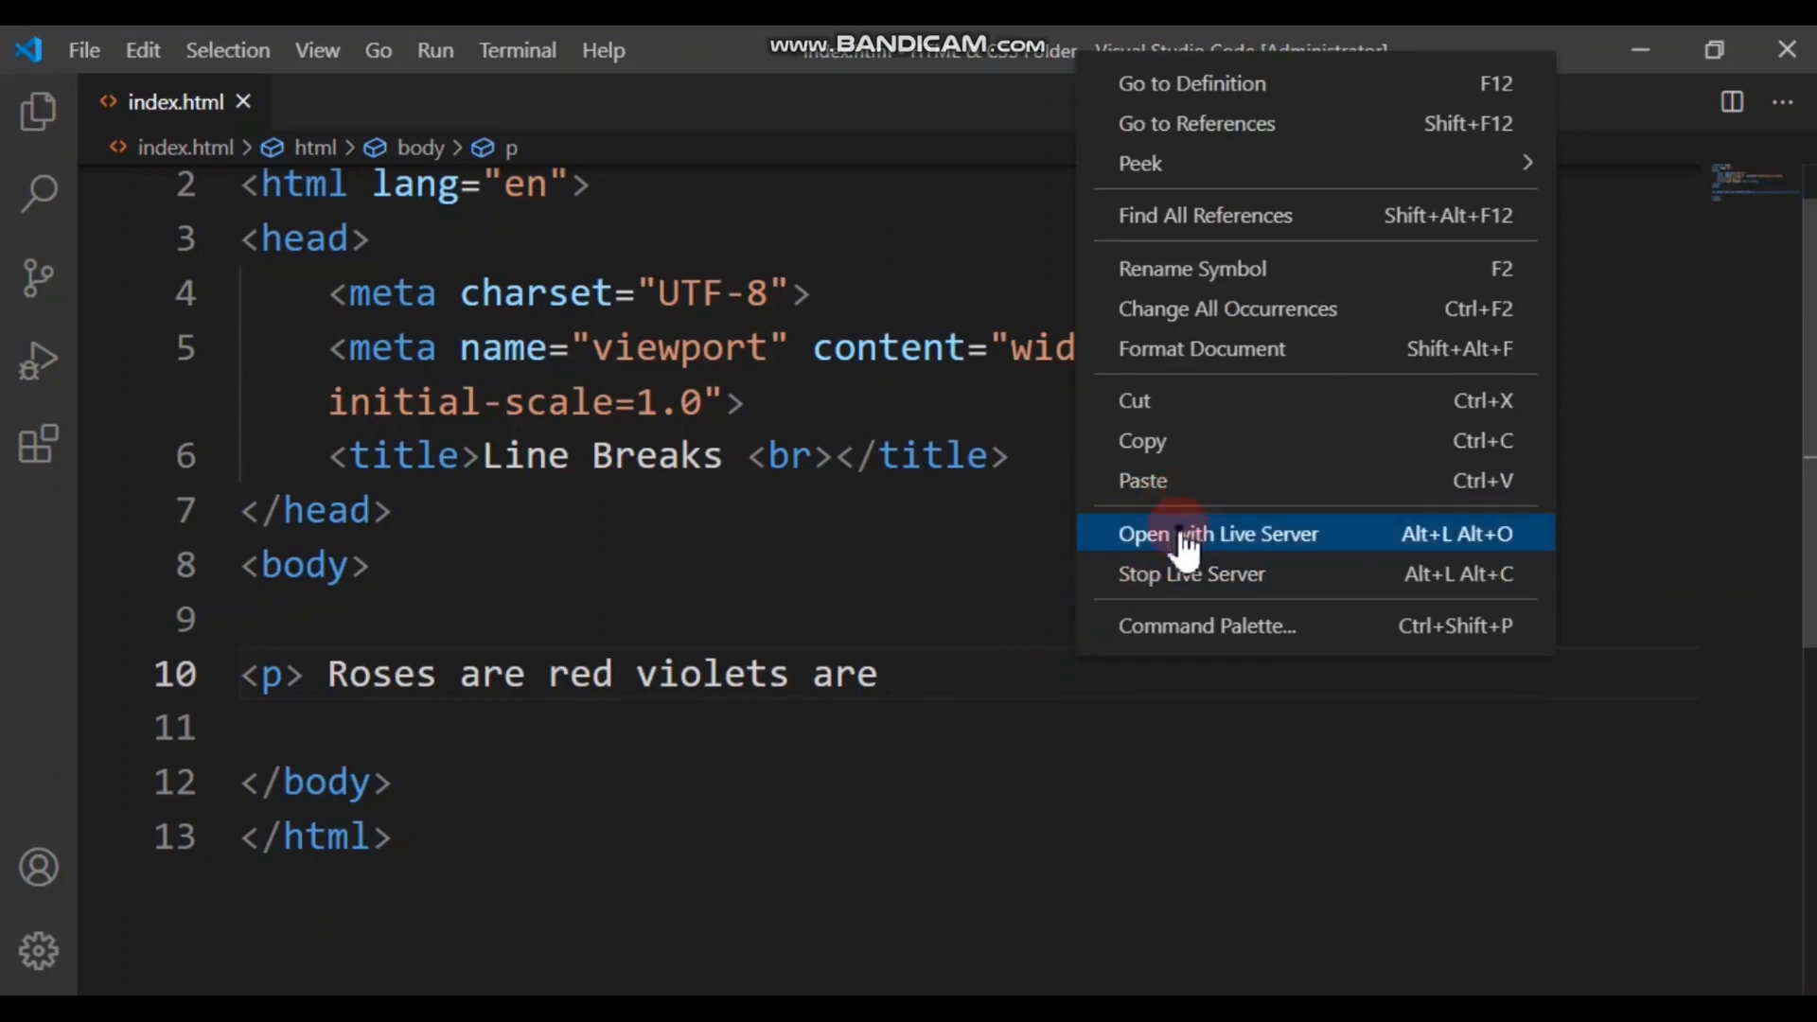
{"action": "left_click", "coordinate": [1217, 533]}
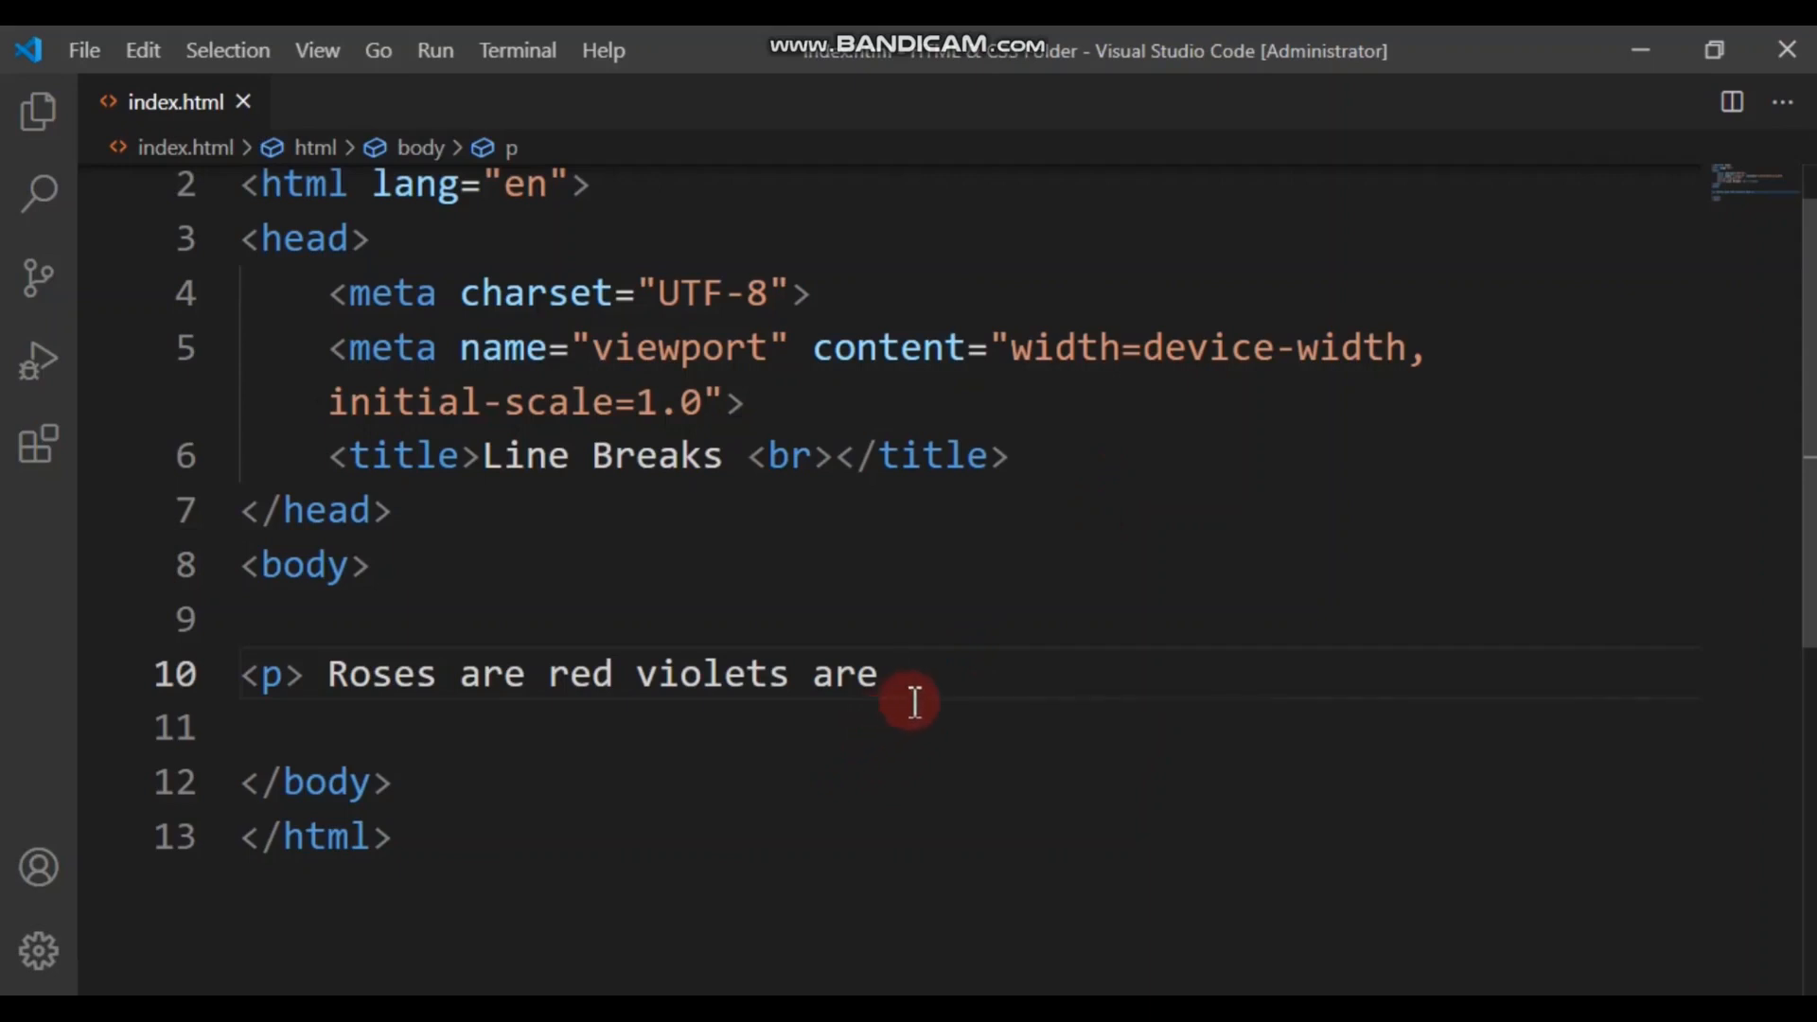
Step: Replace 'violets are' with a <br> after 'Roses are red' and start a new line
{"action": "left_click_drag", "start_coordinate": [635, 672], "coordinate": [892, 673]}
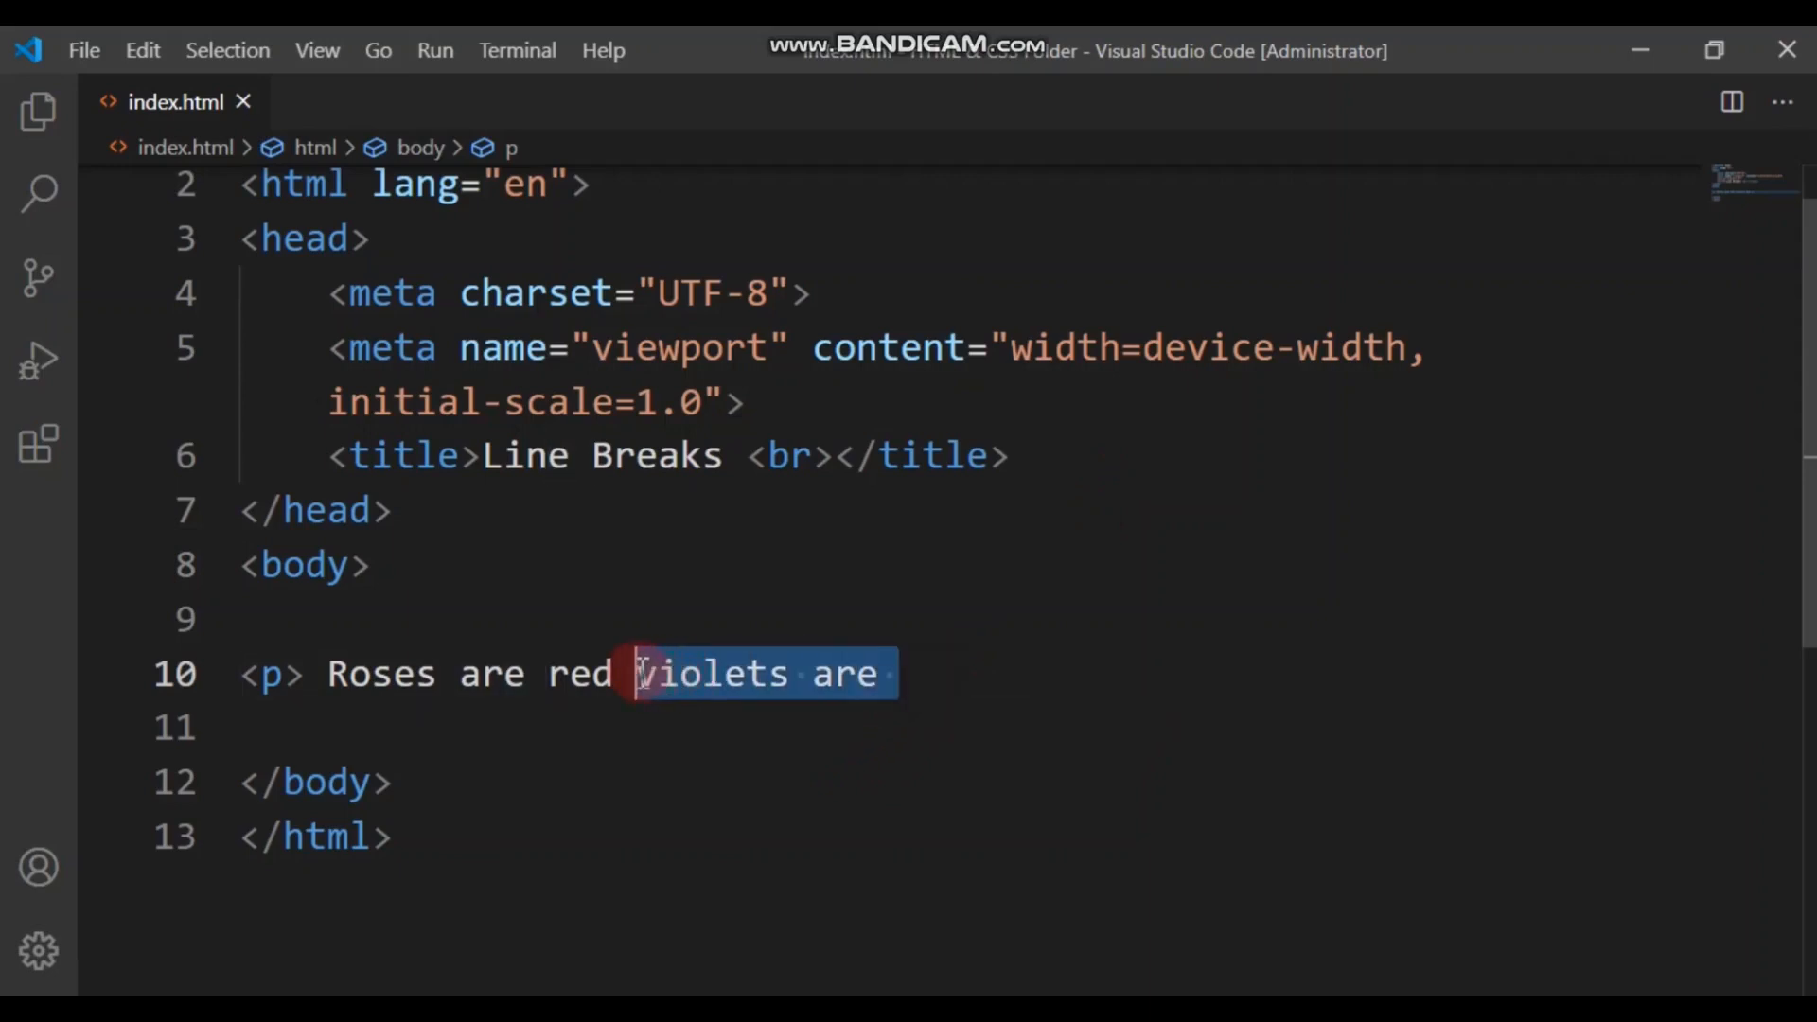
{"action": "key", "text": "Delete"}
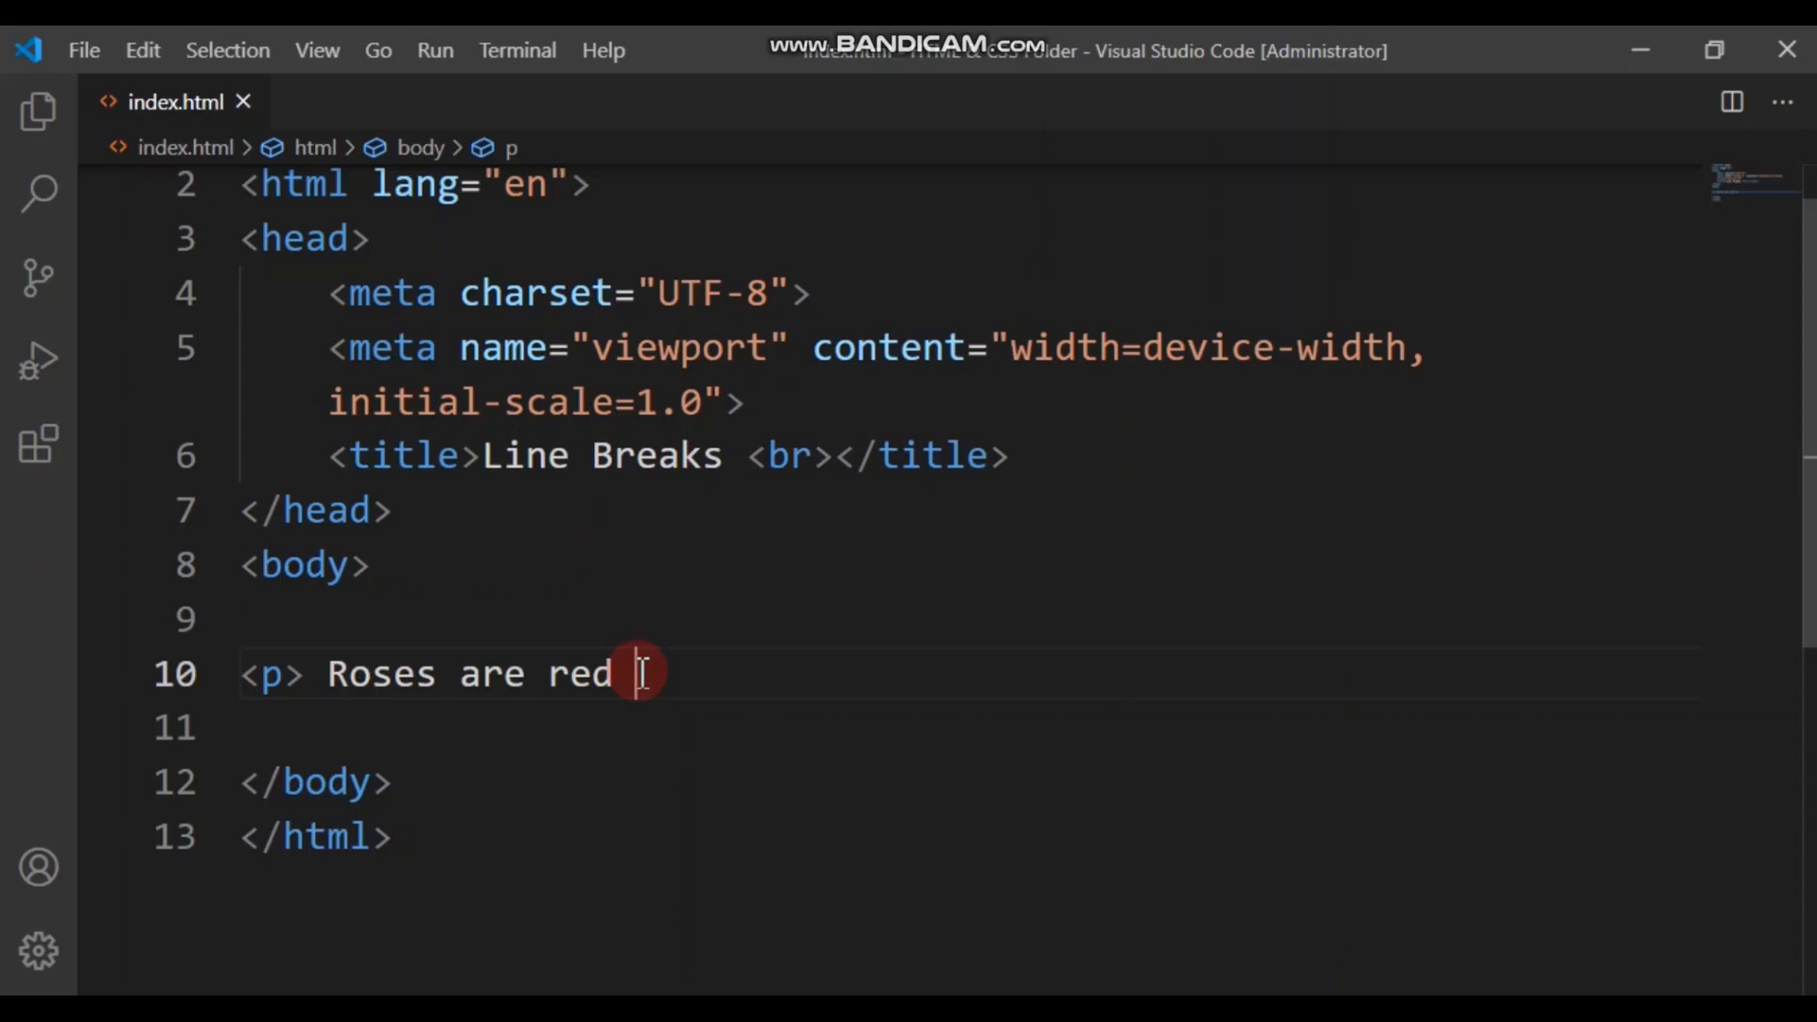
{"action": "type", "text": "<>"}
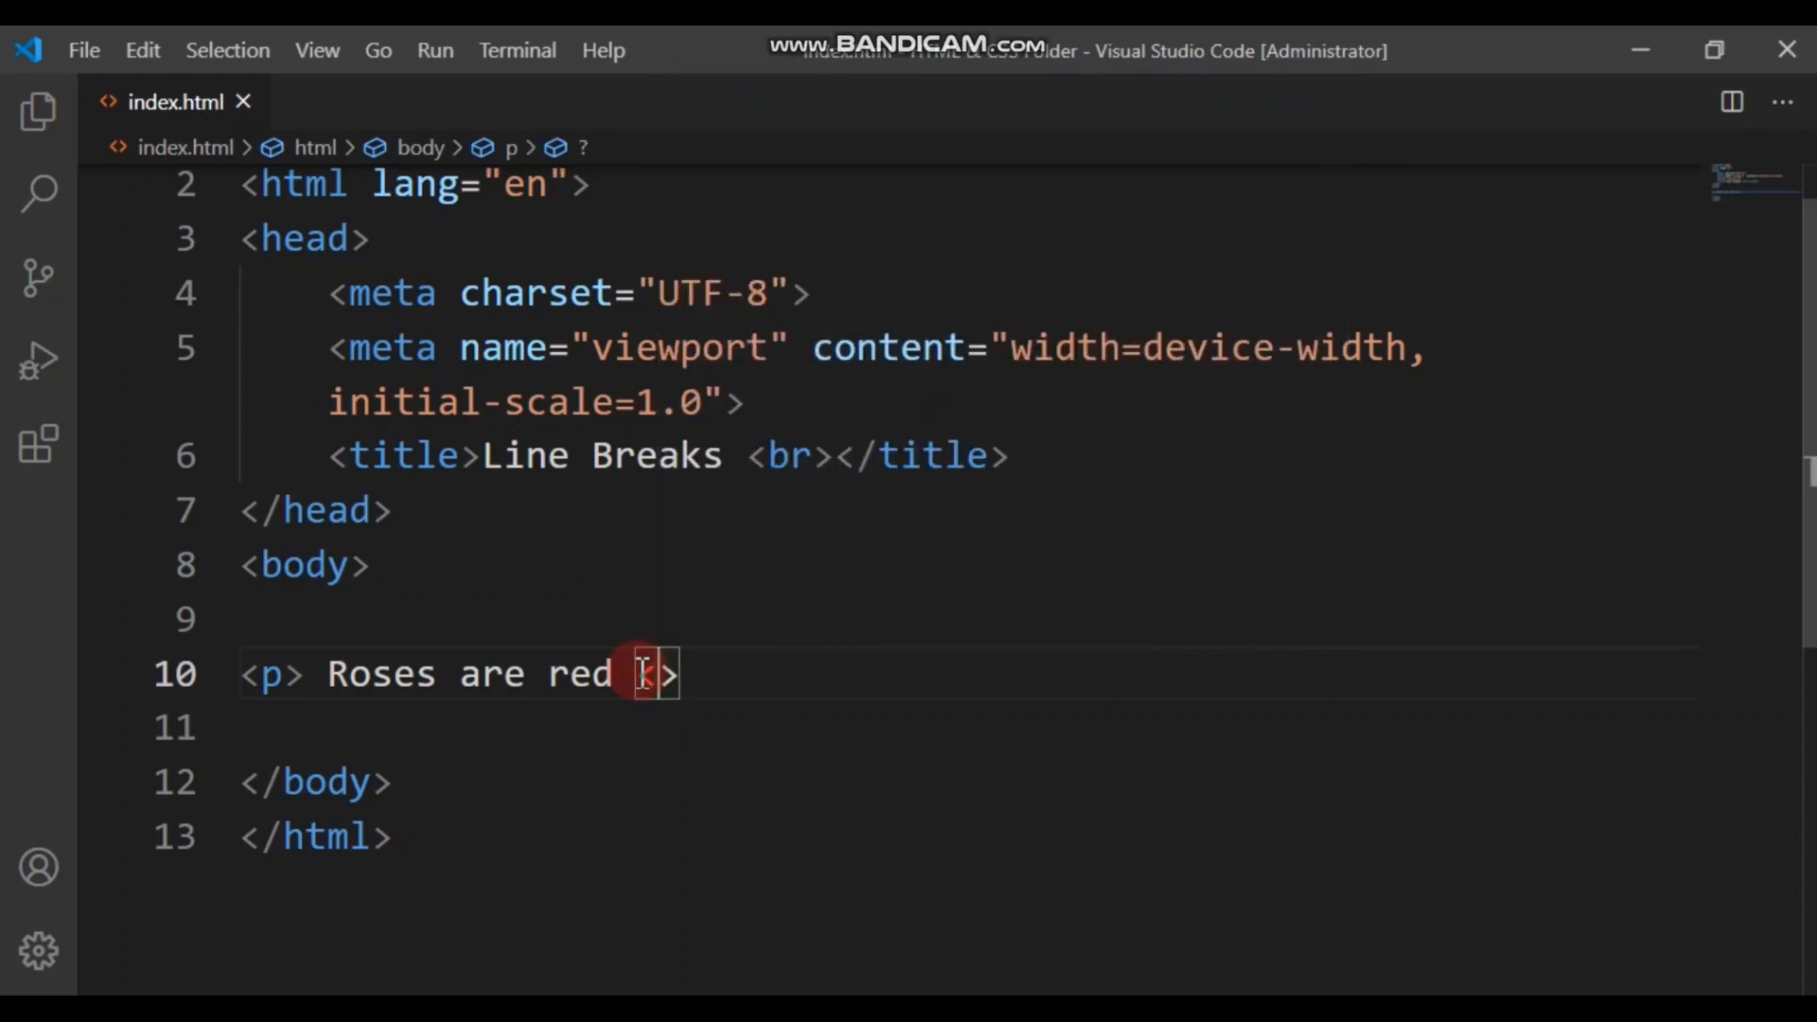
{"action": "type", "text": "br"}
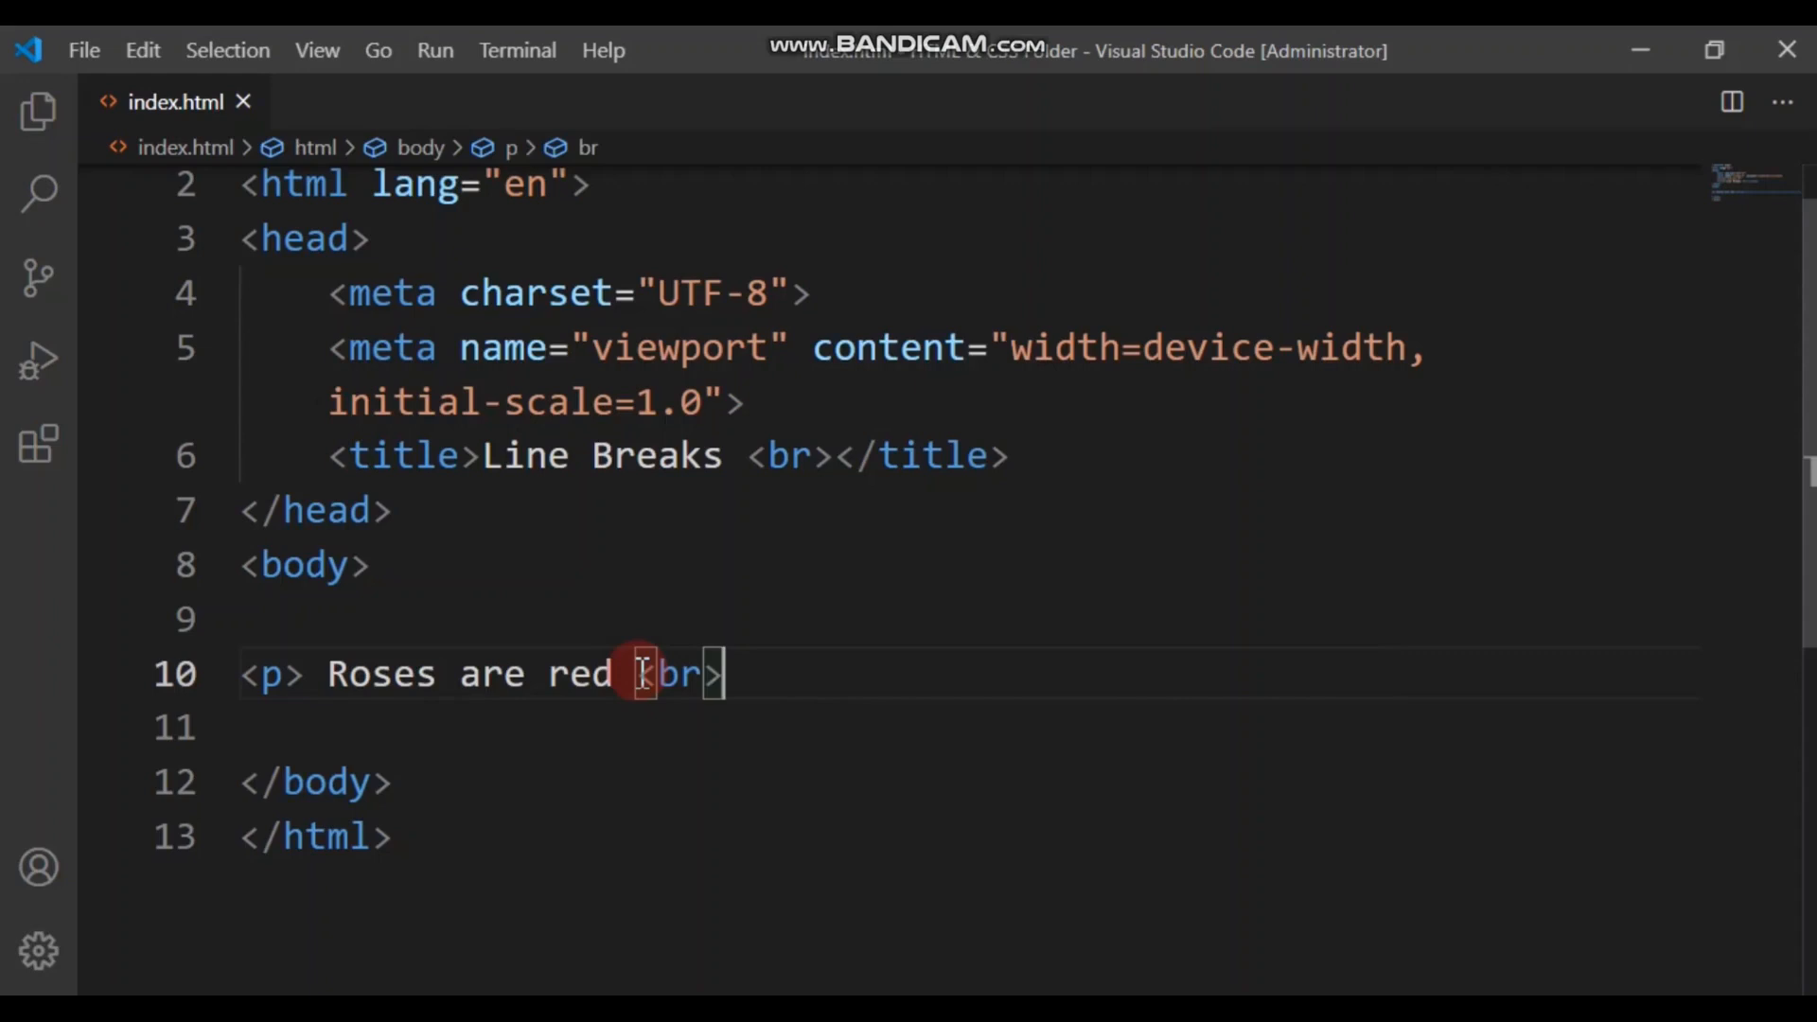
{"action": "key", "text": "enter"}
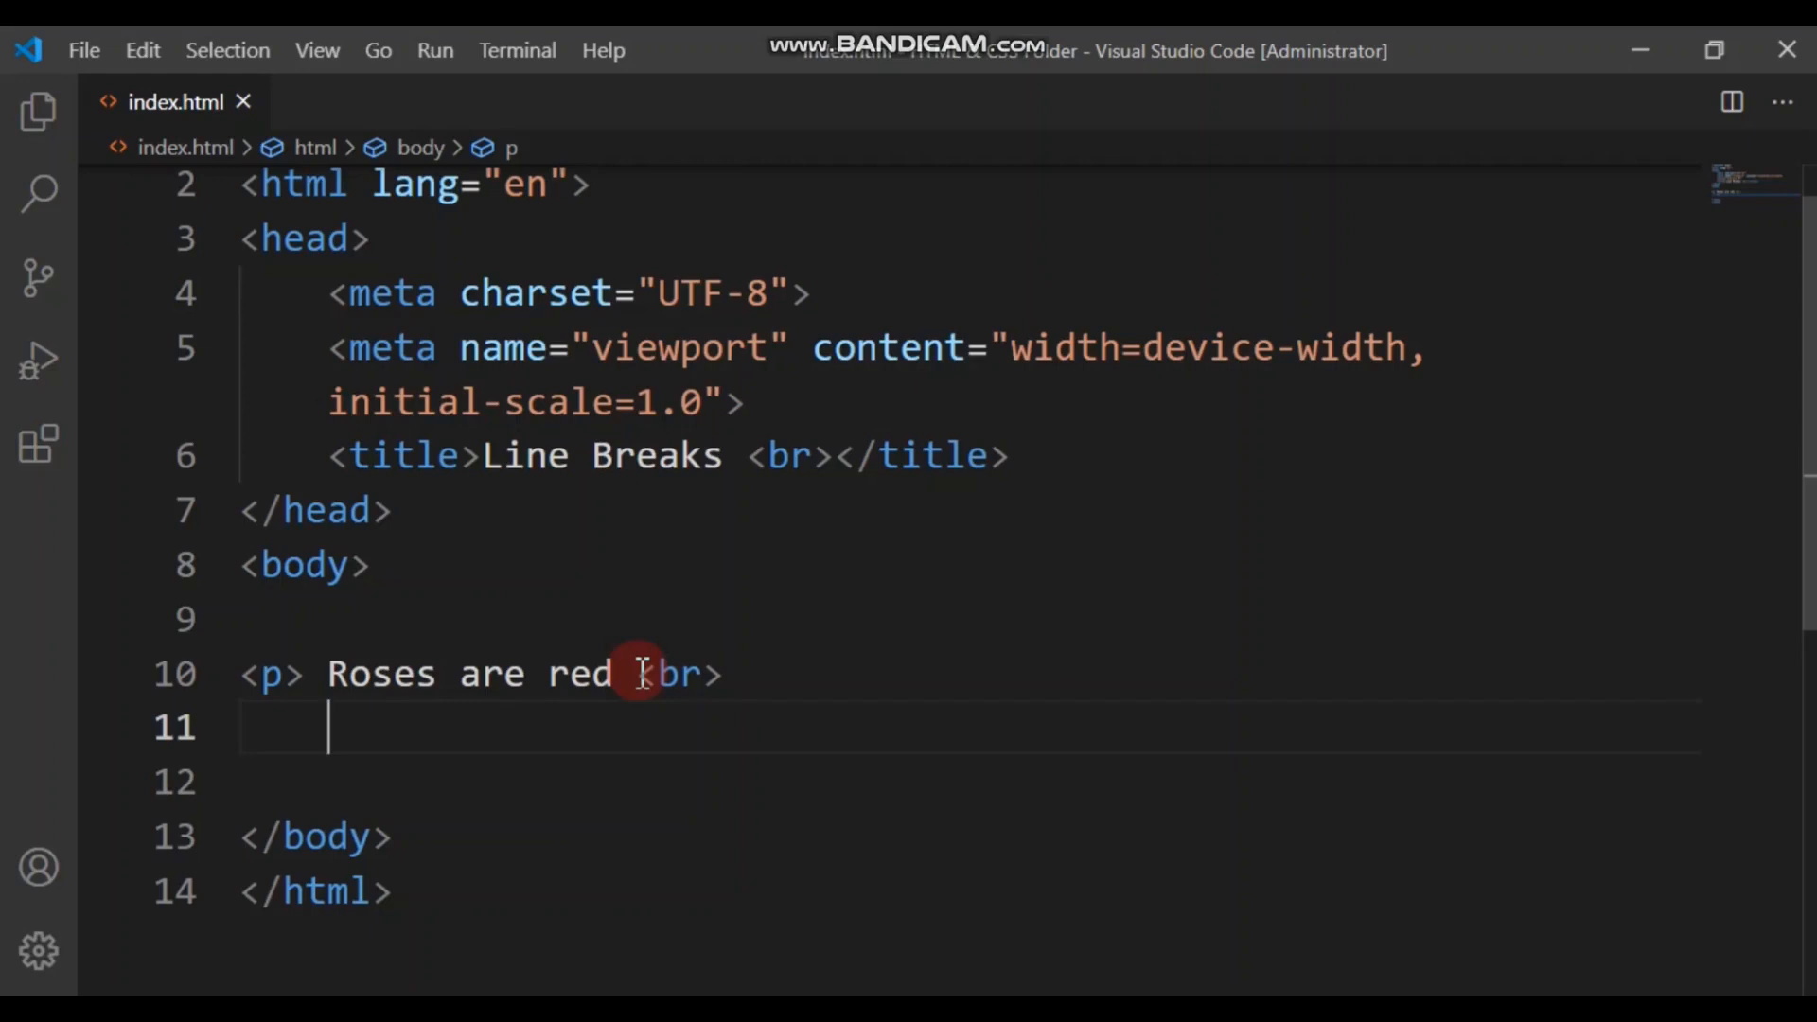
Step: Type 'violets are blue <br>' as line two and begin line three with 'learn'
{"action": "type", "text": "v"}
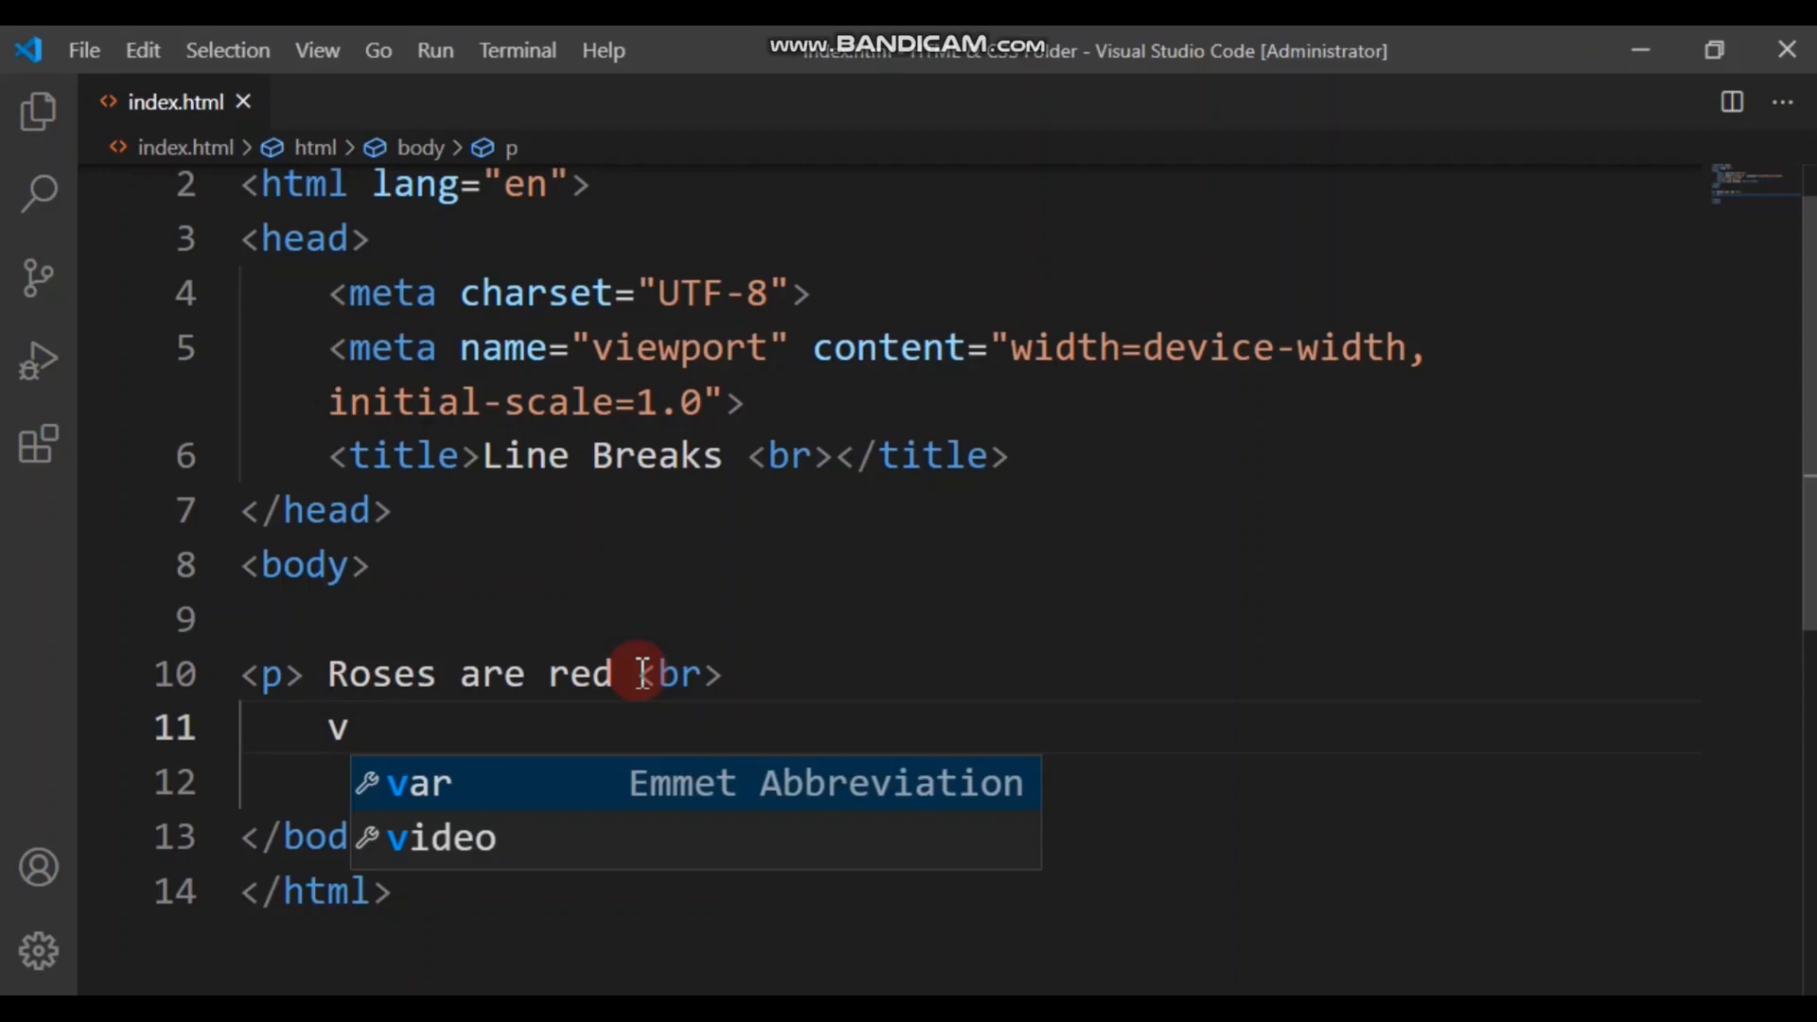
{"action": "type", "text": "iol"}
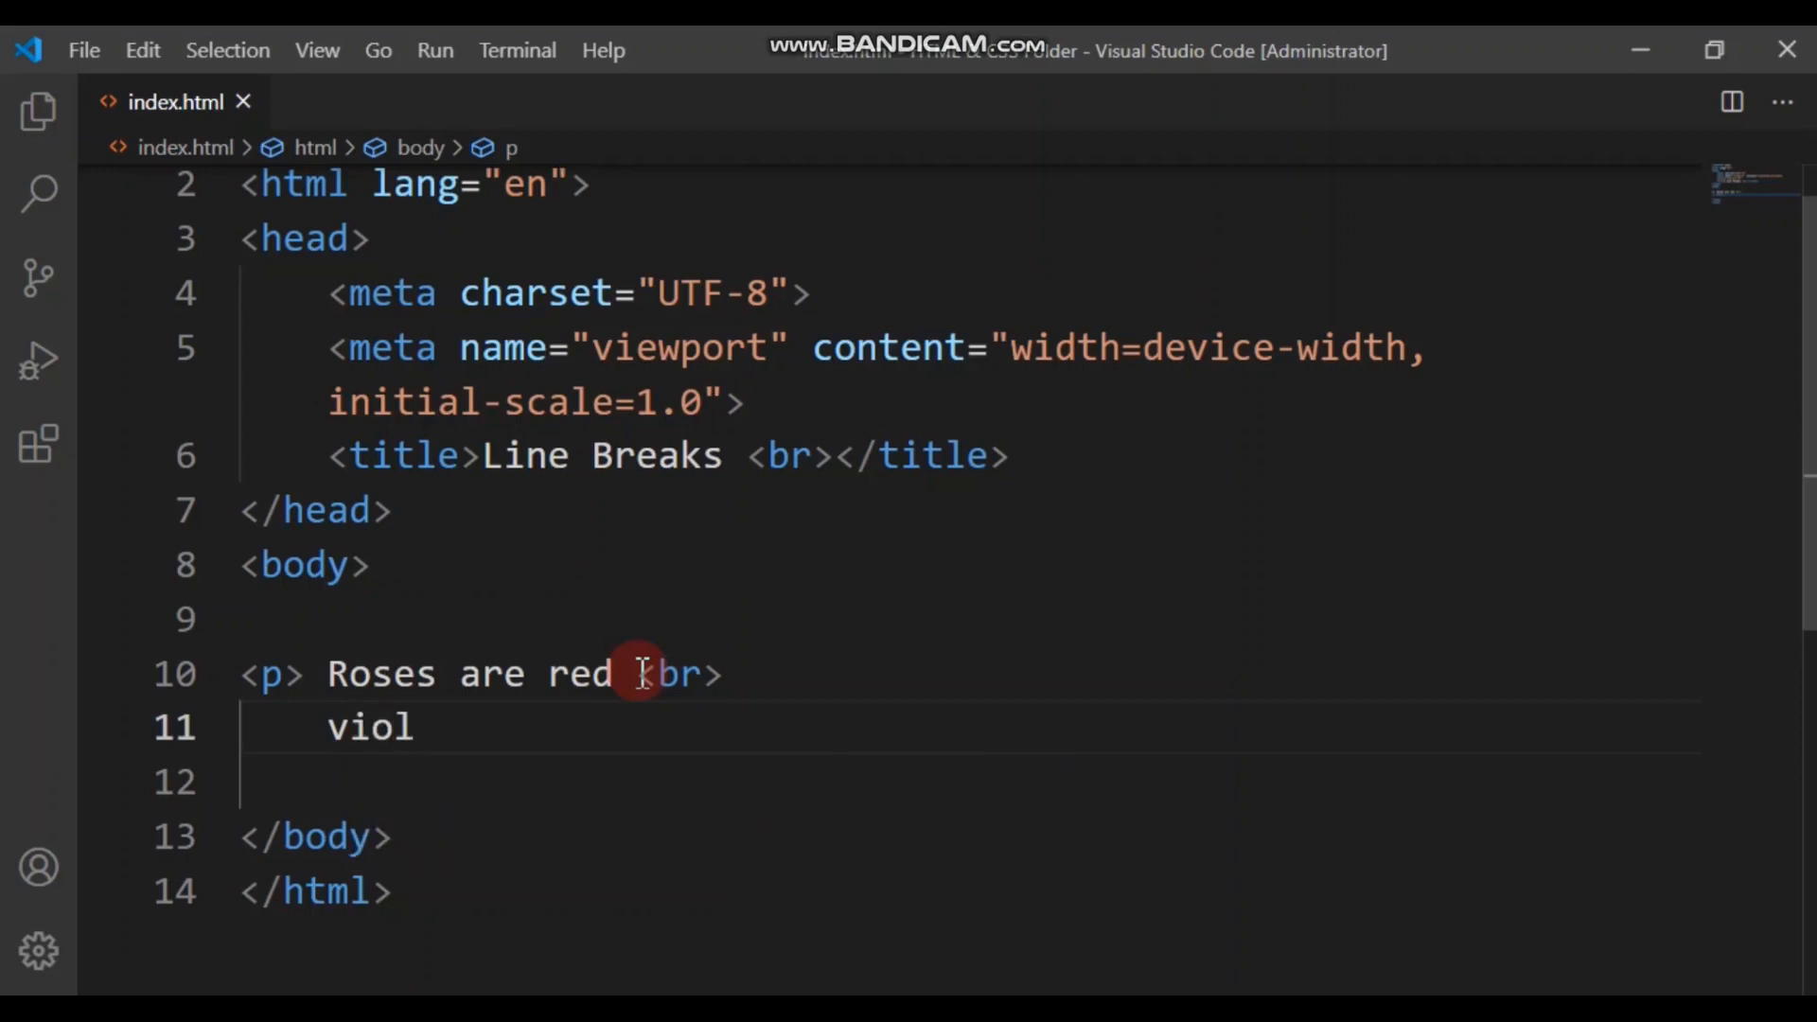
{"action": "type", "text": "ets a"}
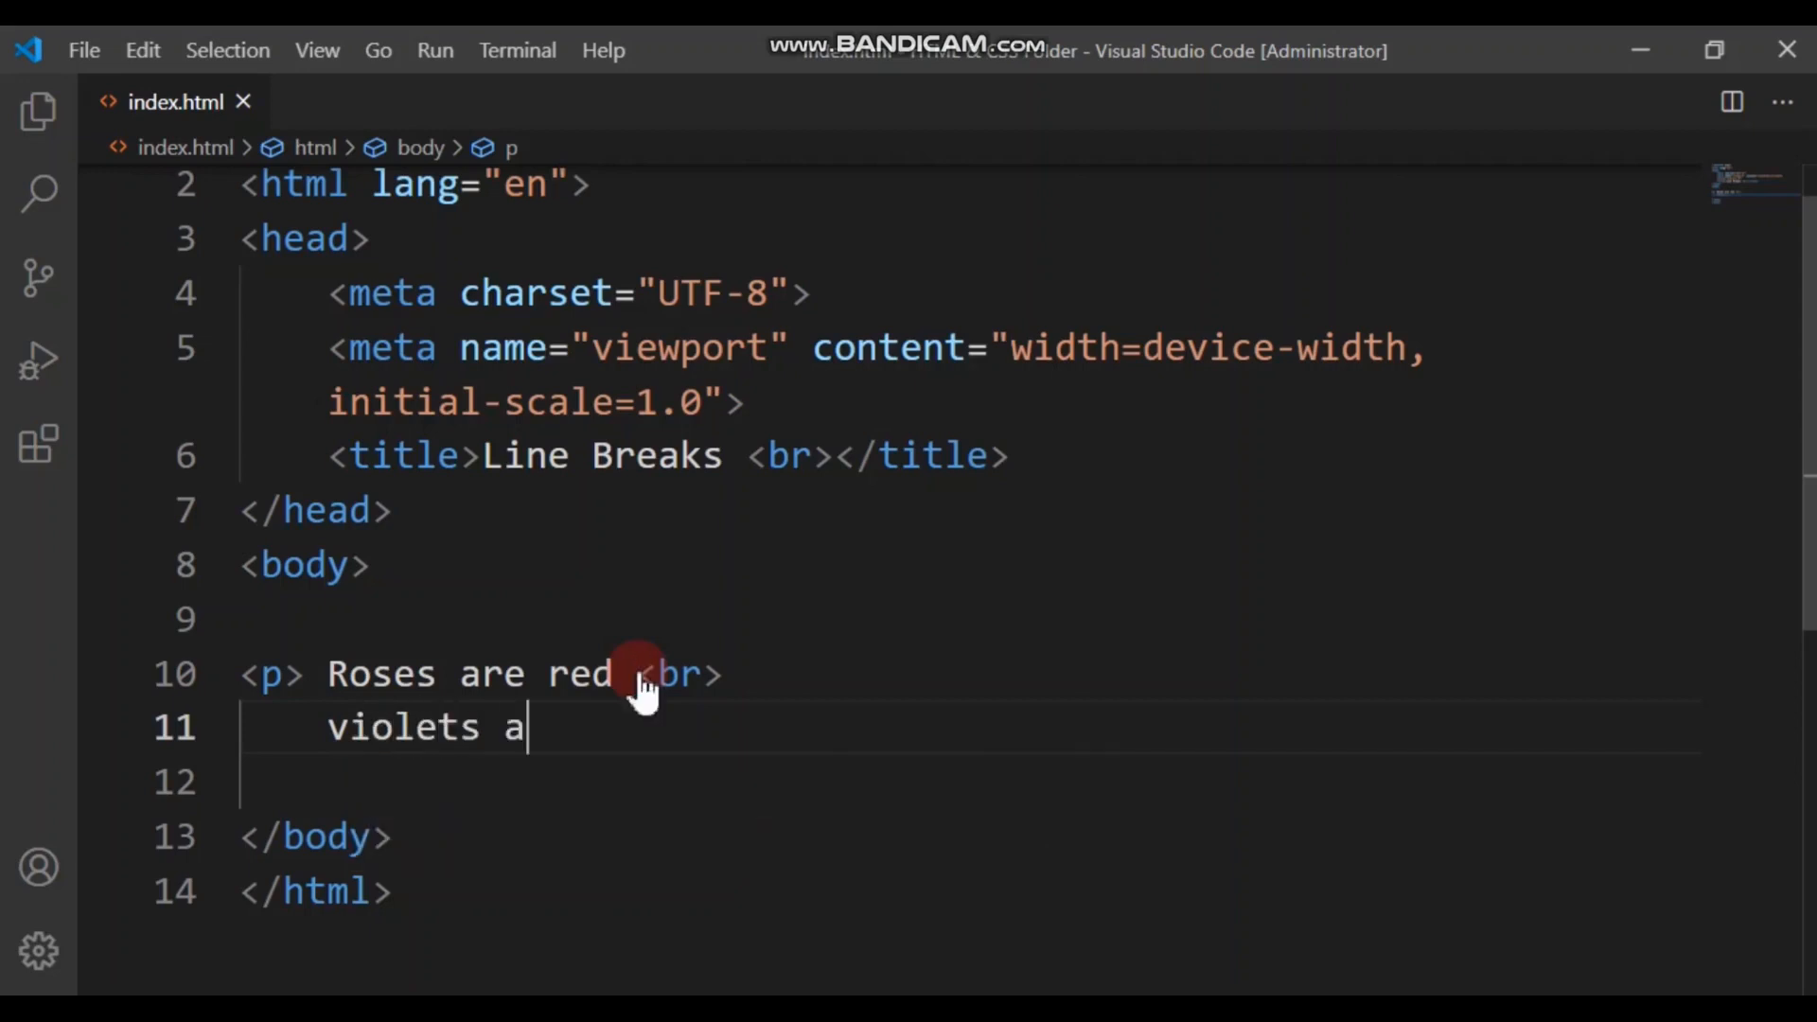
{"action": "type", "text": "re blue"}
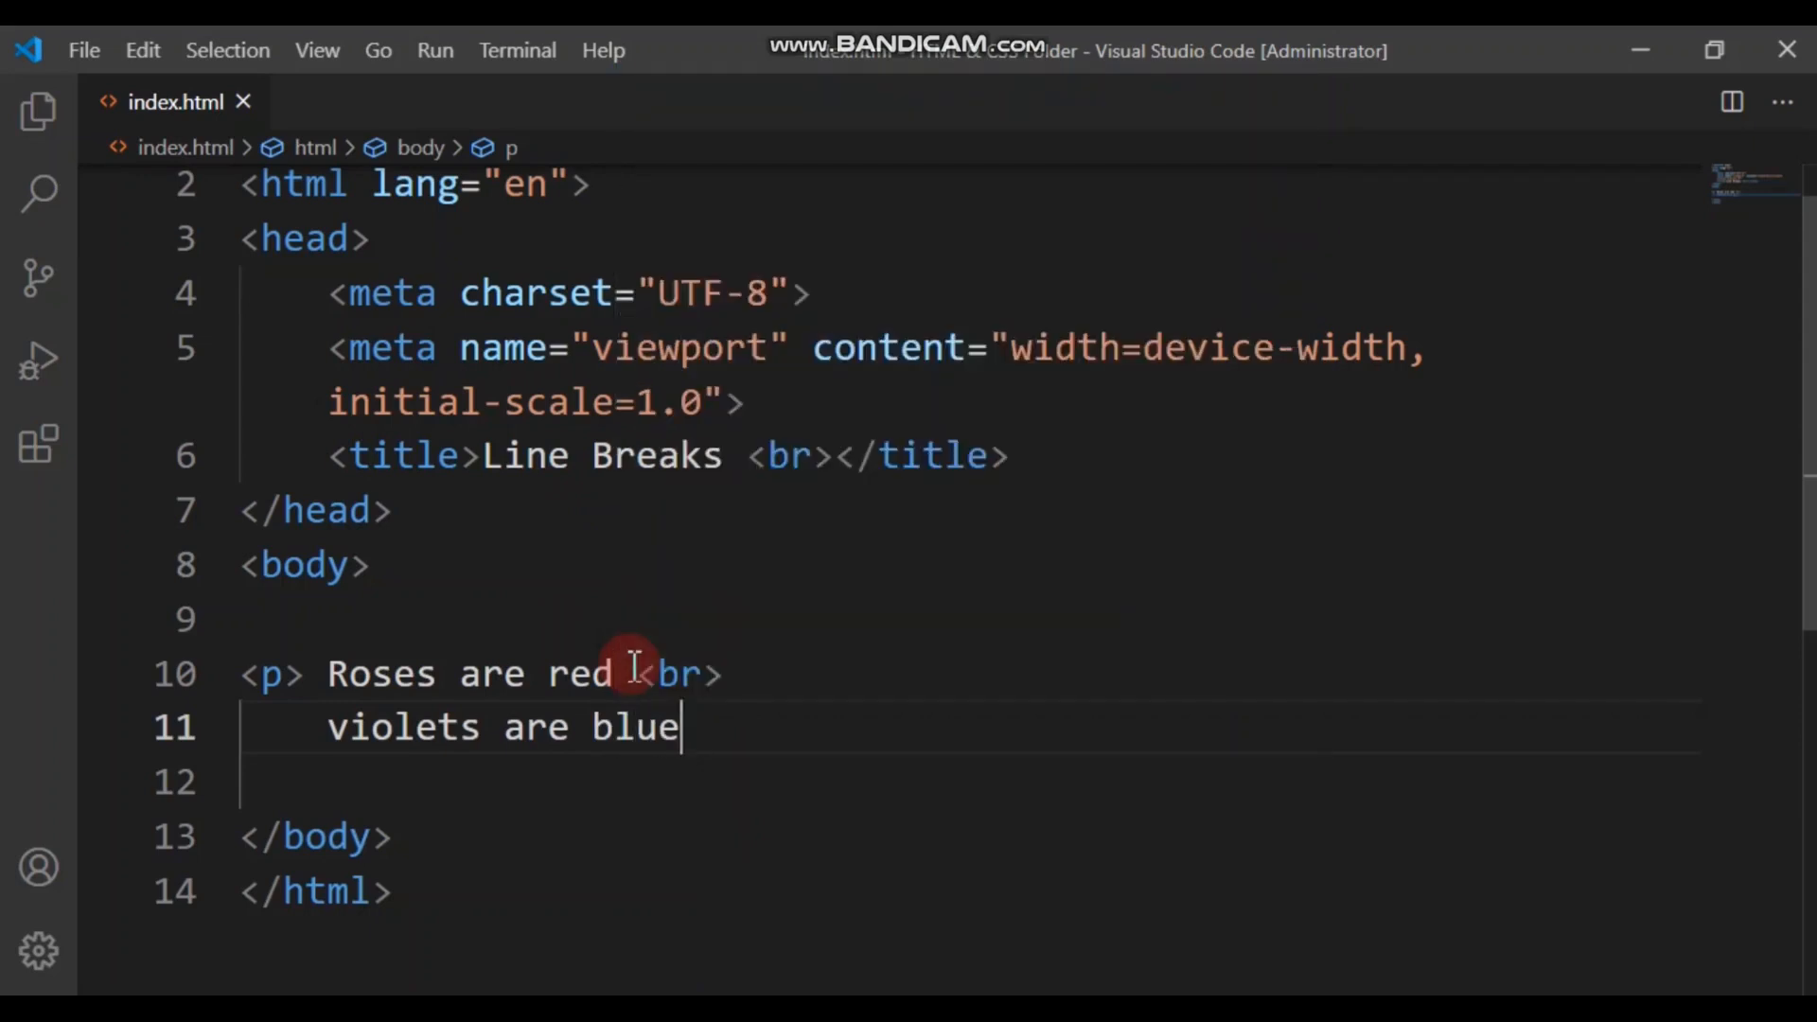
{"action": "mouse_move", "coordinate": [681, 675]}
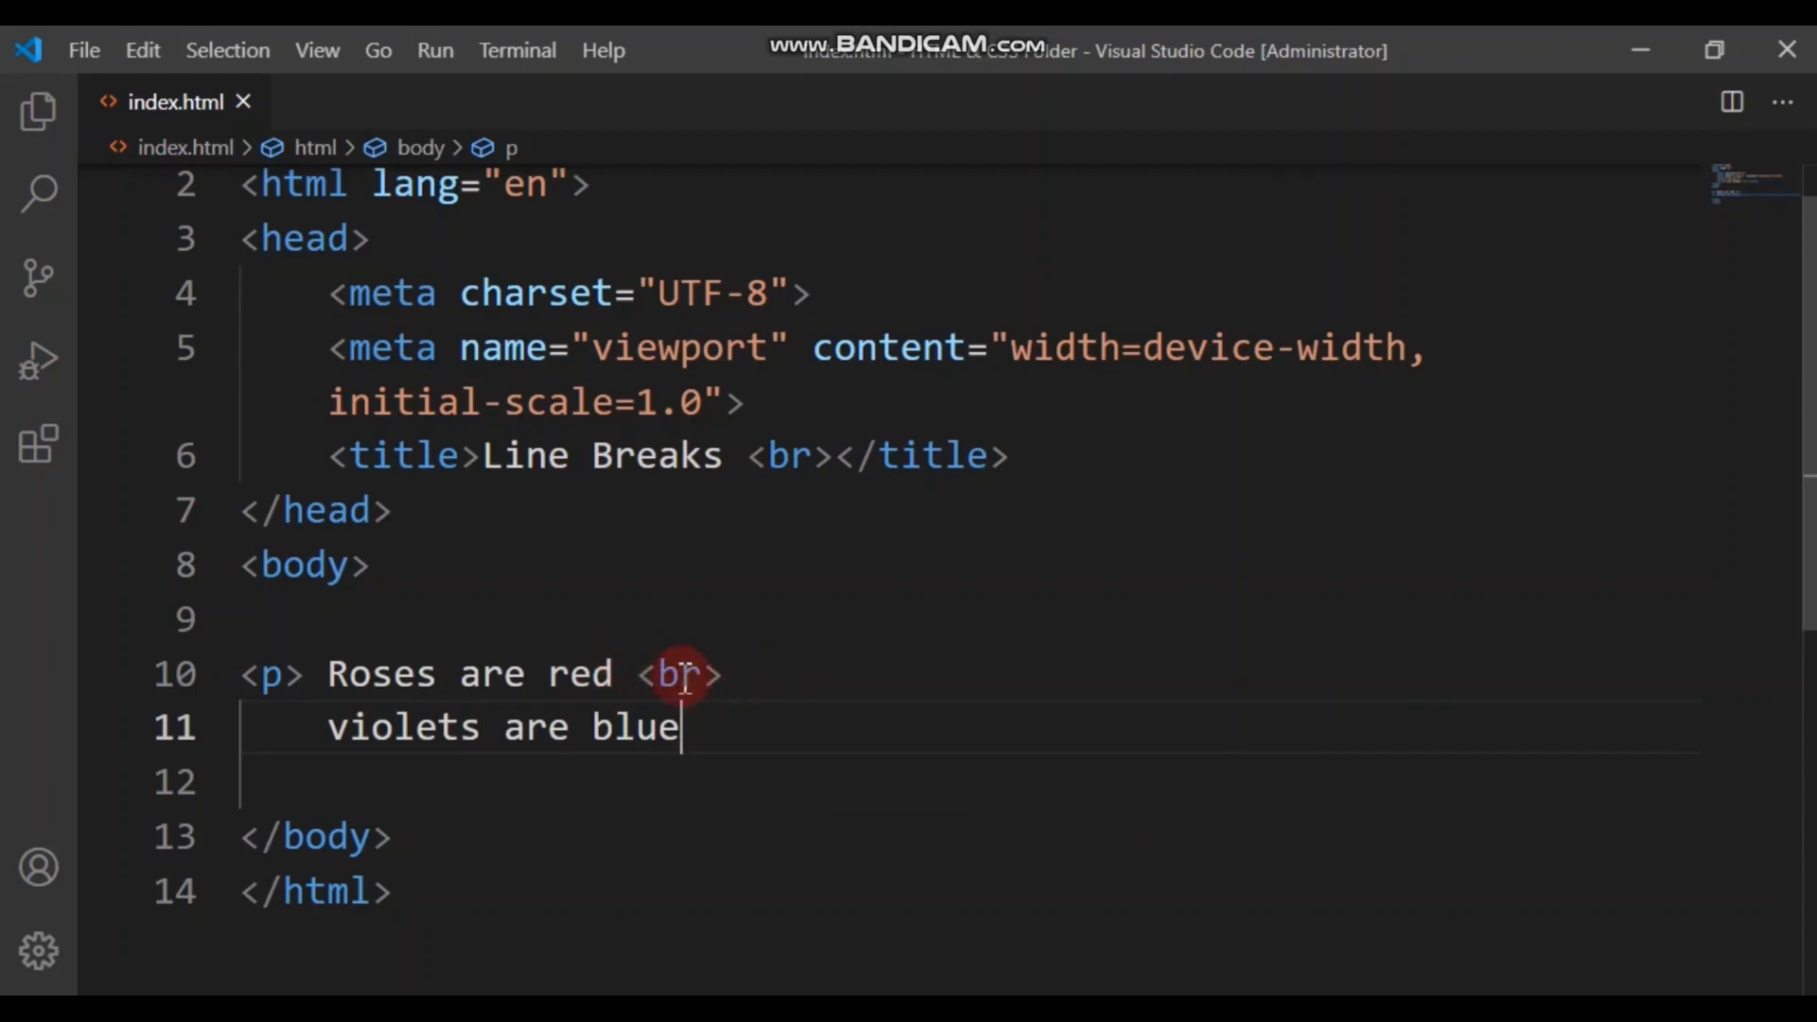
{"action": "type", "text": "<"}
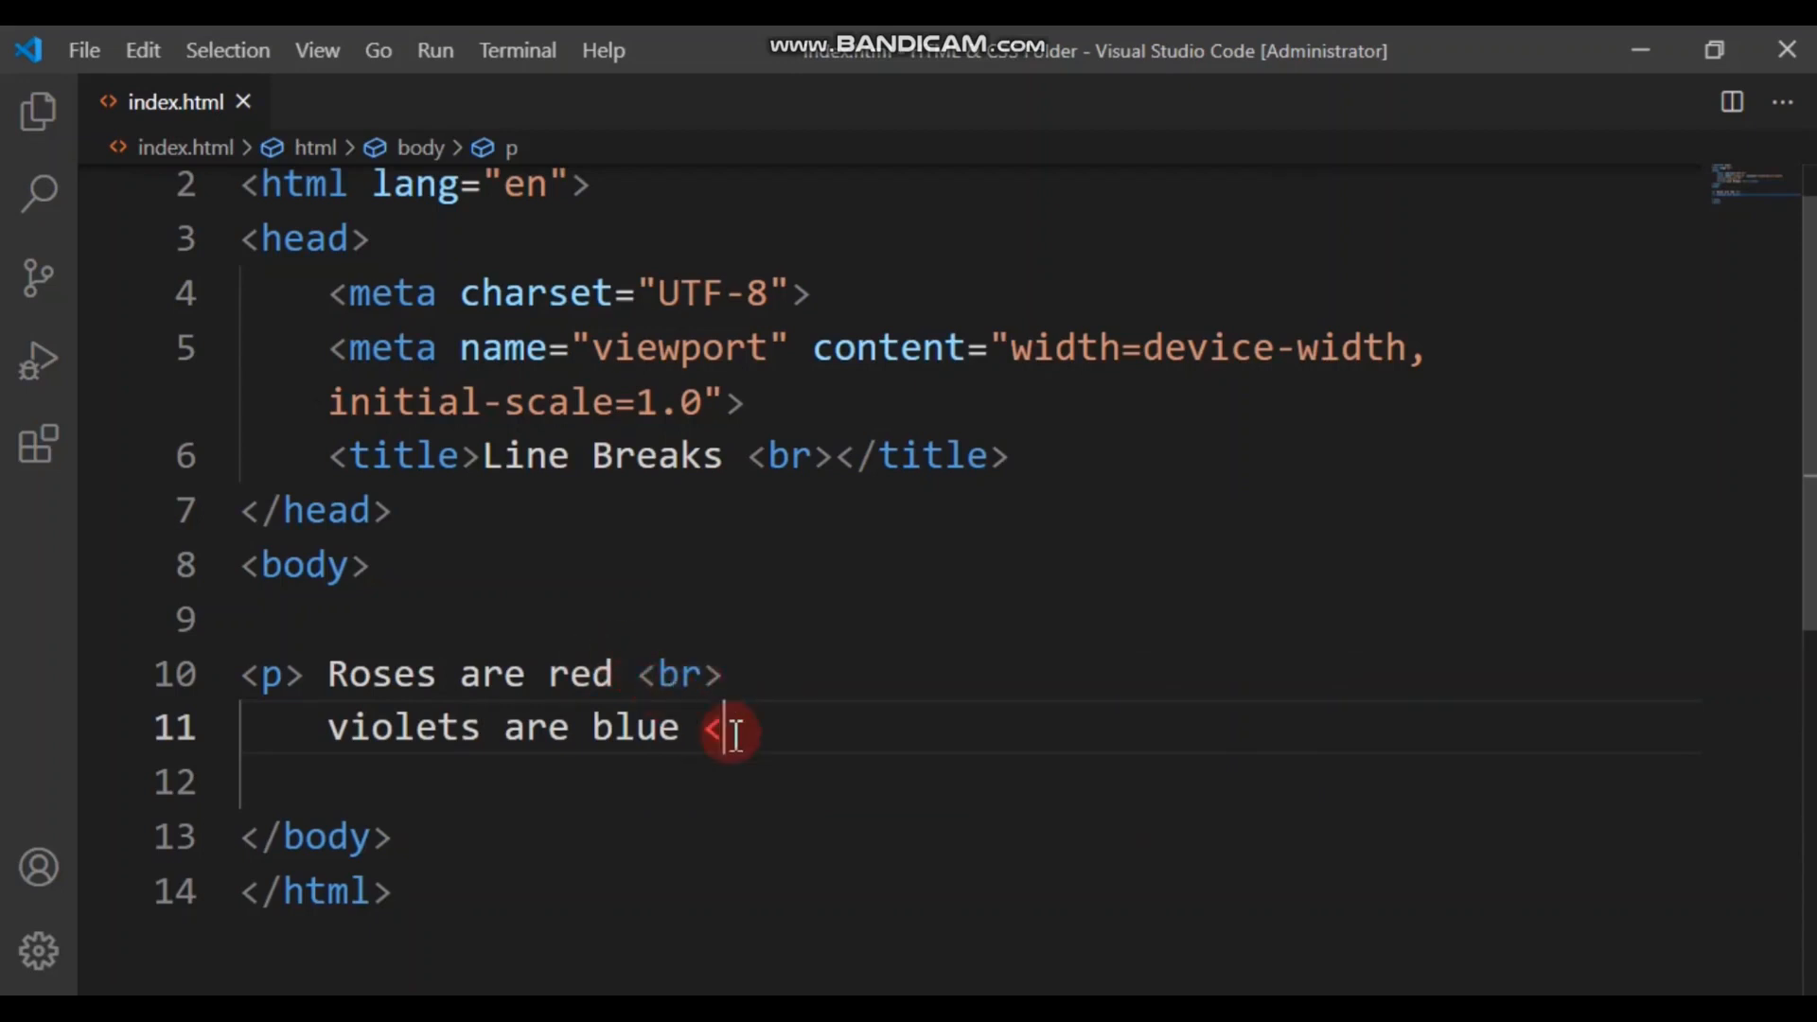
{"action": "type", "text": ">"}
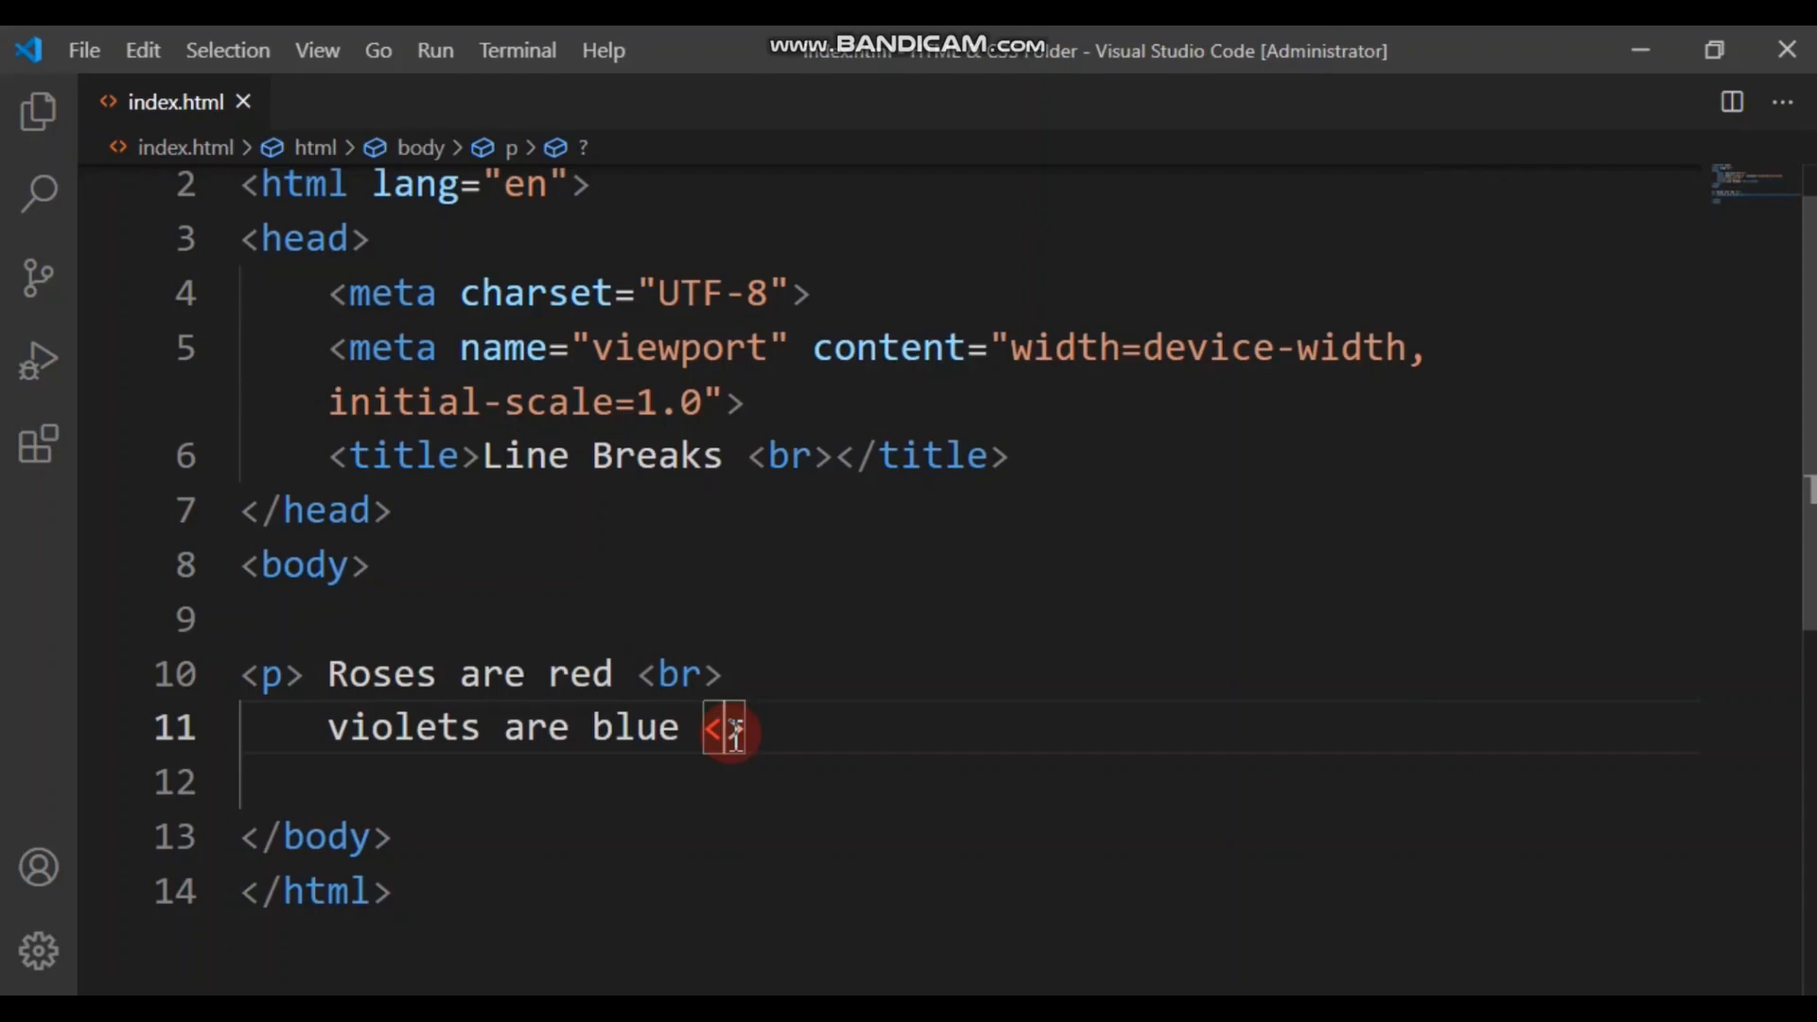
{"action": "type", "text": "br"}
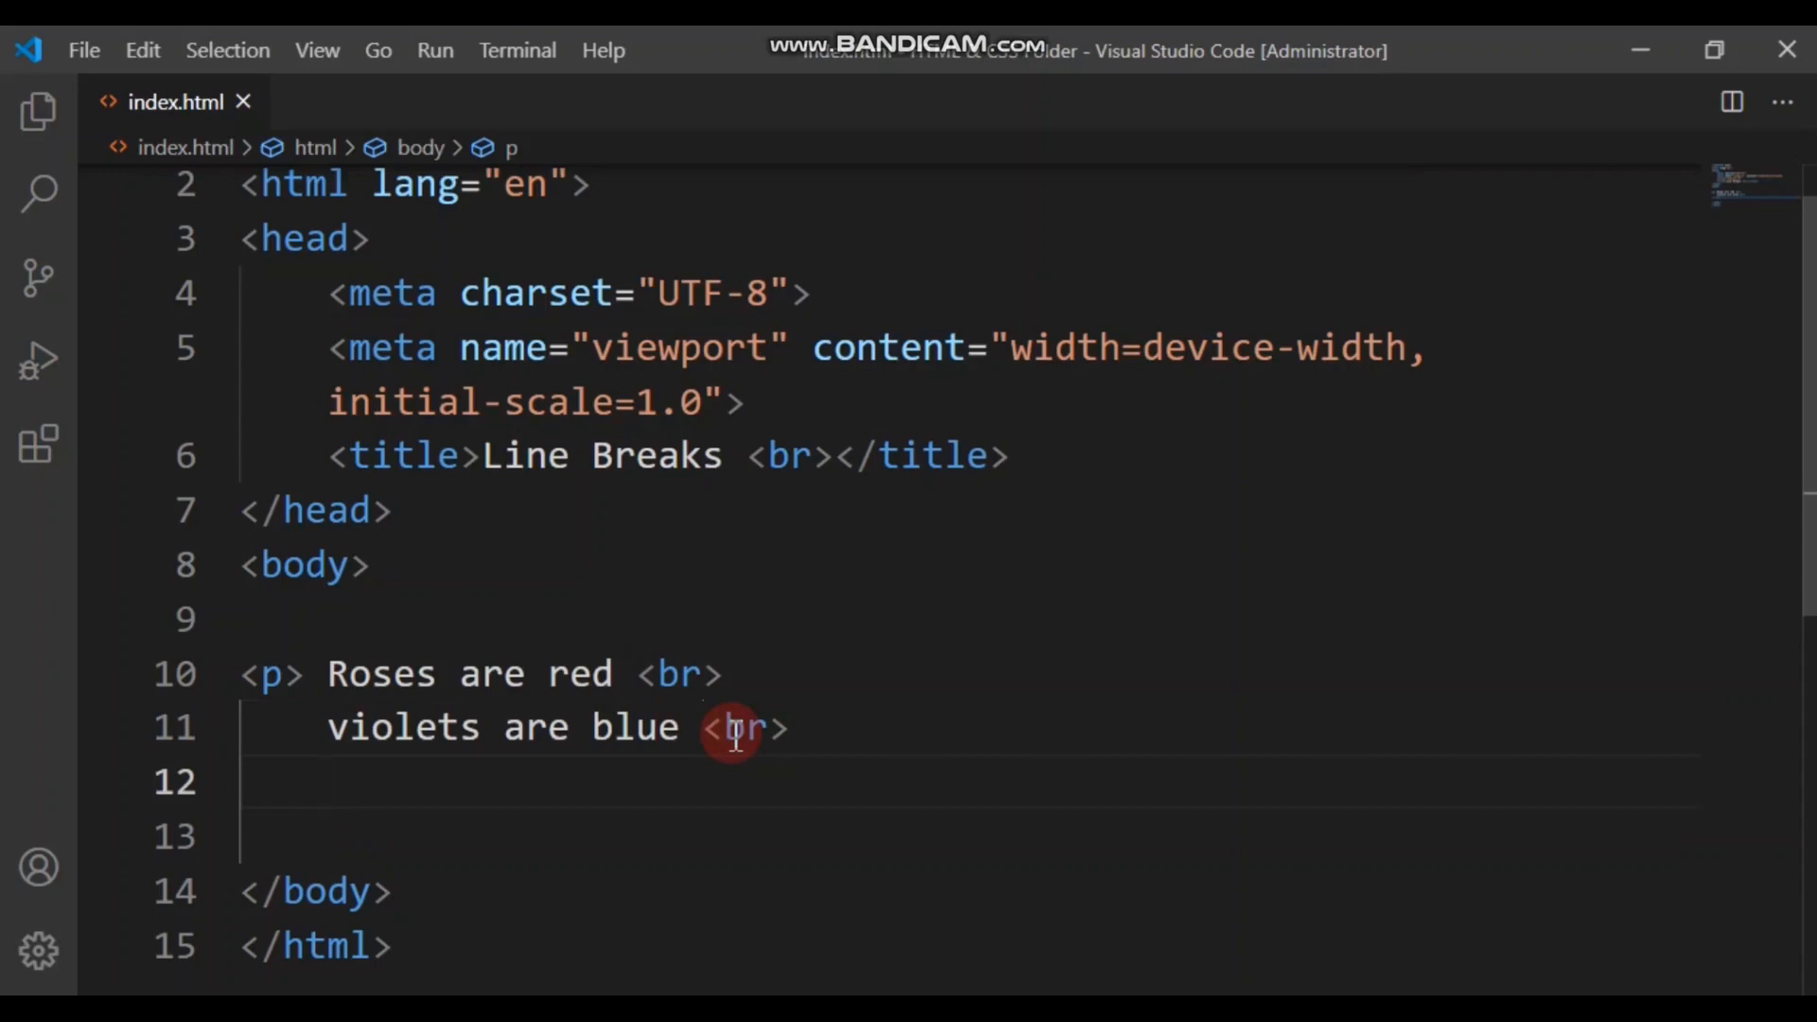
{"action": "type", "text": "learn ti"}
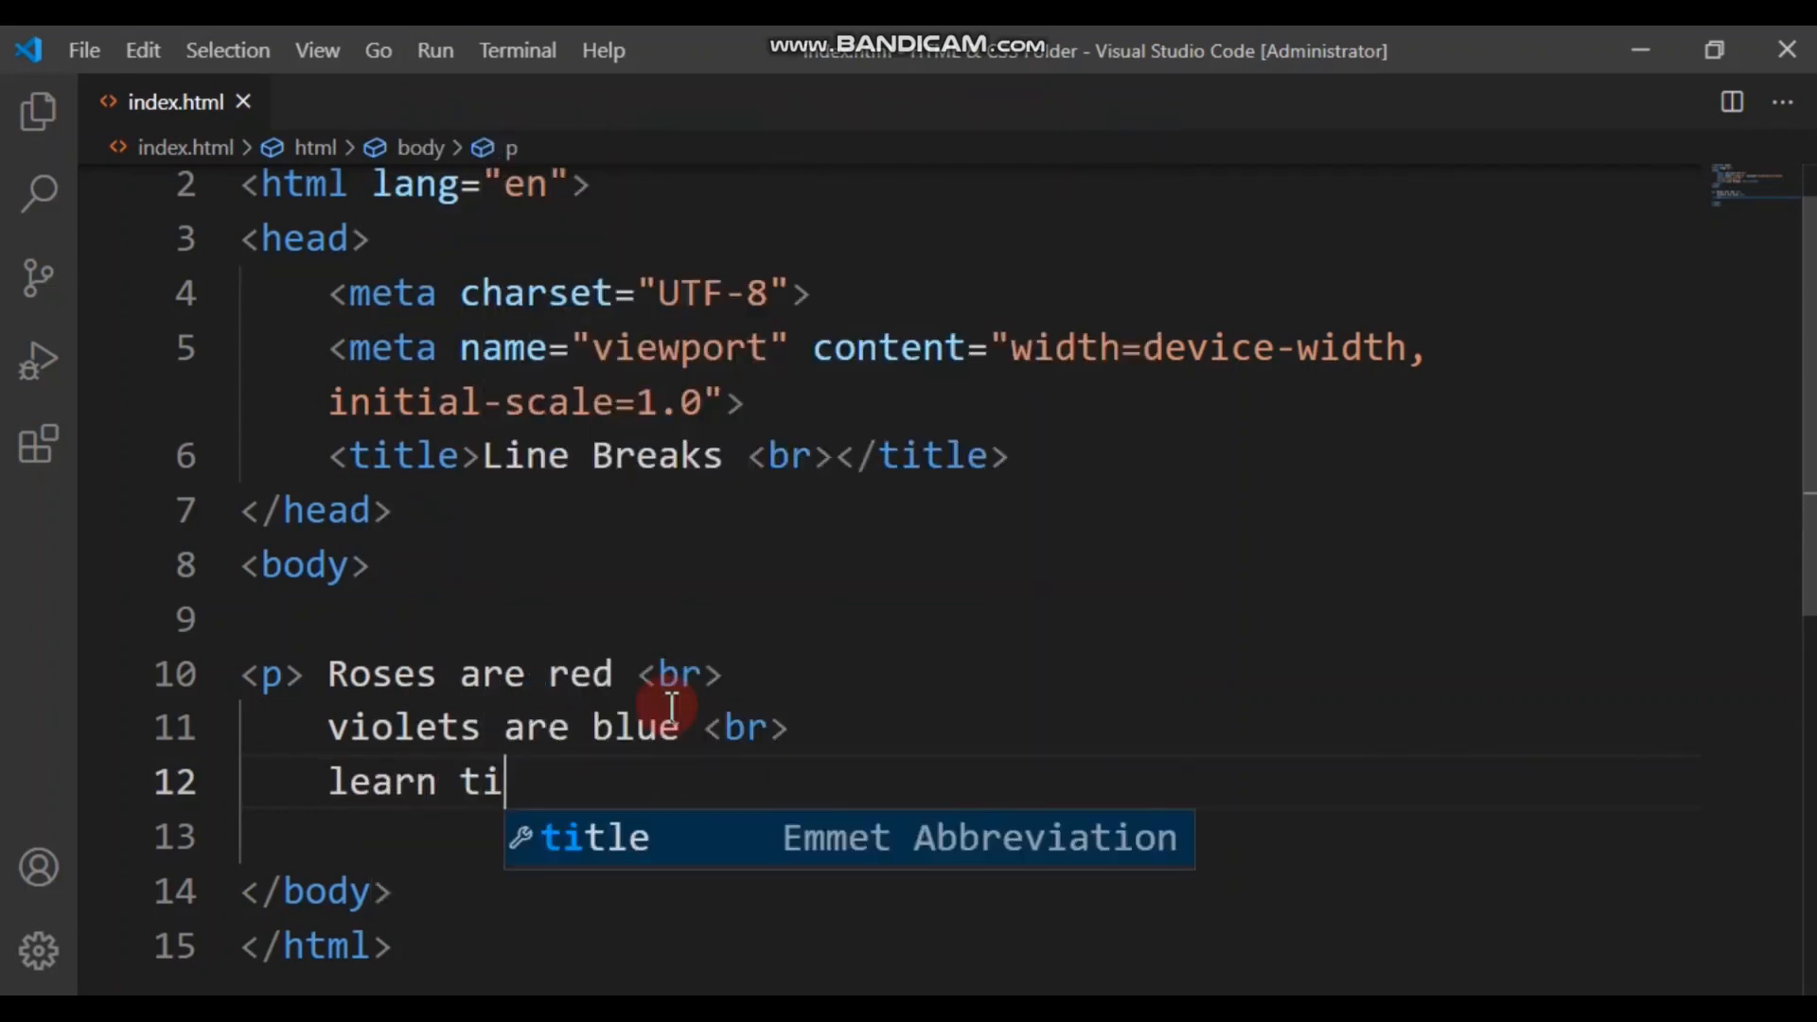
Step: Complete the third line as 'learn to code is good for you'
{"action": "type", "text": "o"}
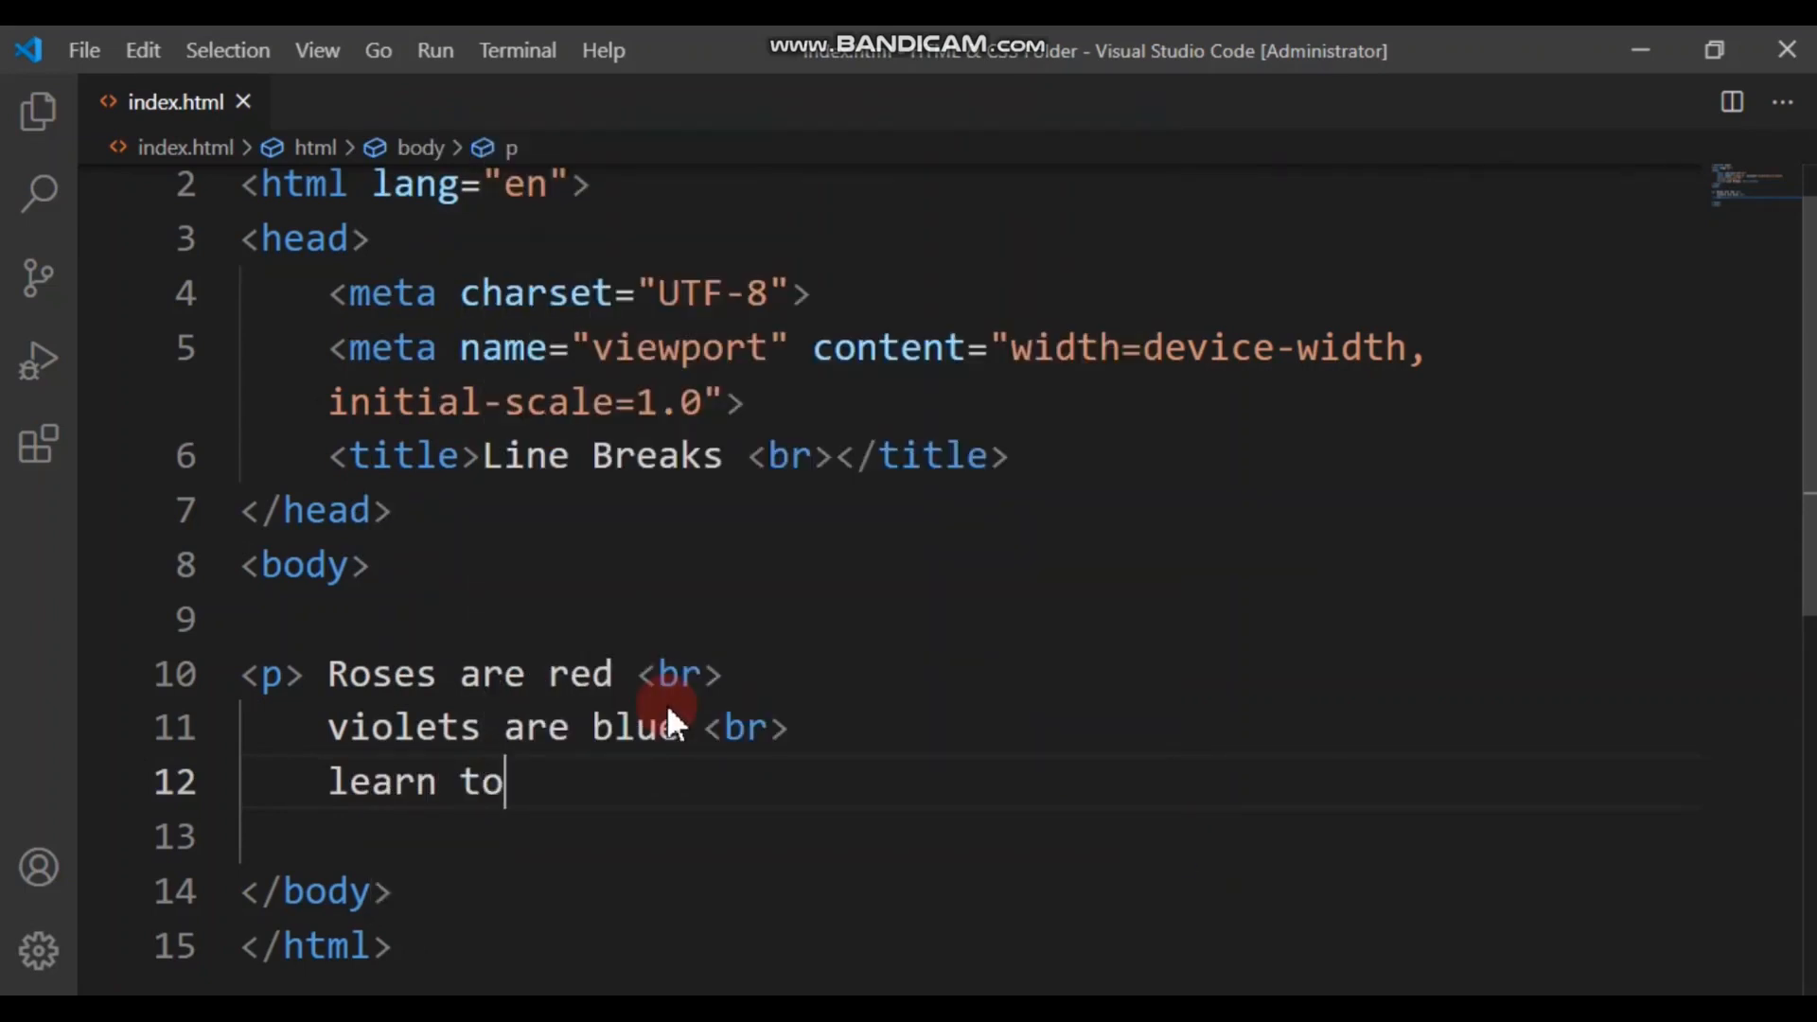
{"action": "type", "text": "code is"}
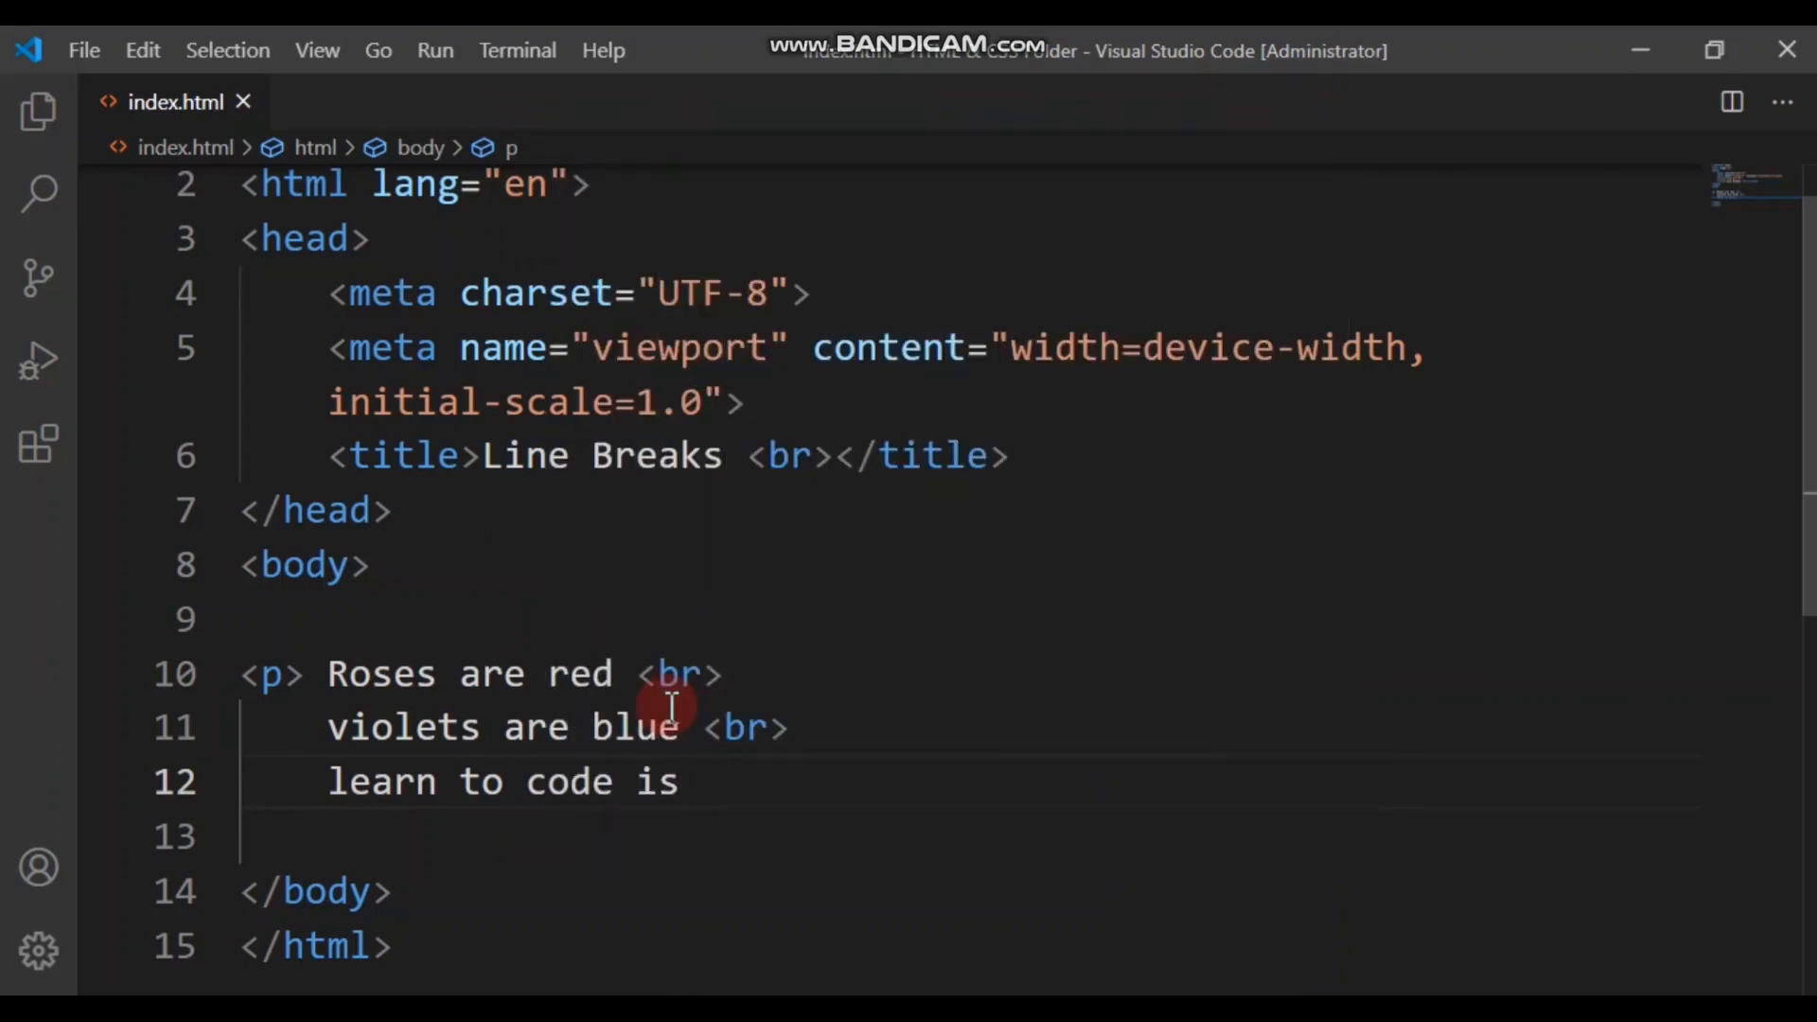
{"action": "type", "text": "good"}
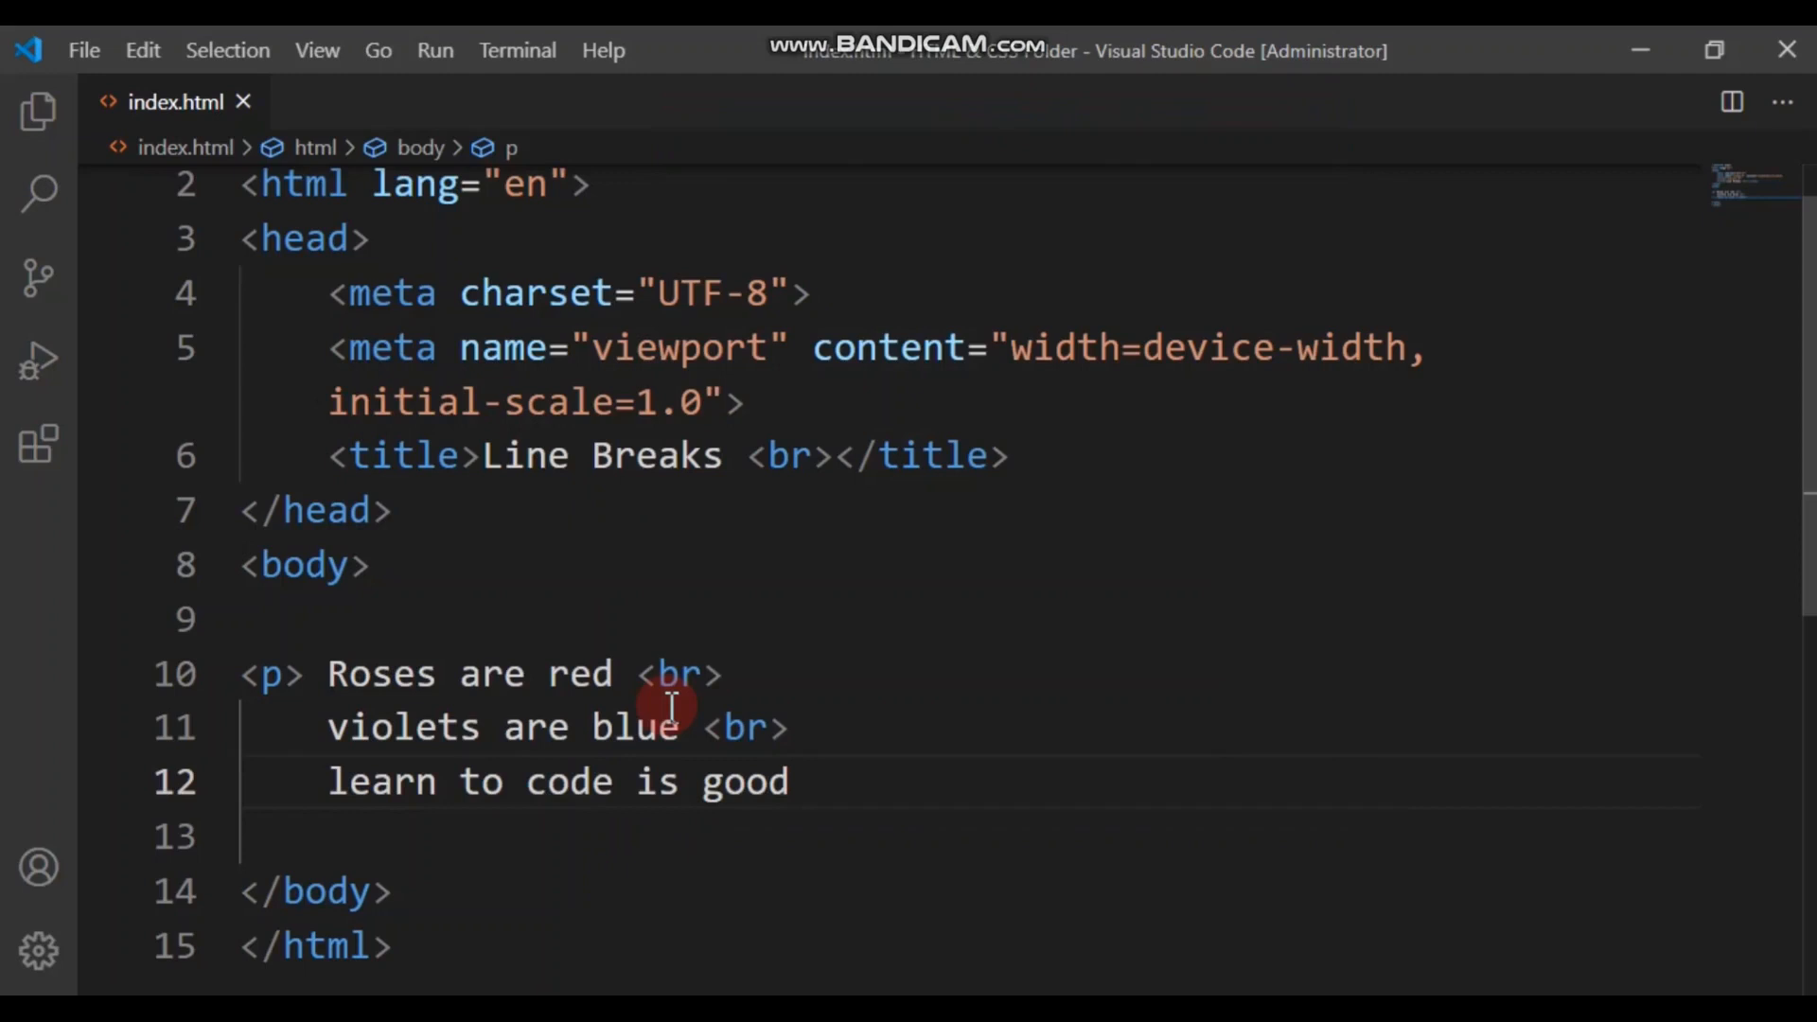
{"action": "type", "text": "fo"}
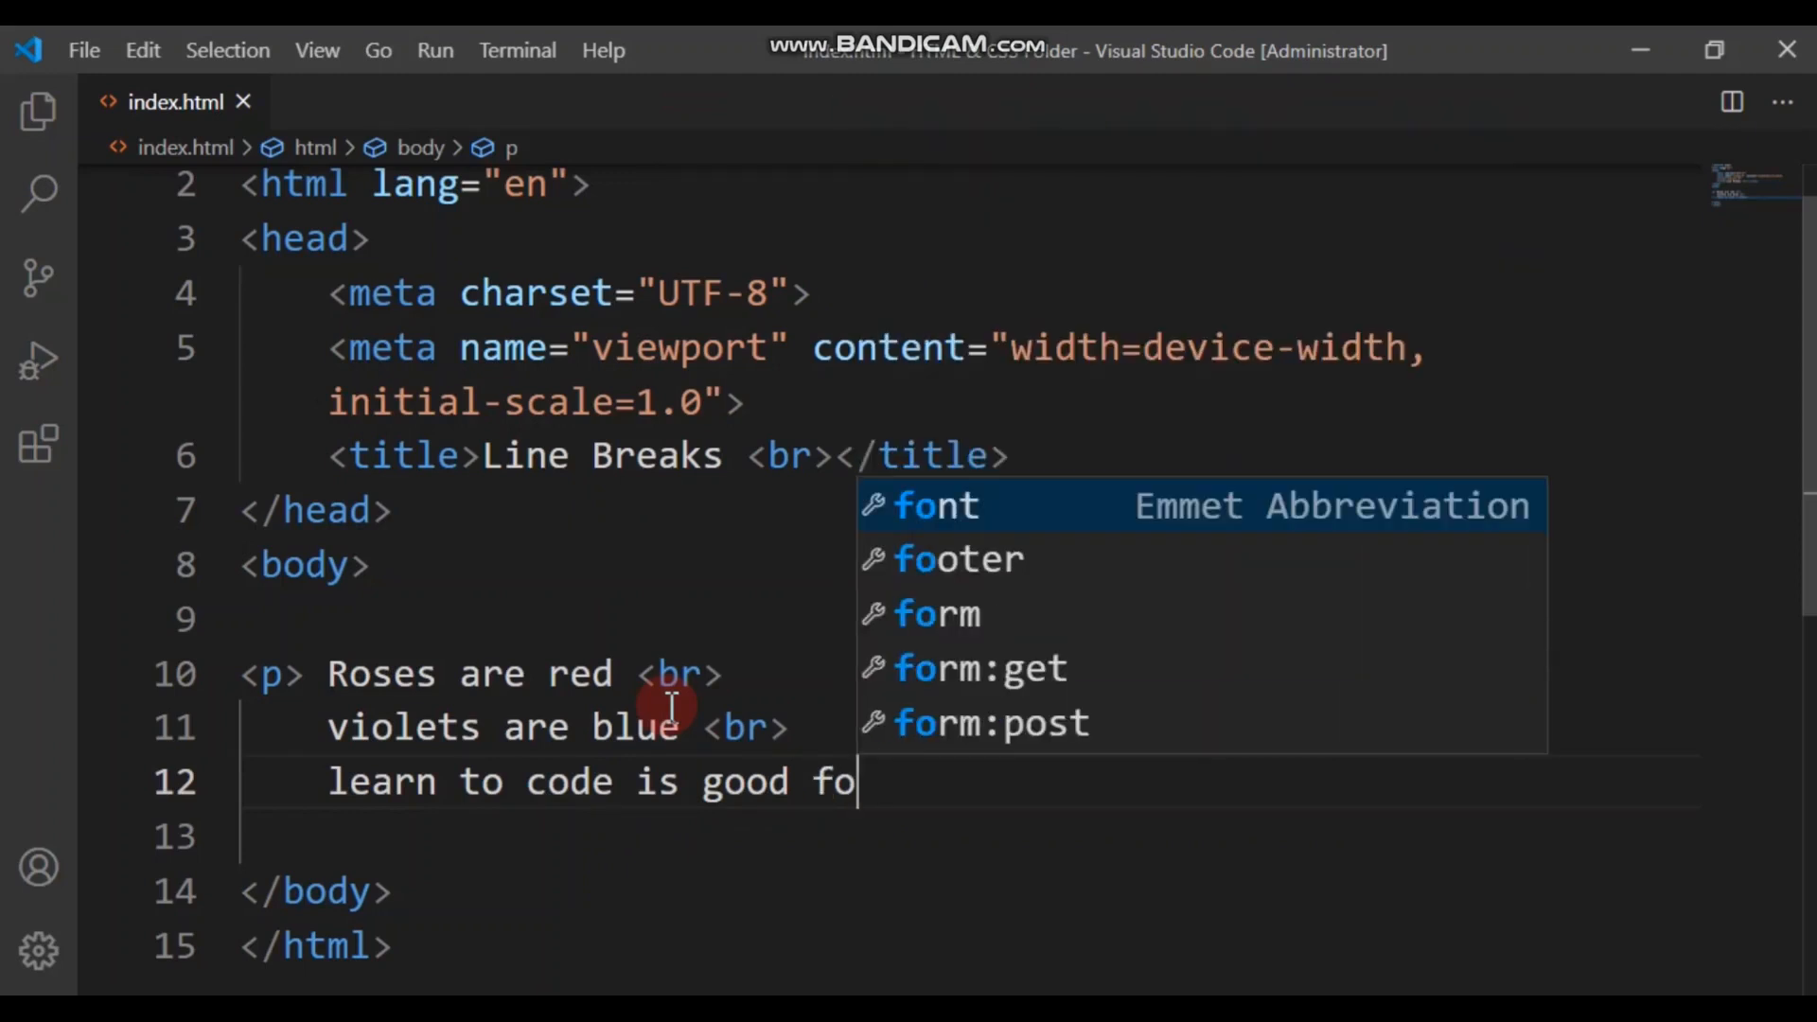
{"action": "type", "text": "r"}
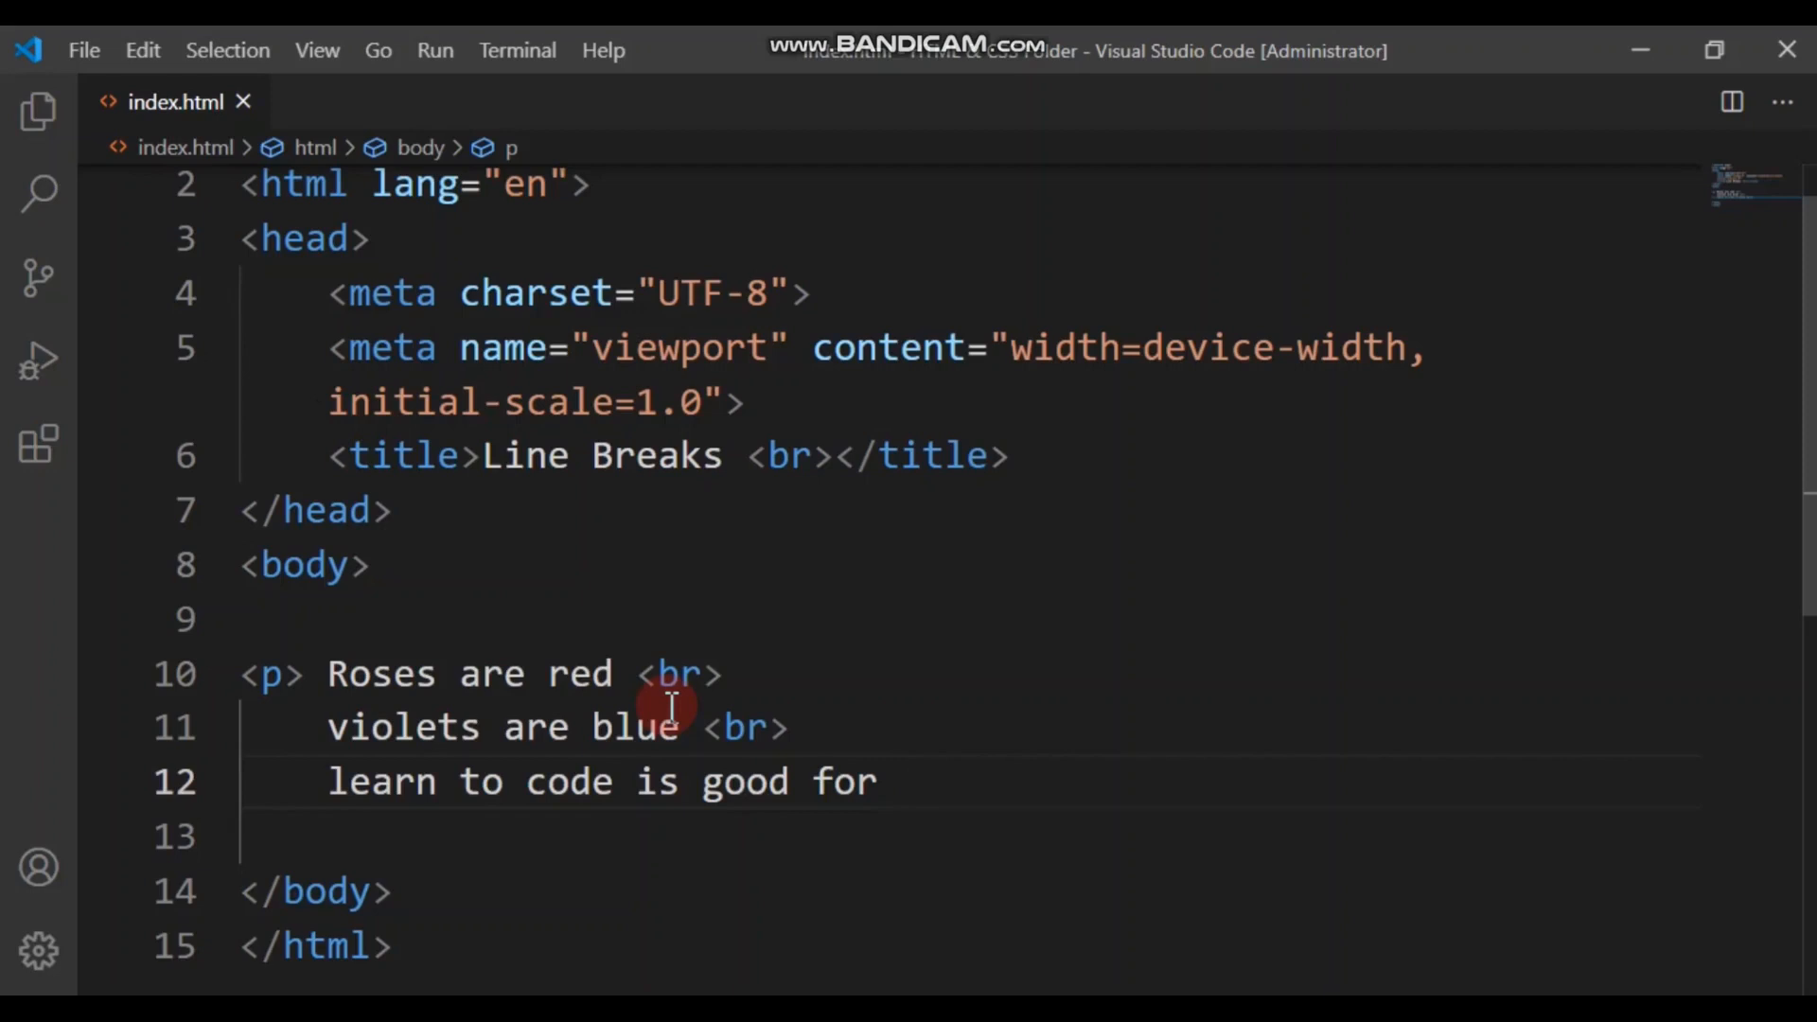
{"action": "type", "text": "you"}
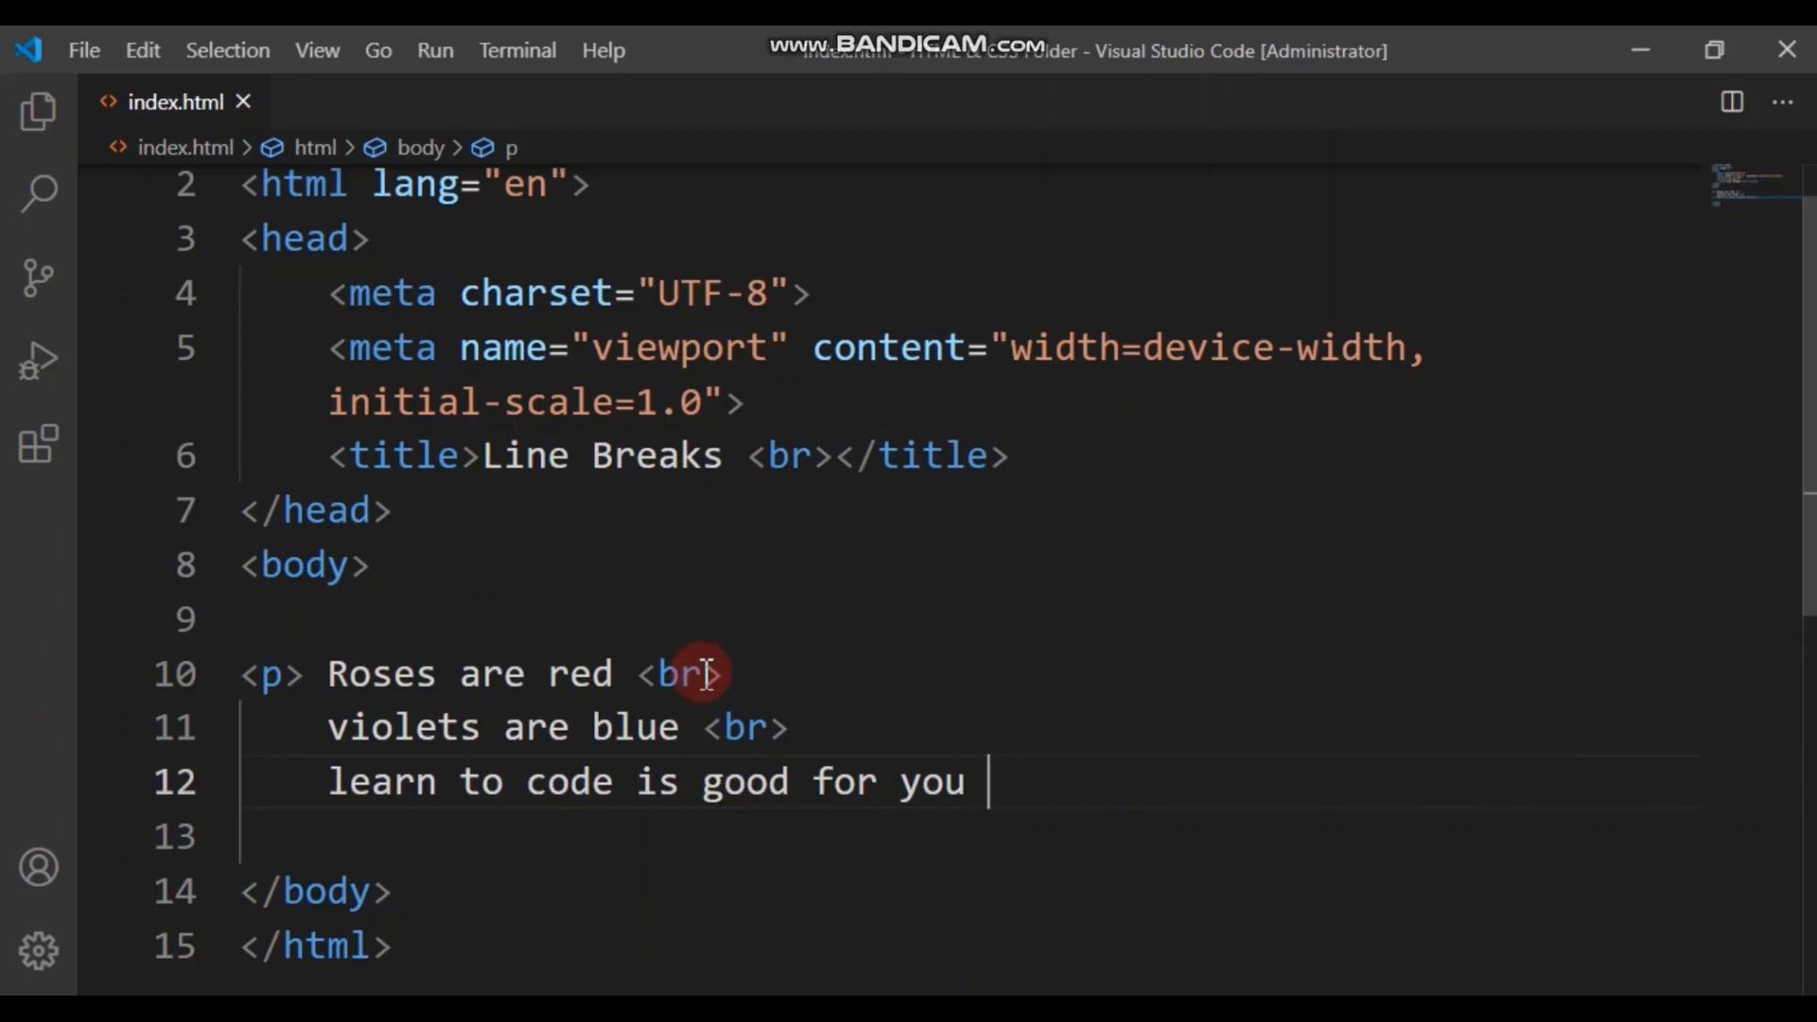
Step: Add the closing </p> tag after the third line
{"action": "type", "text": "<>"}
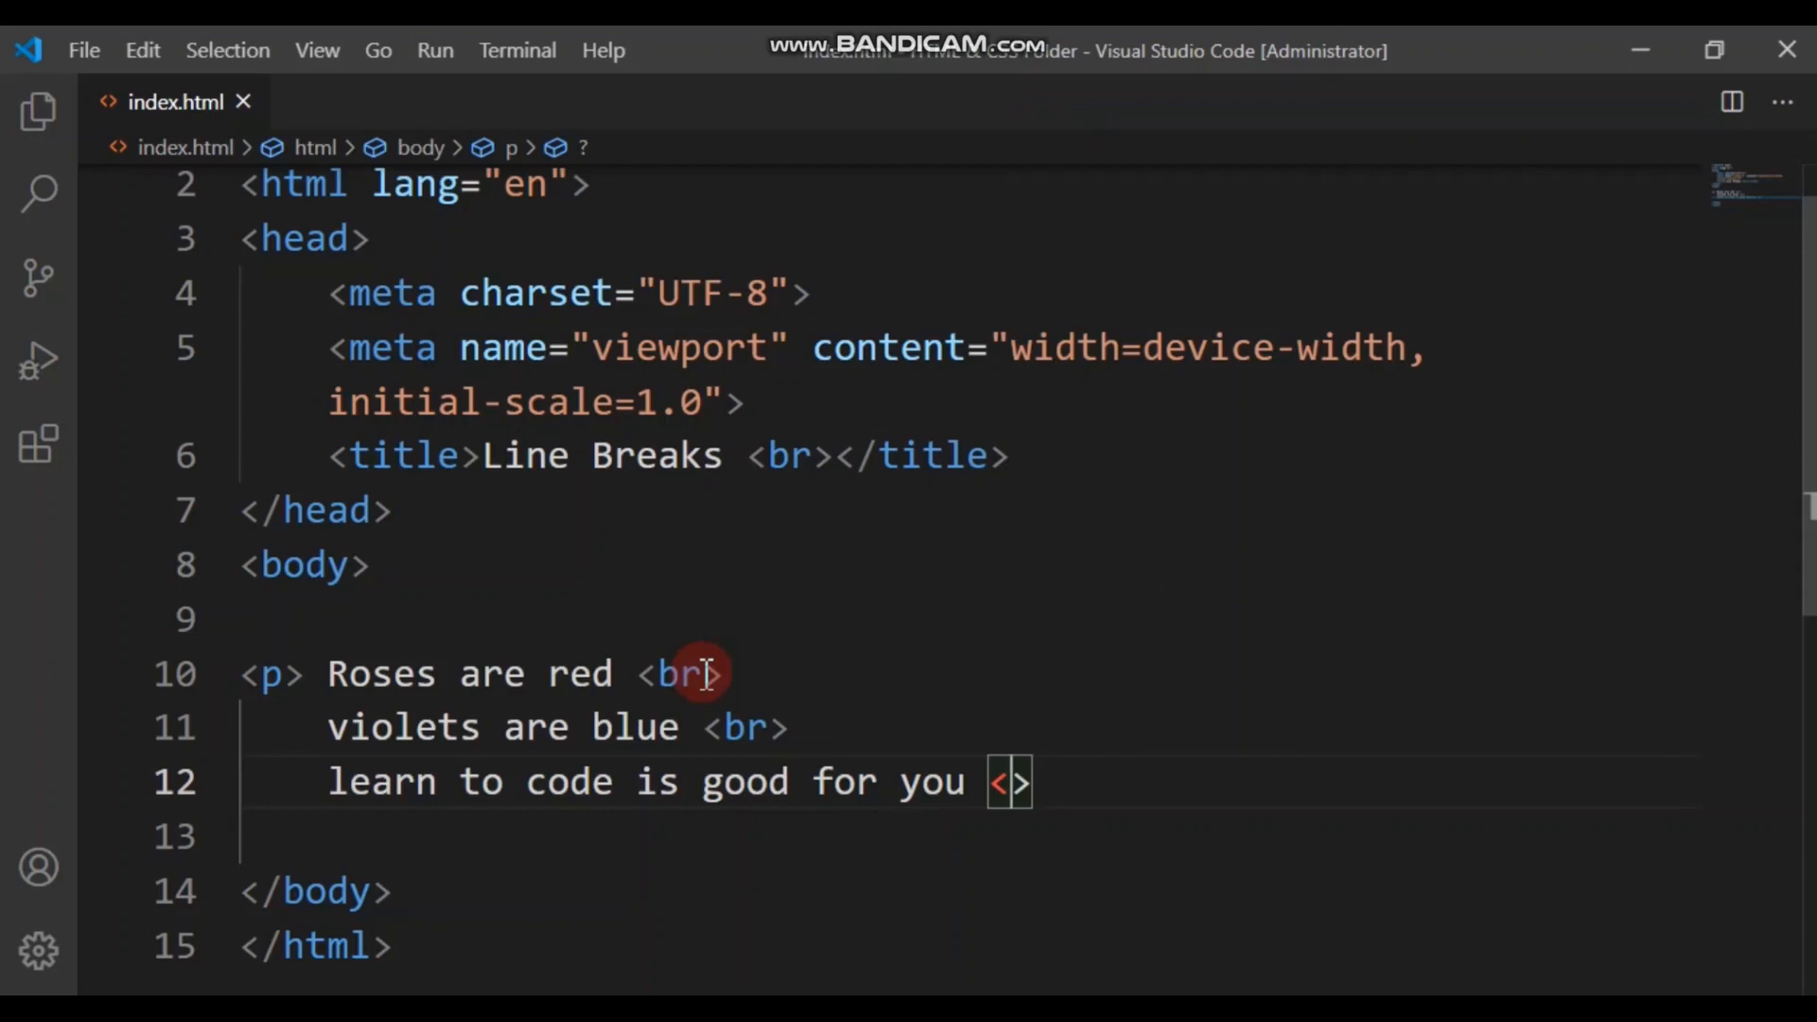
{"action": "type", "text": "?"}
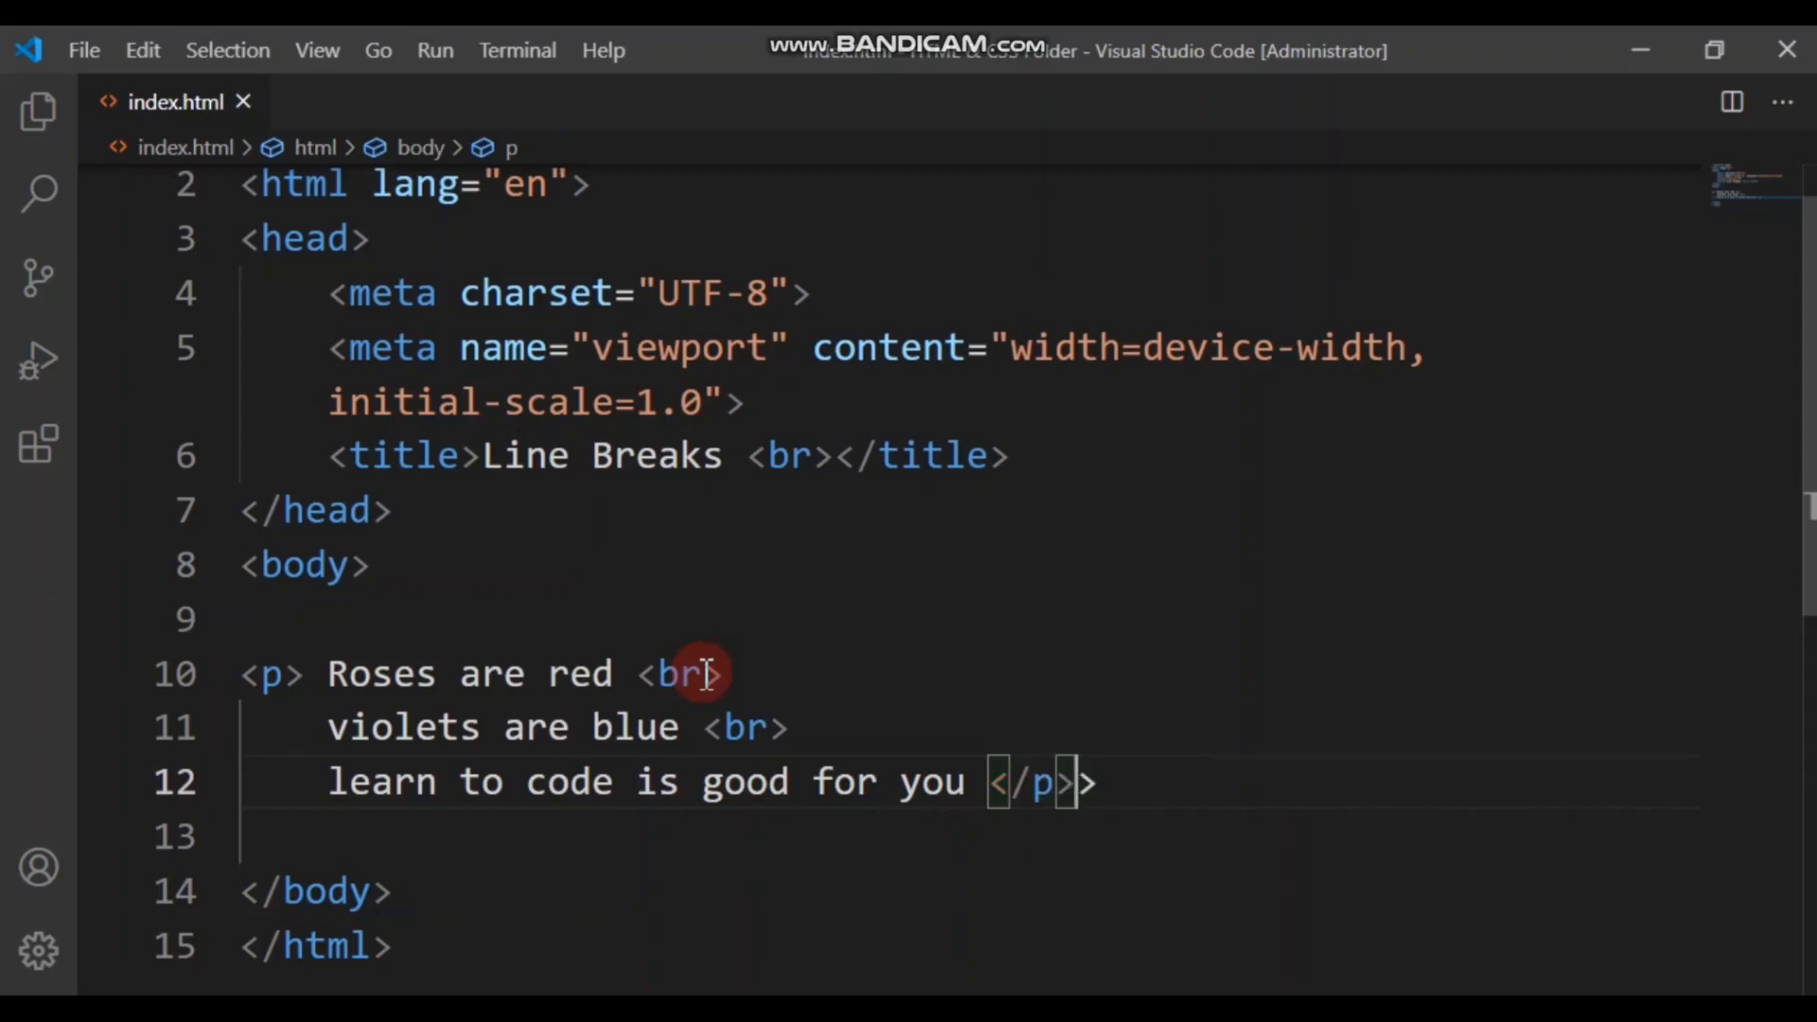
{"action": "key", "text": "Backspace"}
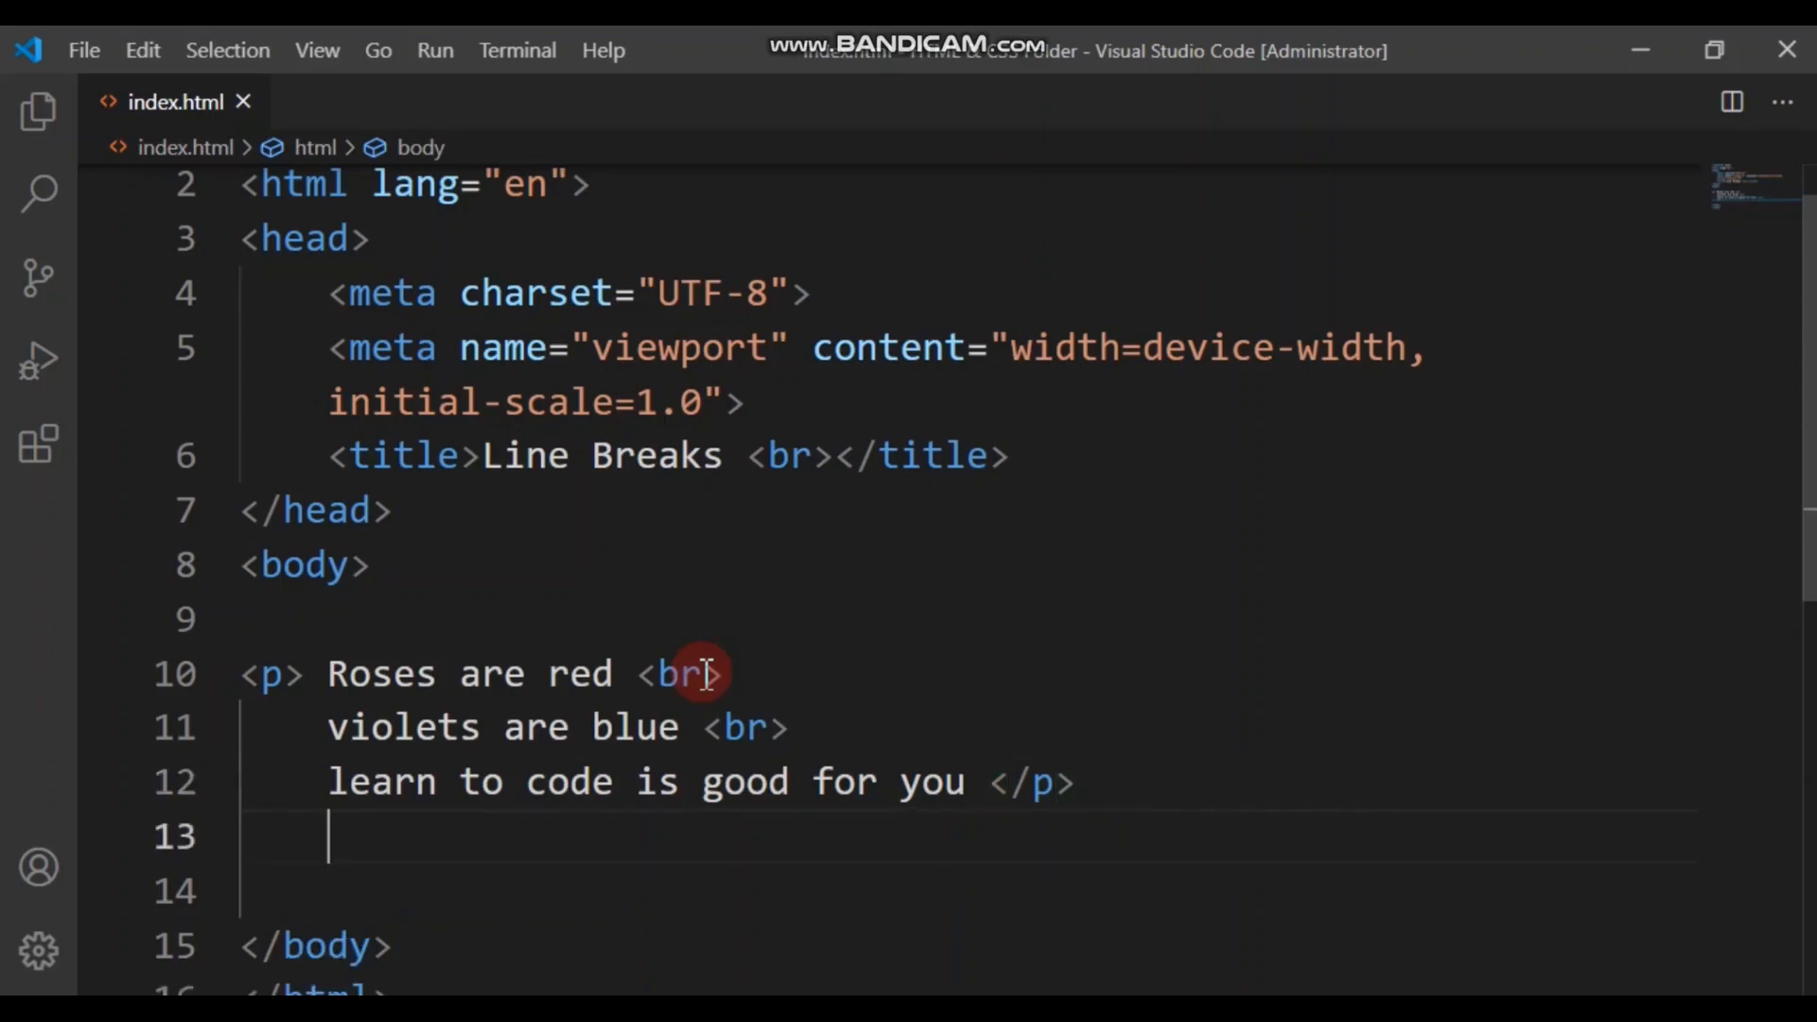
{"action": "mouse_move", "coordinate": [1049, 770]}
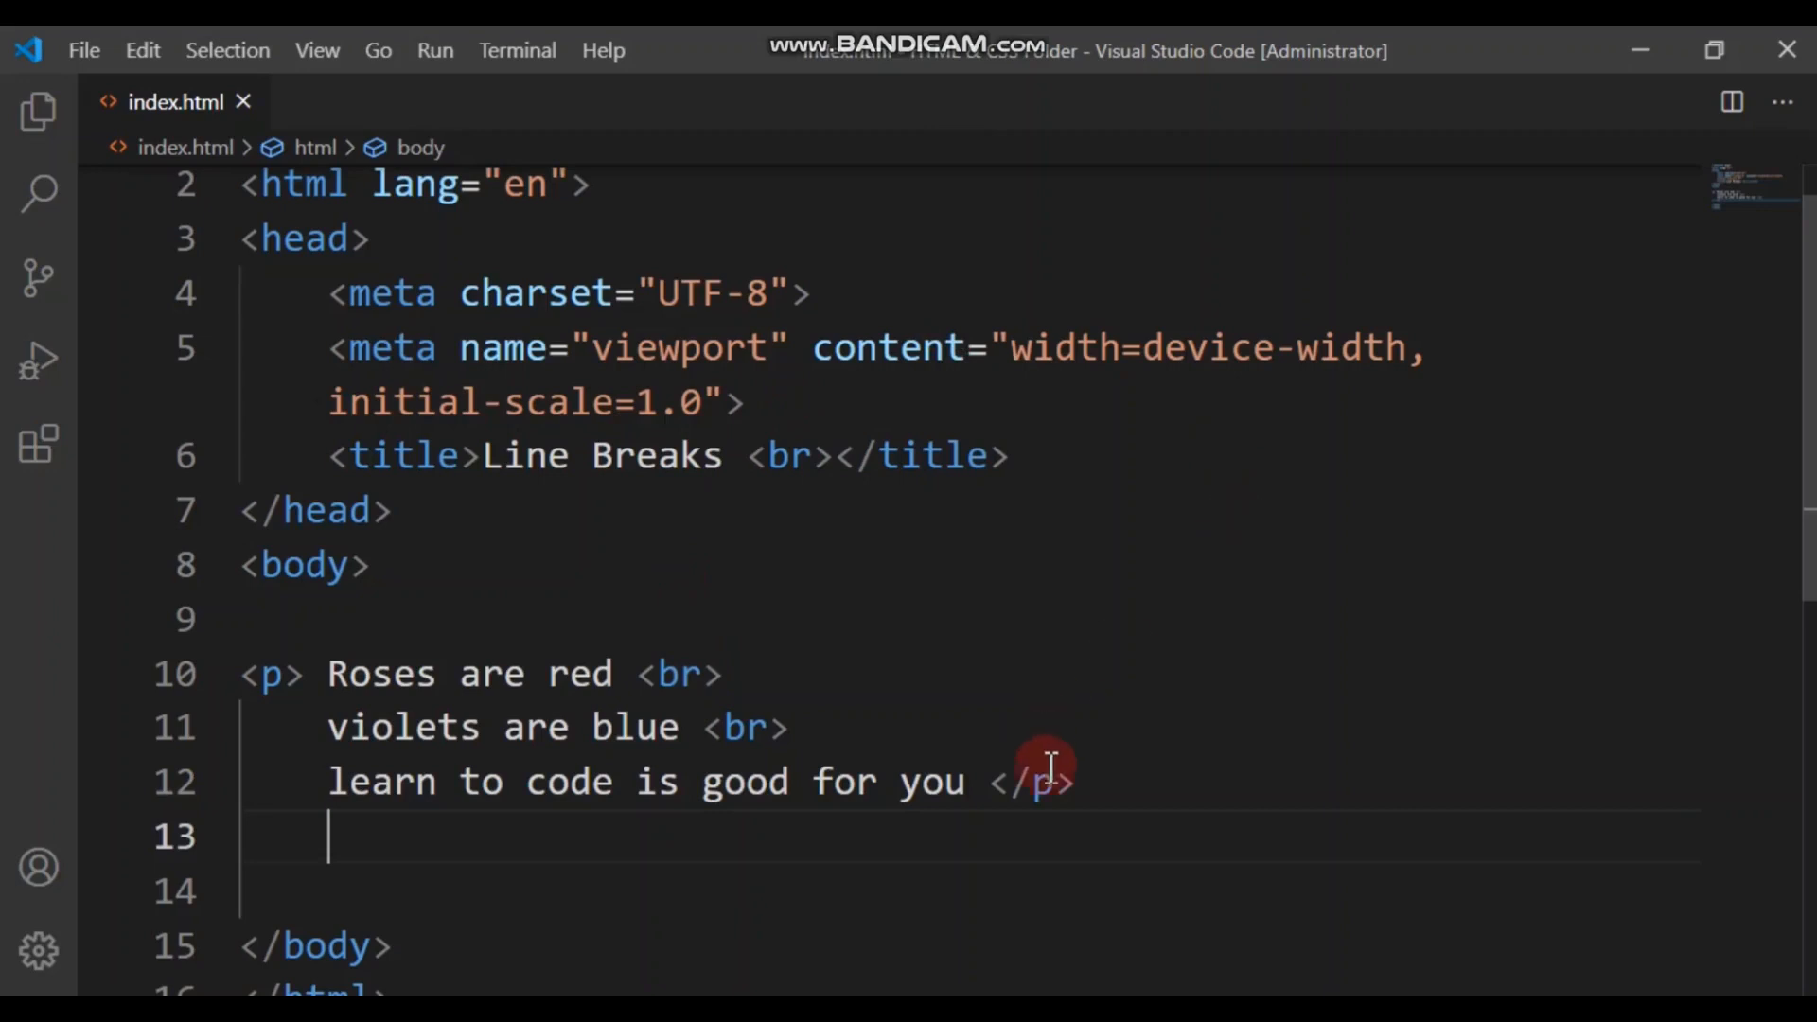
Step: Relaunch the page with Live Server and zoom in Chrome to read the three-line poem
{"action": "right_click", "coordinate": [1037, 780]}
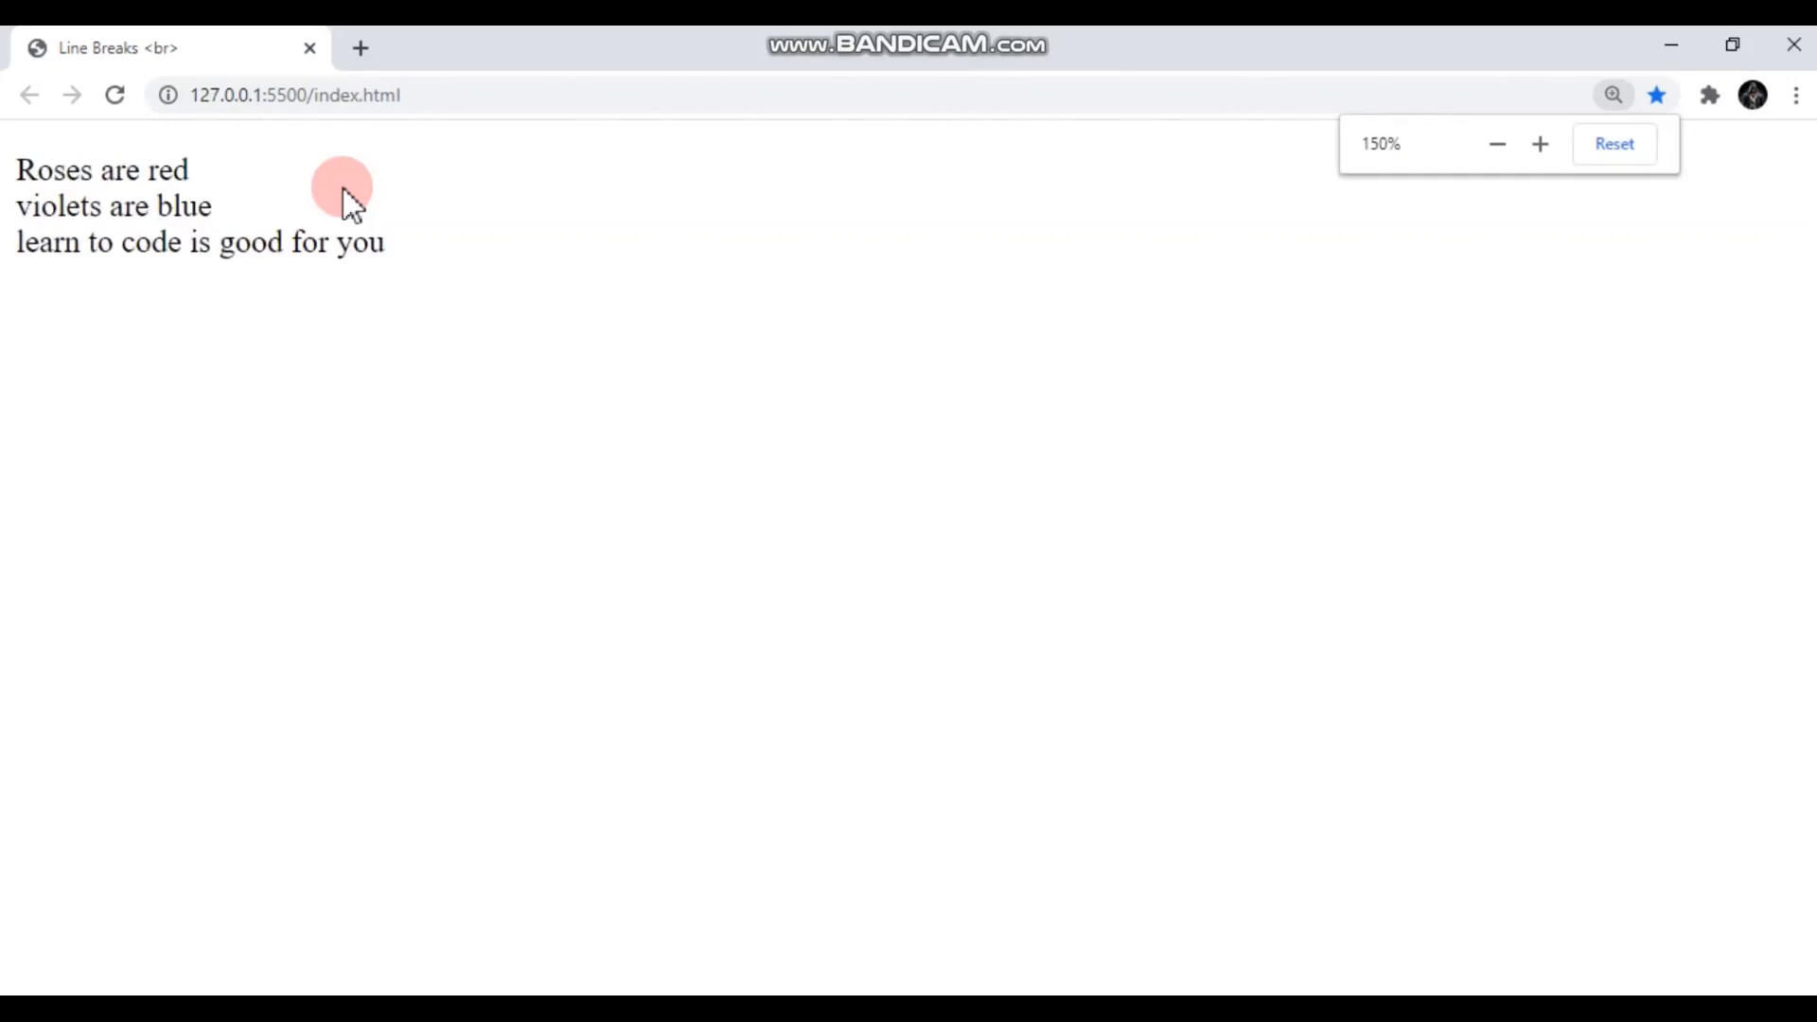
{"action": "left_click", "coordinate": [1539, 144]}
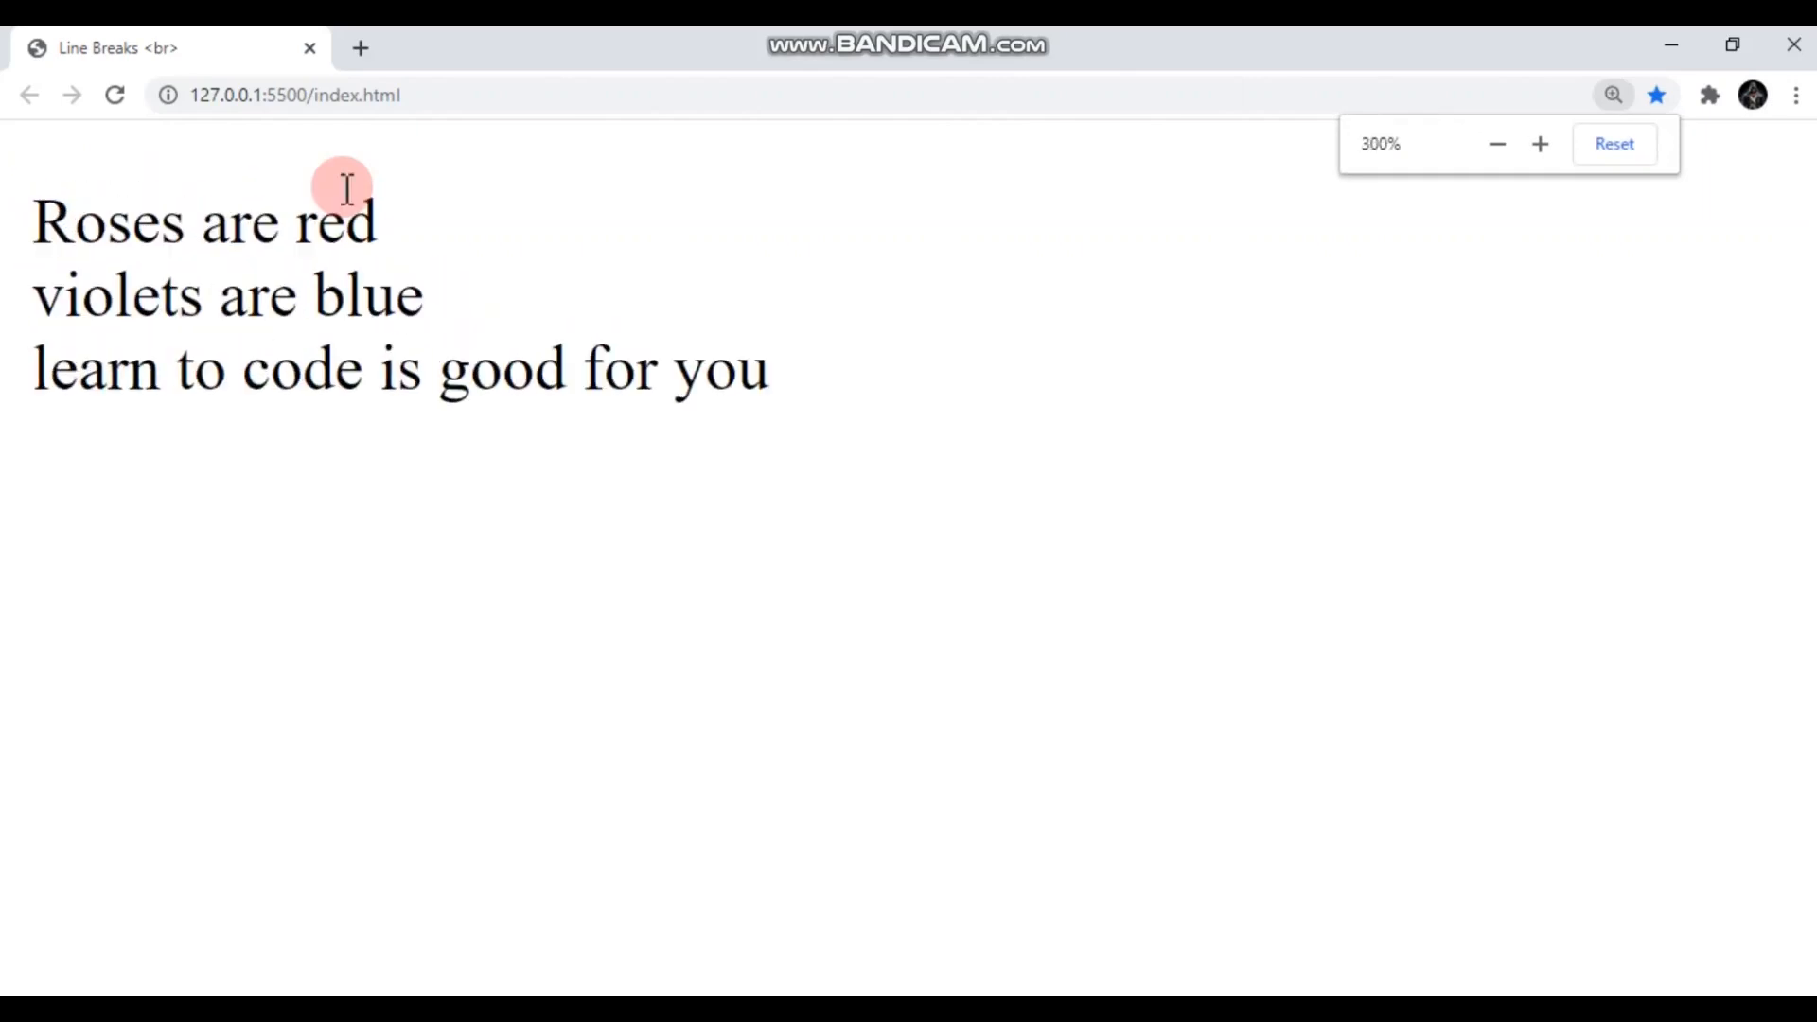